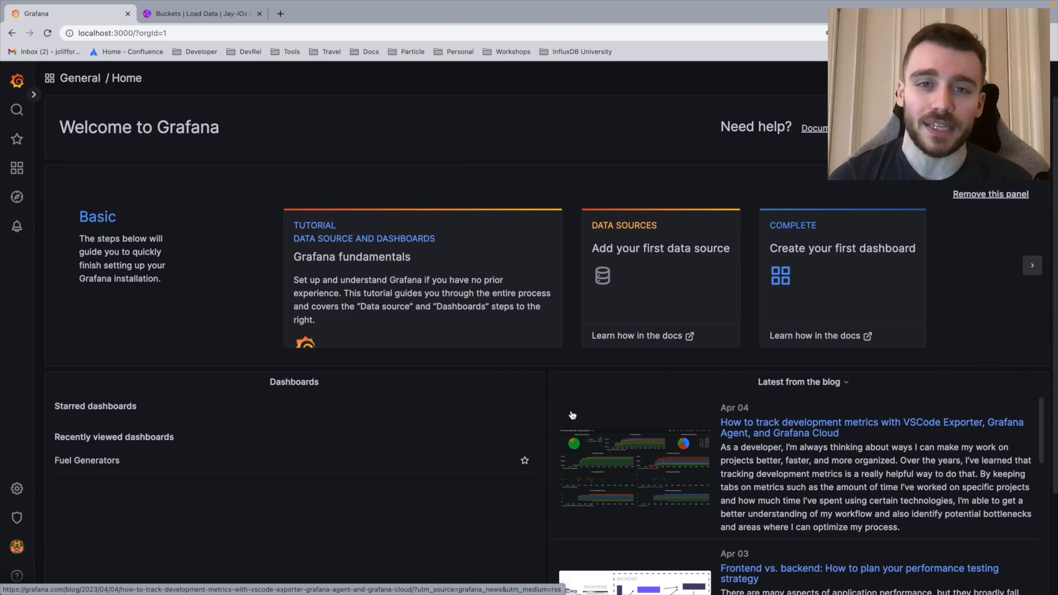
- Go to Configuration > Data sources and start adding a new data source
{"action": "left_click", "coordinate": [17, 488]}
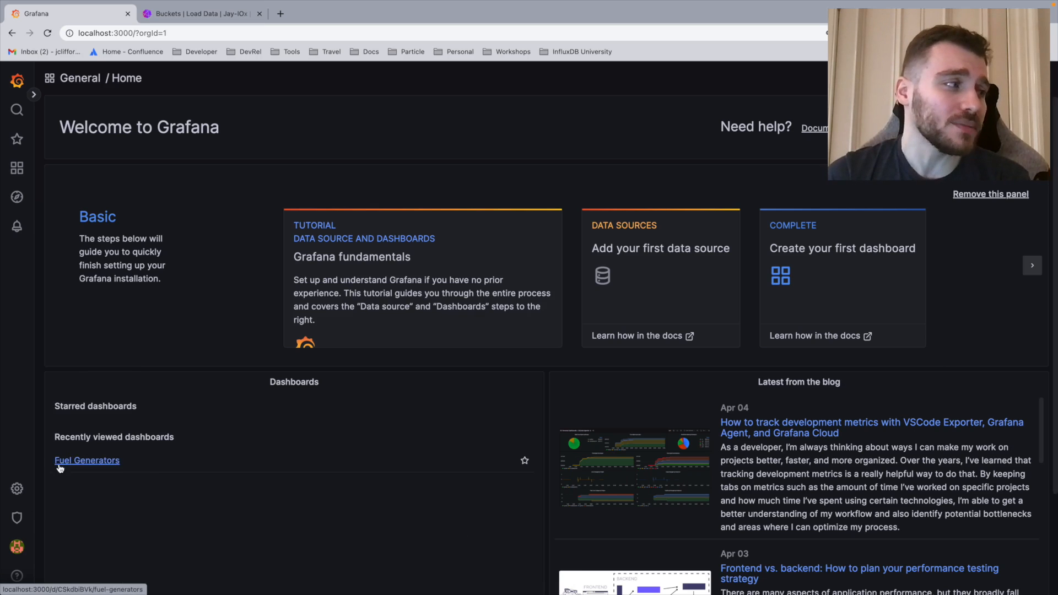
{"action": "left_click", "coordinate": [18, 487]}
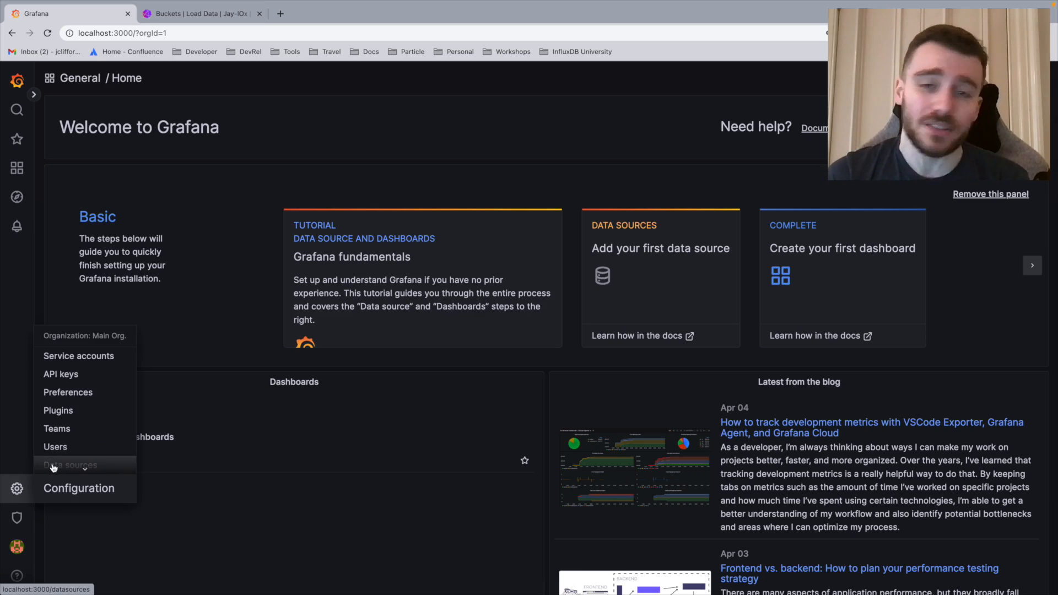
{"action": "left_click", "coordinate": [69, 463]}
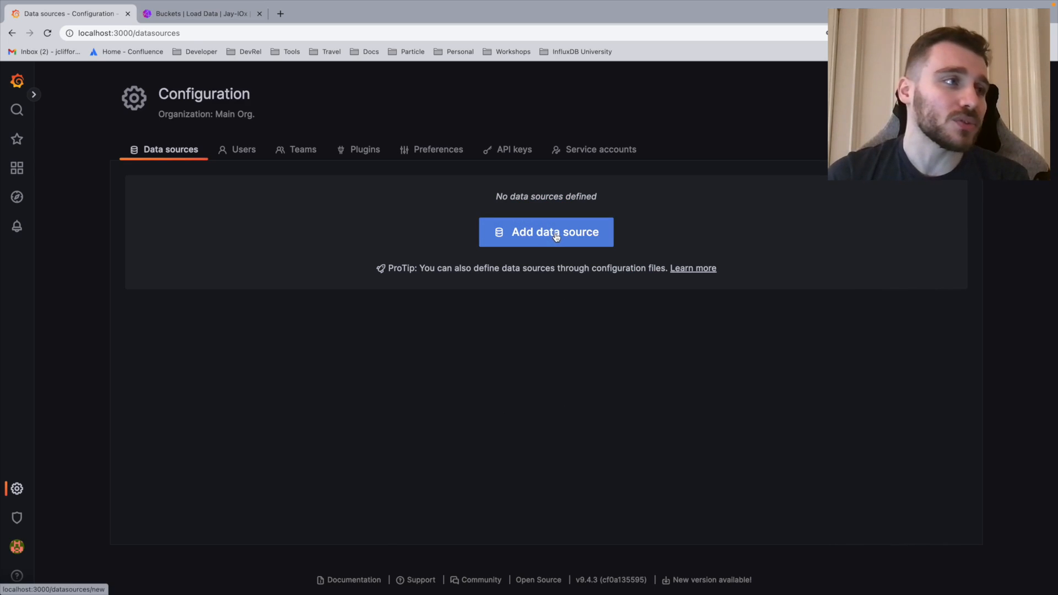
{"action": "left_click", "coordinate": [544, 232]}
{"action": "type", "text": "flig"}
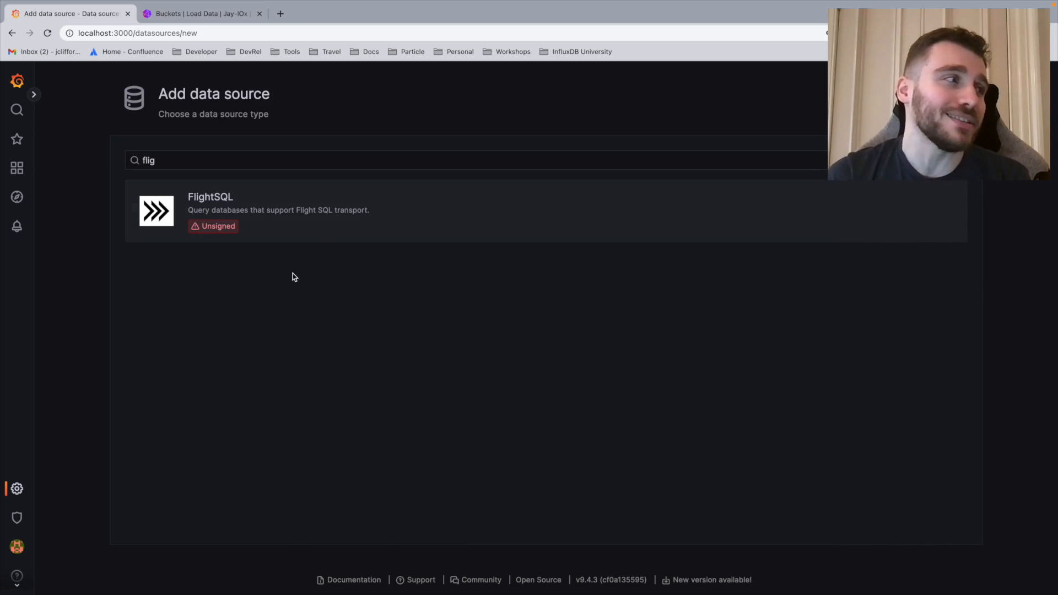
{"action": "mouse_move", "coordinate": [246, 231]}
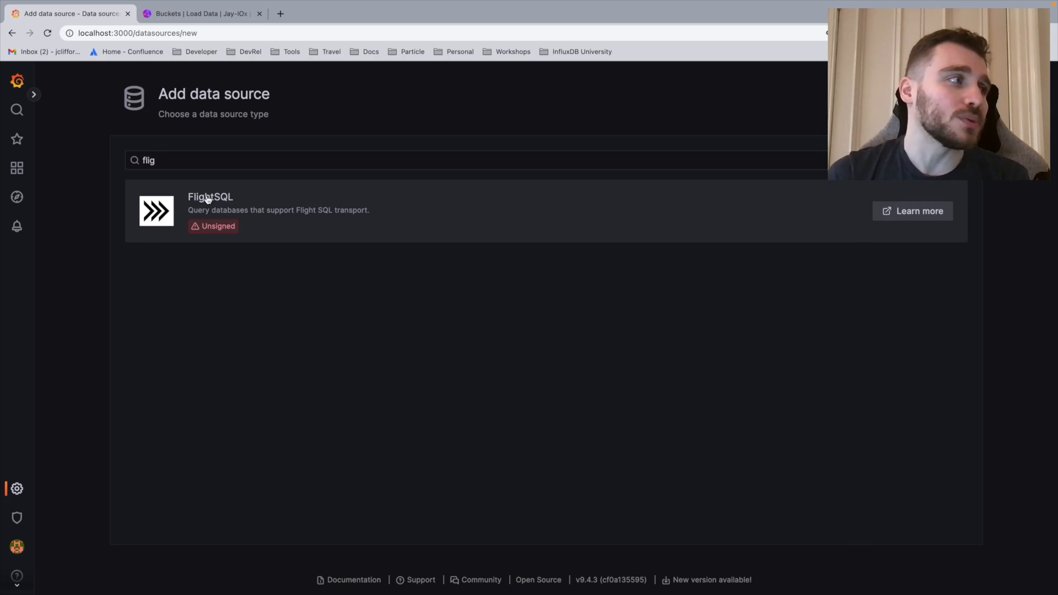
- Pick the FlightSQL plugin to create a FlightSQL data source
{"action": "left_click", "coordinate": [210, 210]}
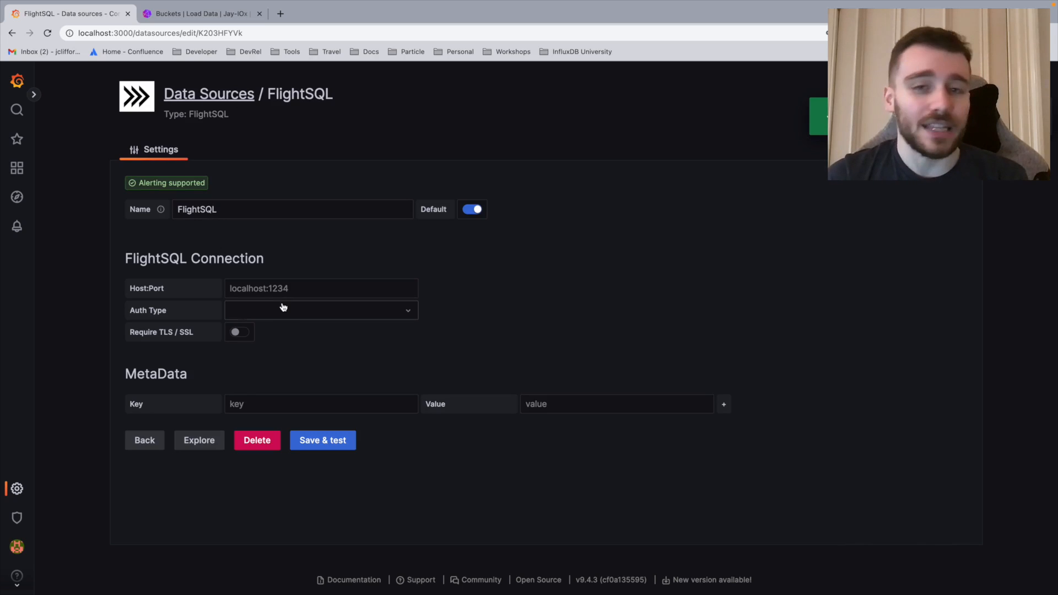
{"action": "mouse_move", "coordinate": [324, 327]}
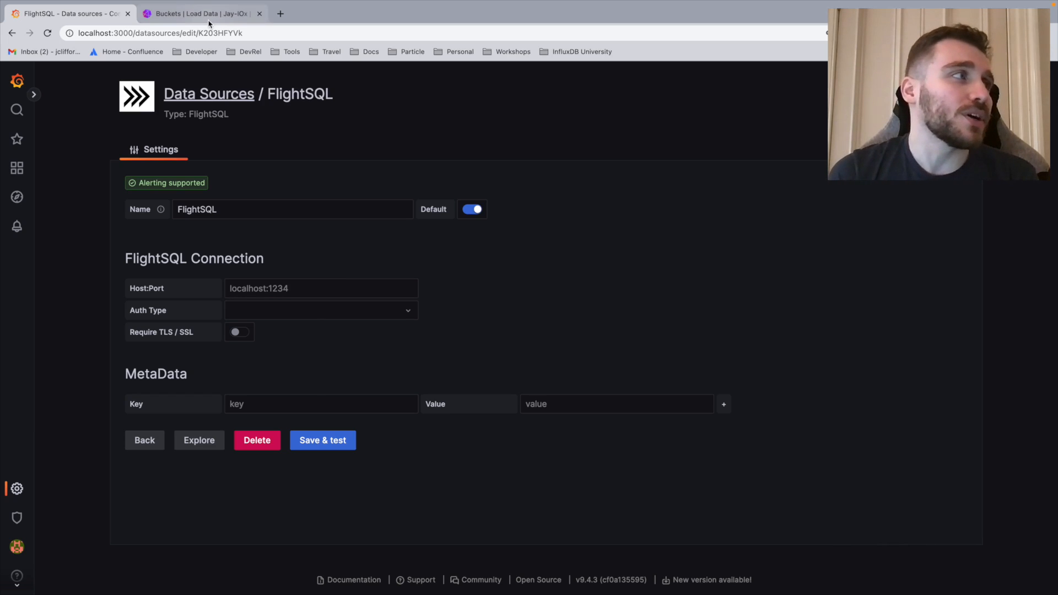
- Copy the cloud host name from the InfluxDB Cloud page address
{"action": "left_click", "coordinate": [200, 13]}
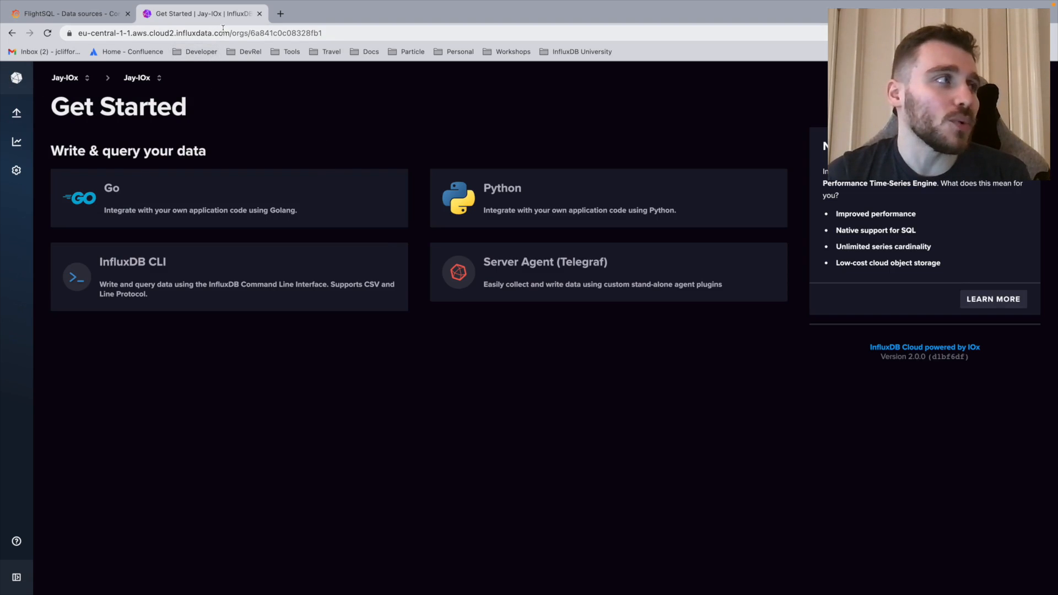
{"action": "left_click", "coordinate": [222, 32]}
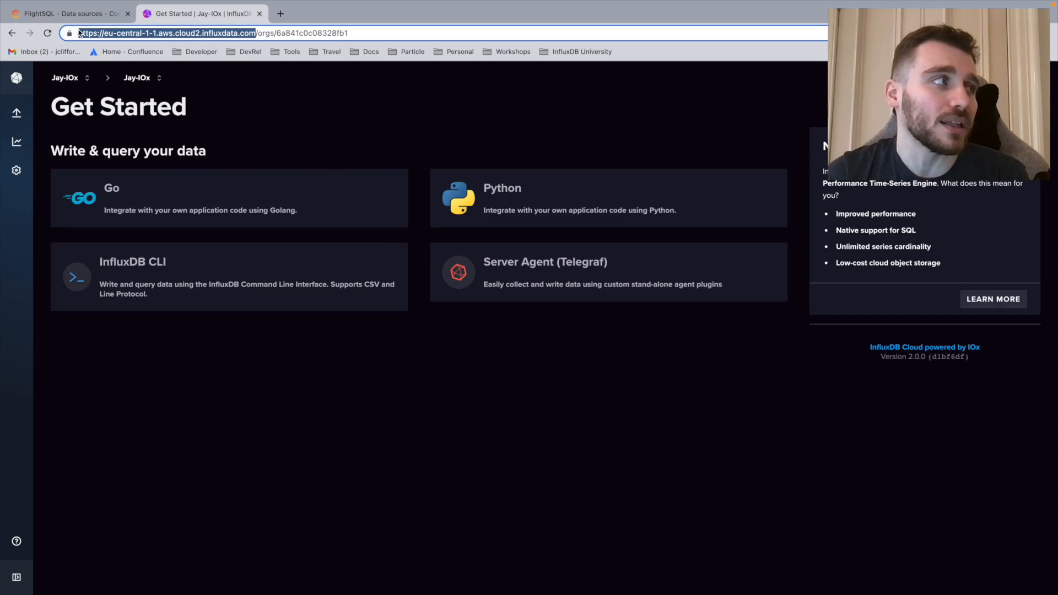
{"action": "double_click", "coordinate": [110, 32]}
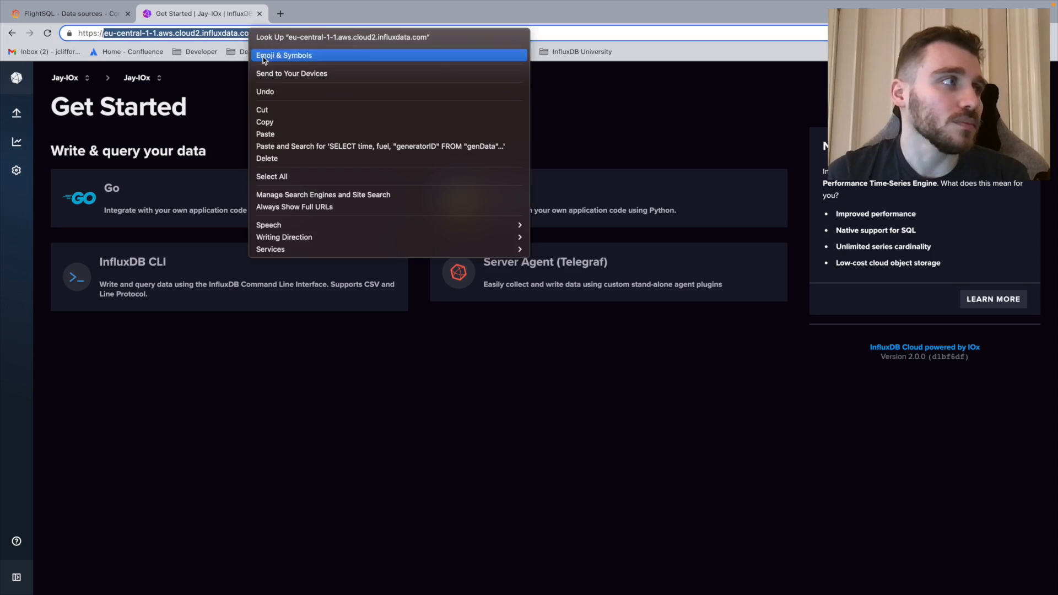
{"action": "left_click", "coordinate": [261, 114]}
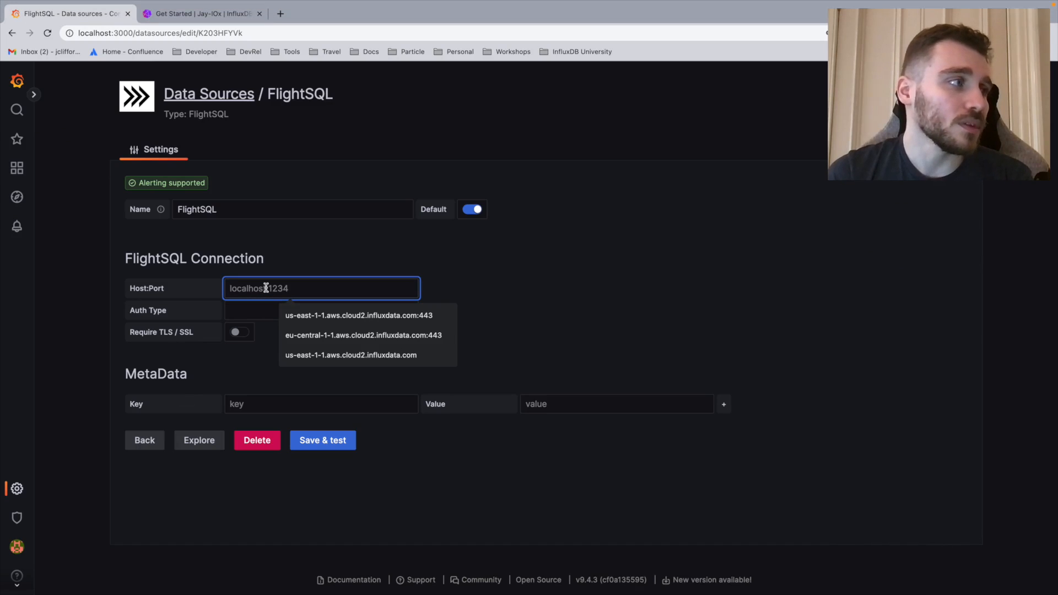
- Set Host:Port to eu-central-1-1.aws.cloud2.influxdata.com:443 and choose token authentication
{"action": "left_click", "coordinate": [363, 335]}
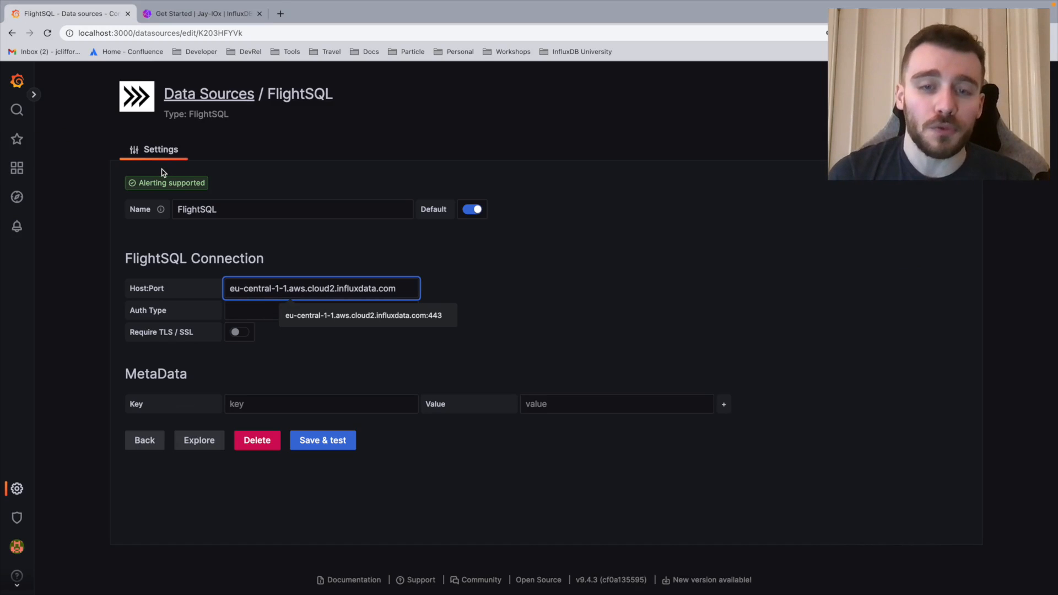
{"action": "type", "text": ":443"}
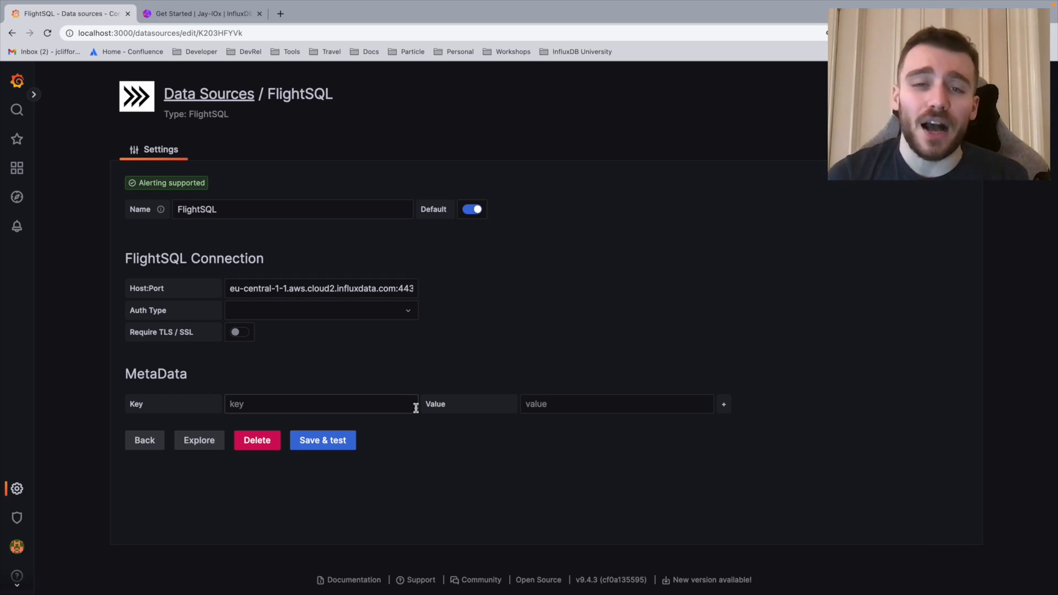
{"action": "left_click", "coordinate": [321, 309]}
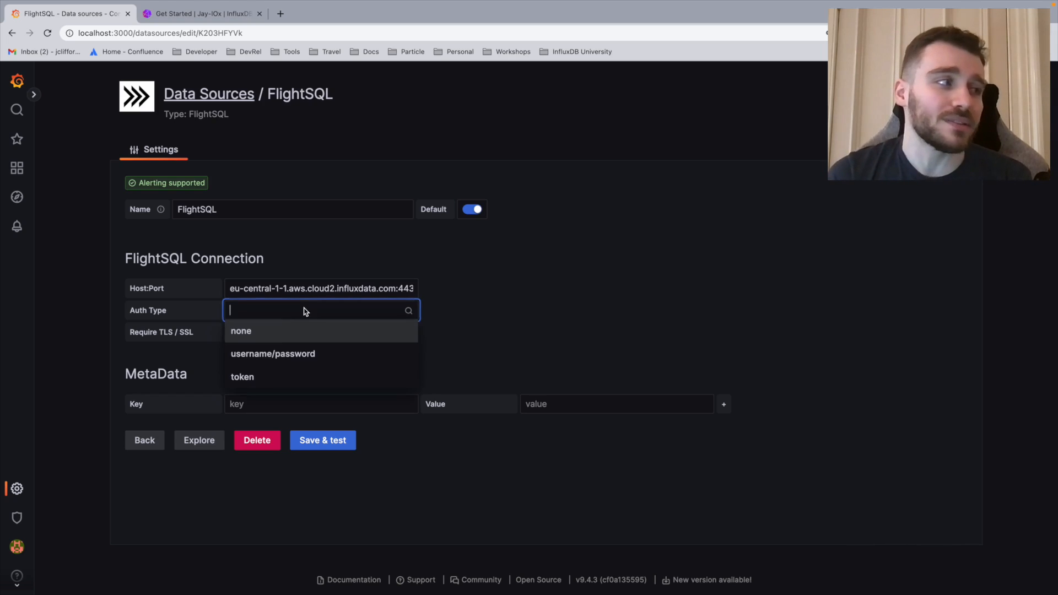
{"action": "left_click", "coordinate": [241, 376]}
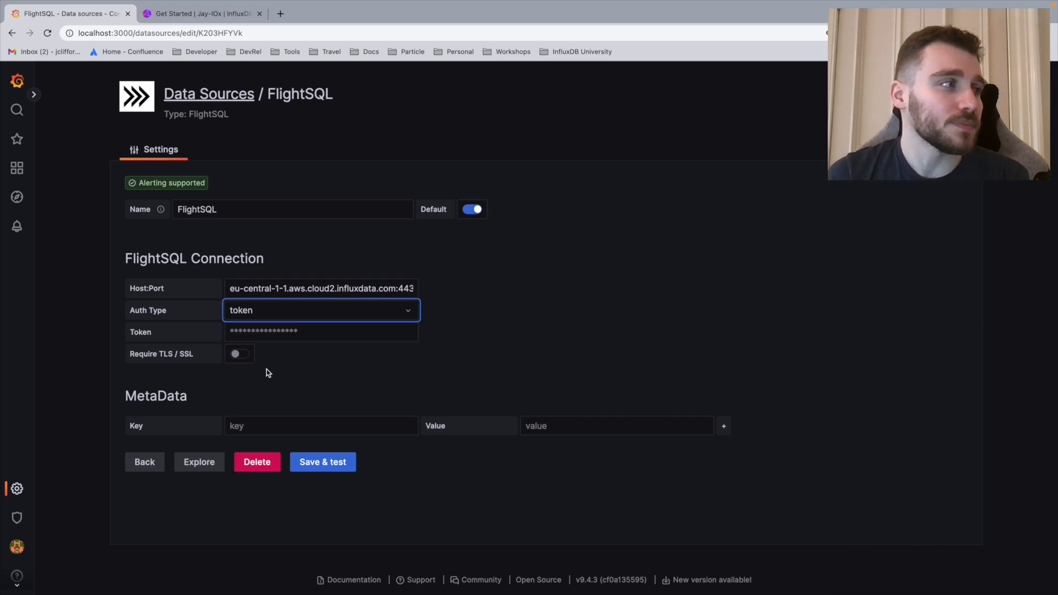
- Open Load Data > API Tokens in InfluxDB Cloud
{"action": "left_click", "coordinate": [202, 13]}
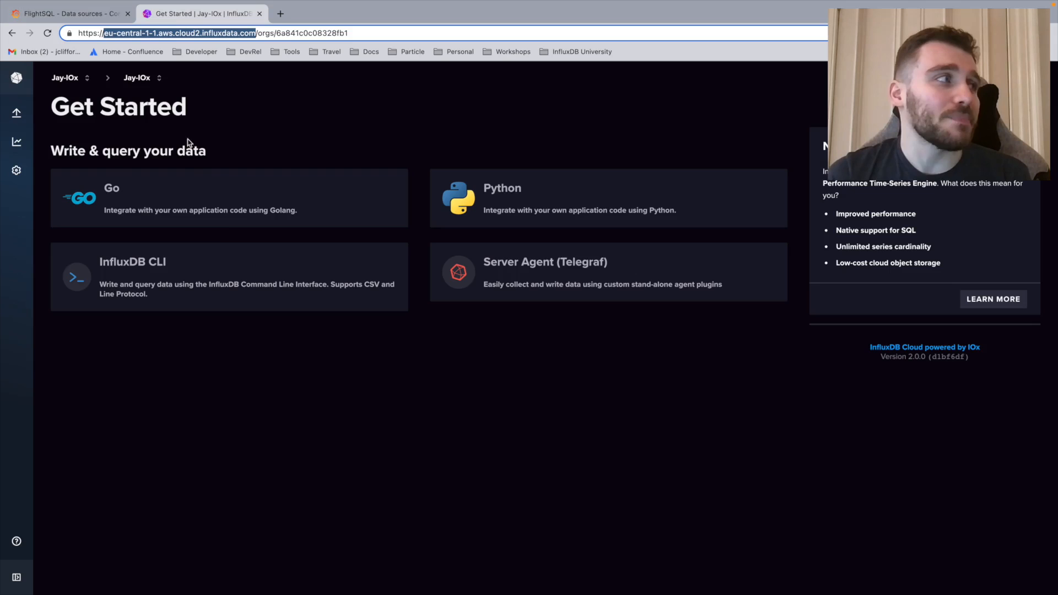
{"action": "mouse_move", "coordinate": [274, 366]}
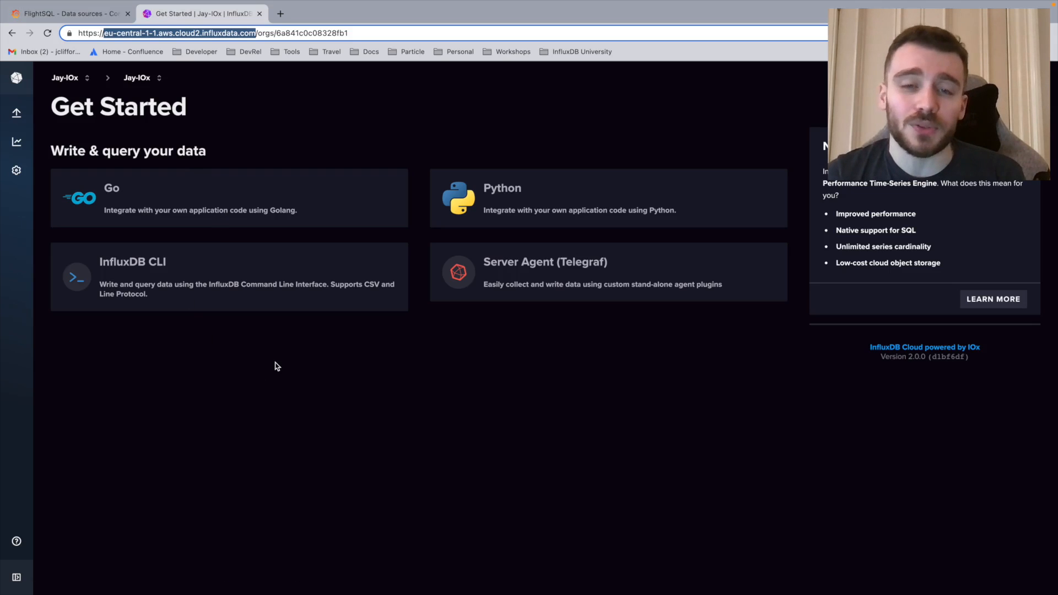
{"action": "mouse_move", "coordinate": [132, 192]}
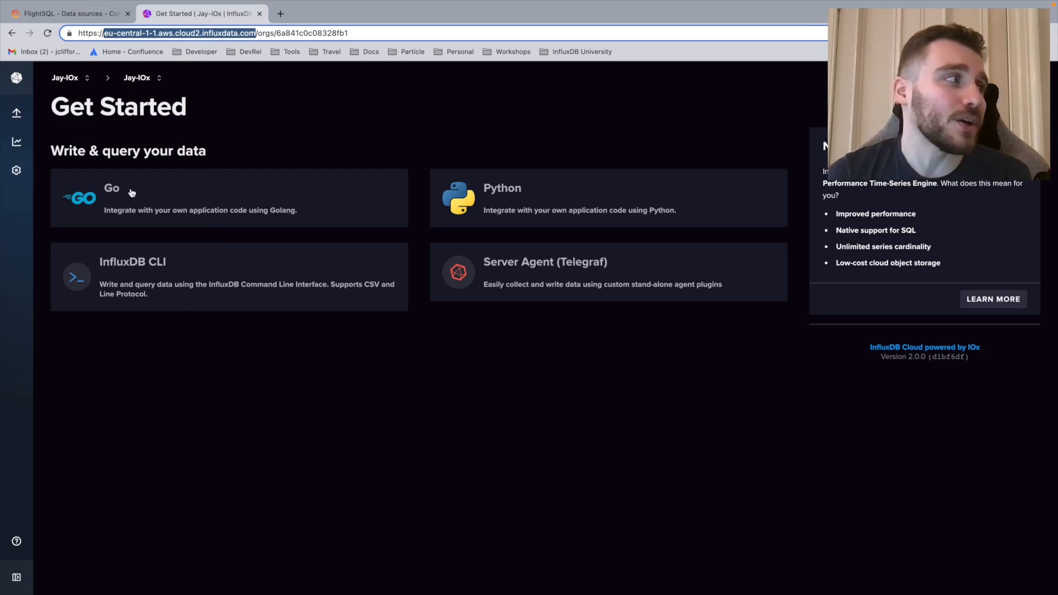
{"action": "mouse_move", "coordinate": [45, 108]}
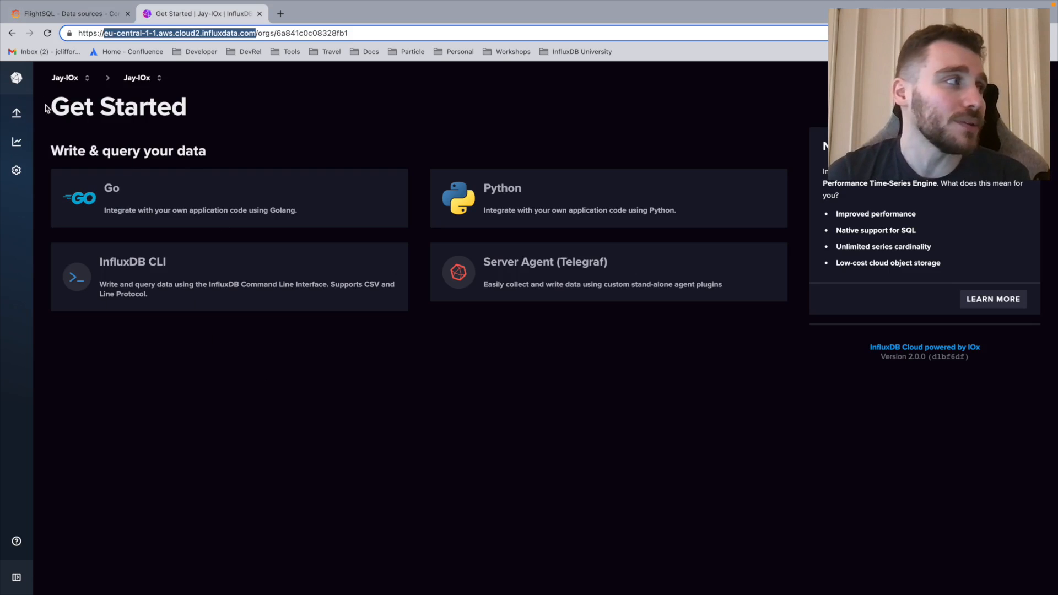
{"action": "left_click", "coordinate": [16, 112]}
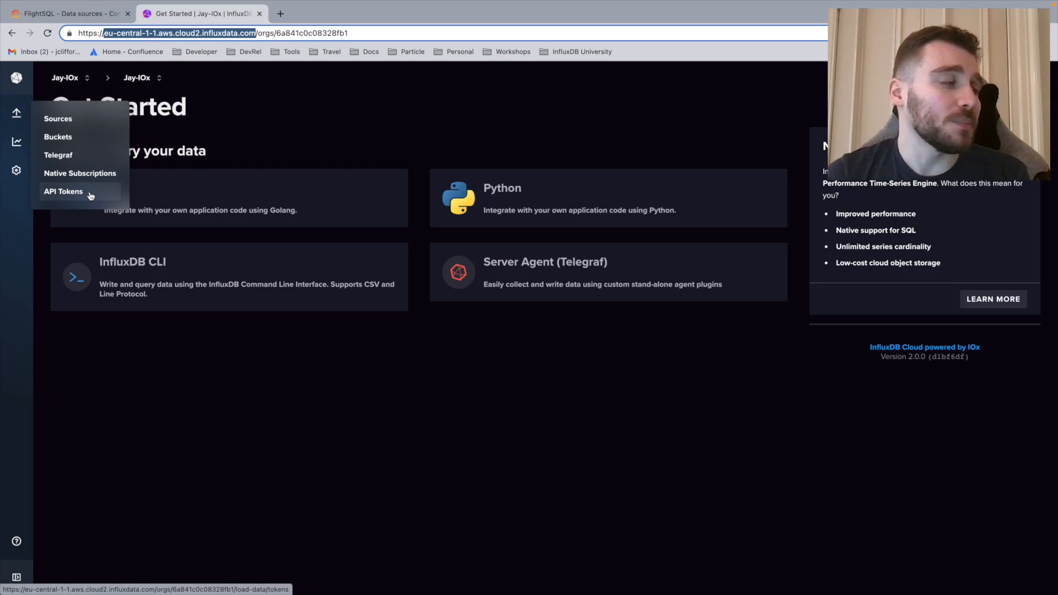
{"action": "left_click", "coordinate": [62, 191]}
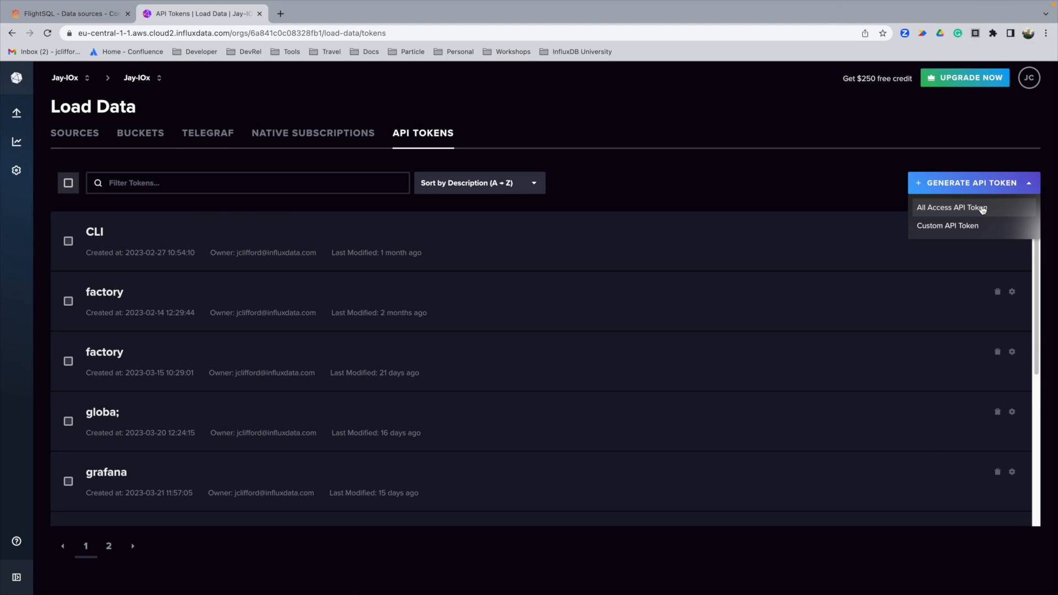
- Generate an all-access API token described 'grafana' and copy it to the clipboard
{"action": "left_click", "coordinate": [951, 207]}
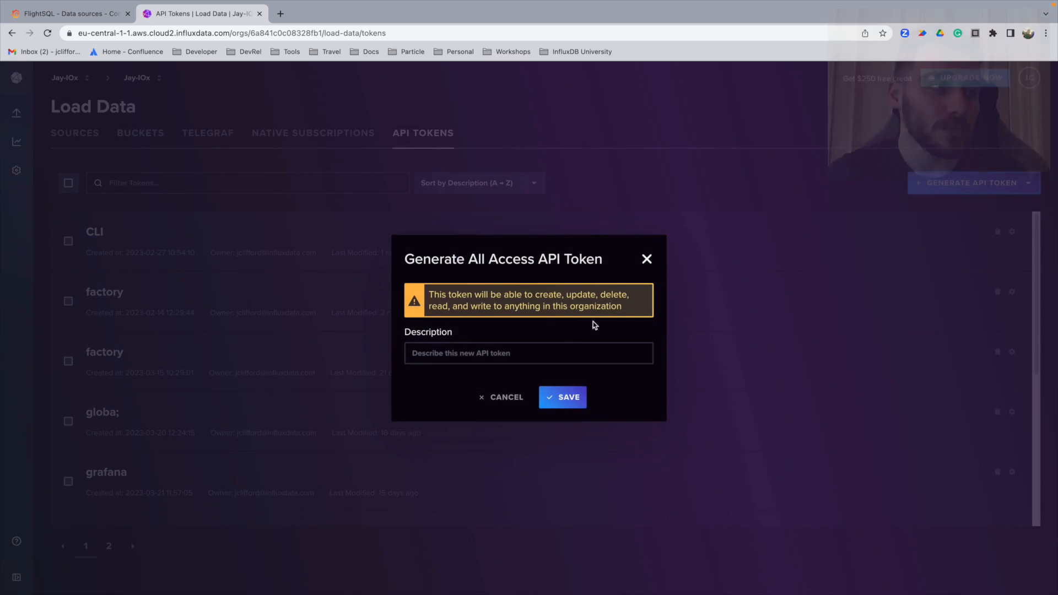
{"action": "left_click", "coordinate": [528, 352]}
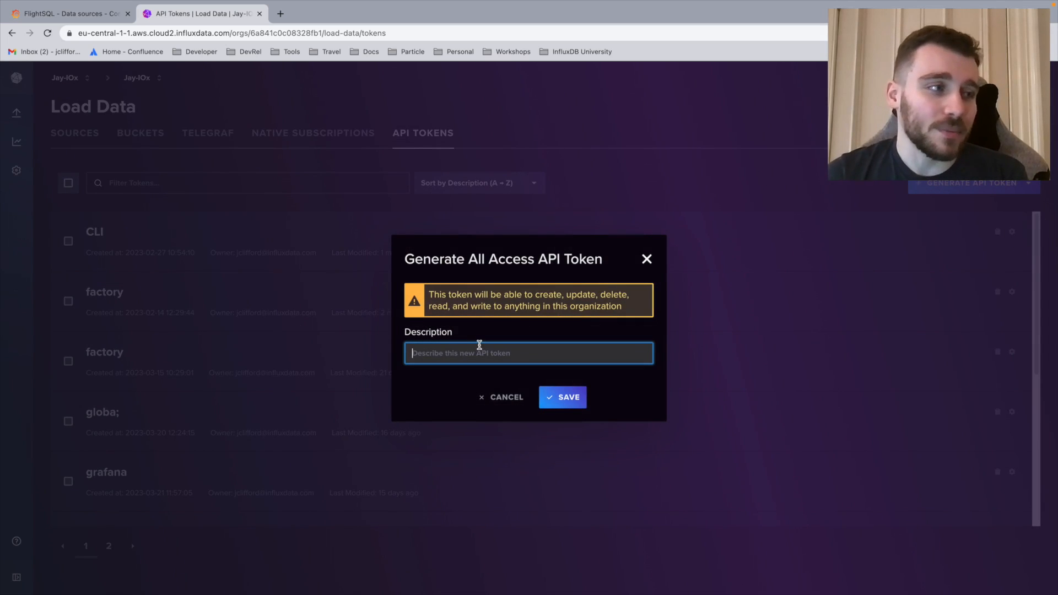
{"action": "type", "text": "grafana"}
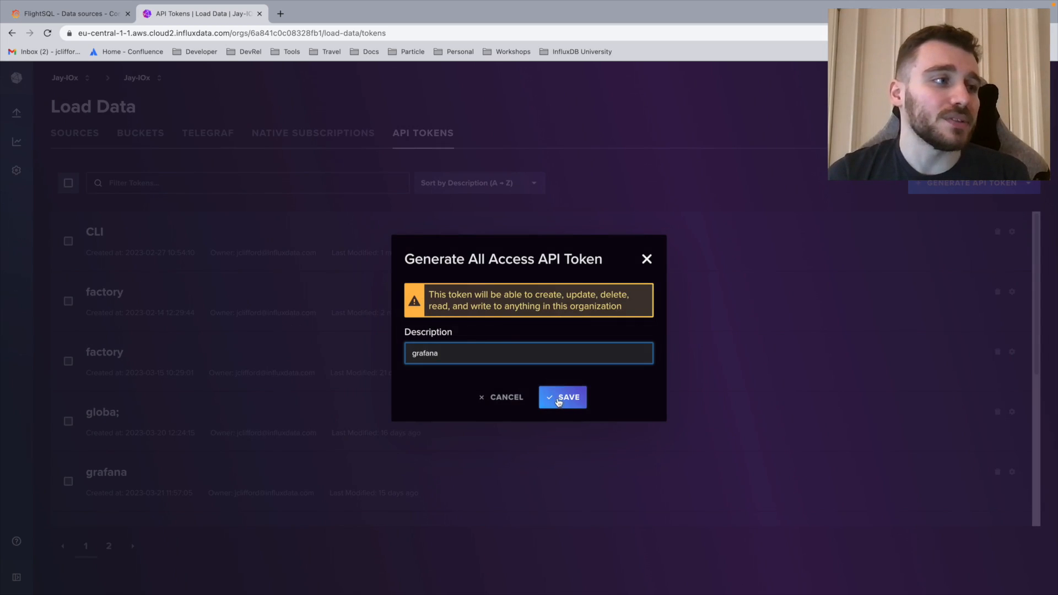
{"action": "left_click", "coordinate": [562, 397]}
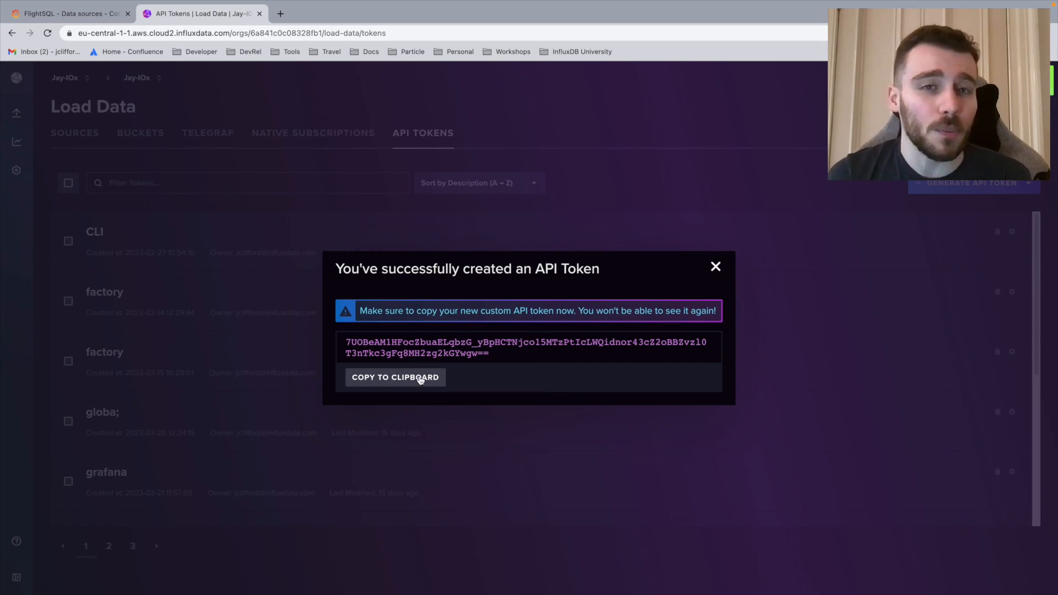
{"action": "left_click", "coordinate": [394, 377]}
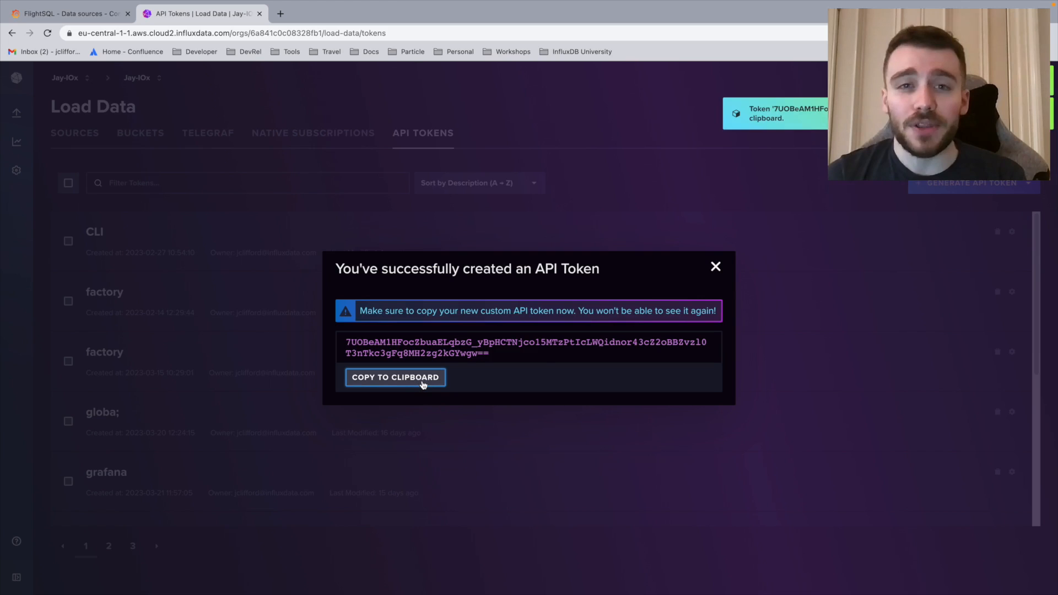
{"action": "left_click", "coordinate": [394, 376]}
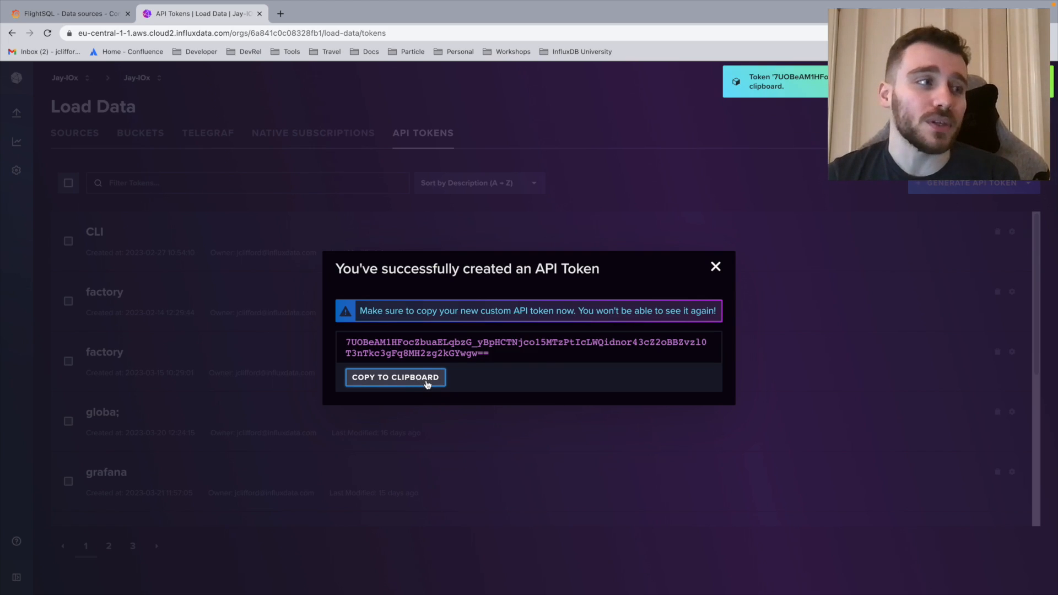
{"action": "mouse_move", "coordinate": [534, 364]}
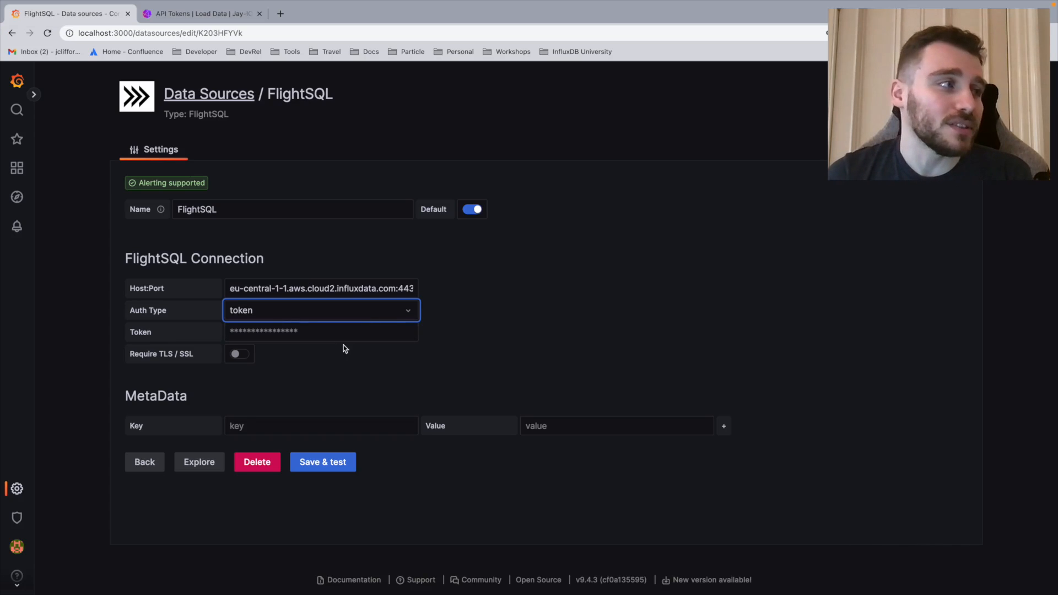
- Paste the token, enable Require TLS/SSL, and enter metadata key 'bucket-name'
{"action": "left_click", "coordinate": [320, 331]}
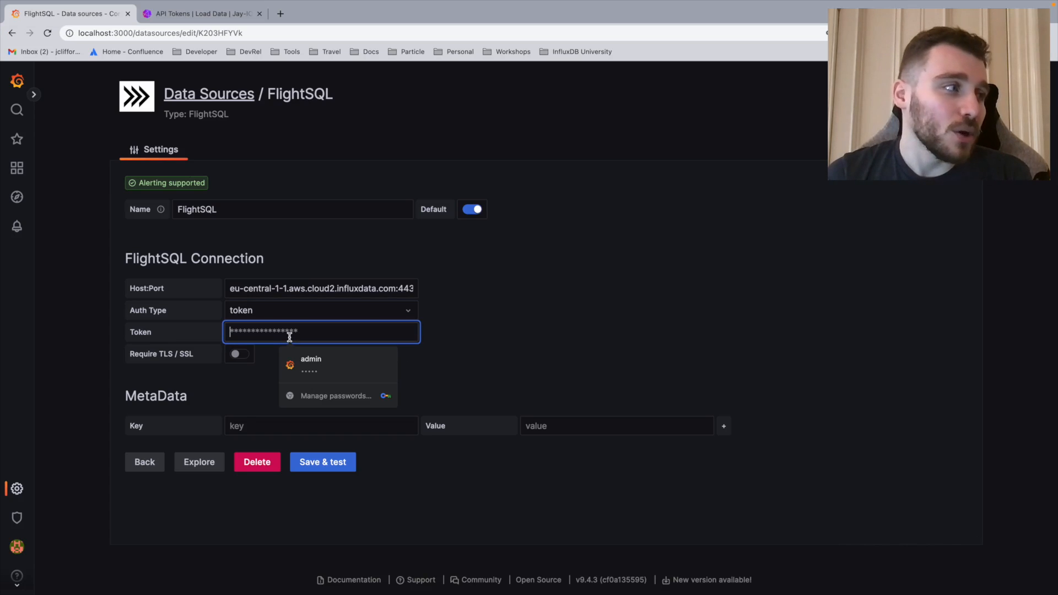
{"action": "left_click", "coordinate": [310, 364]}
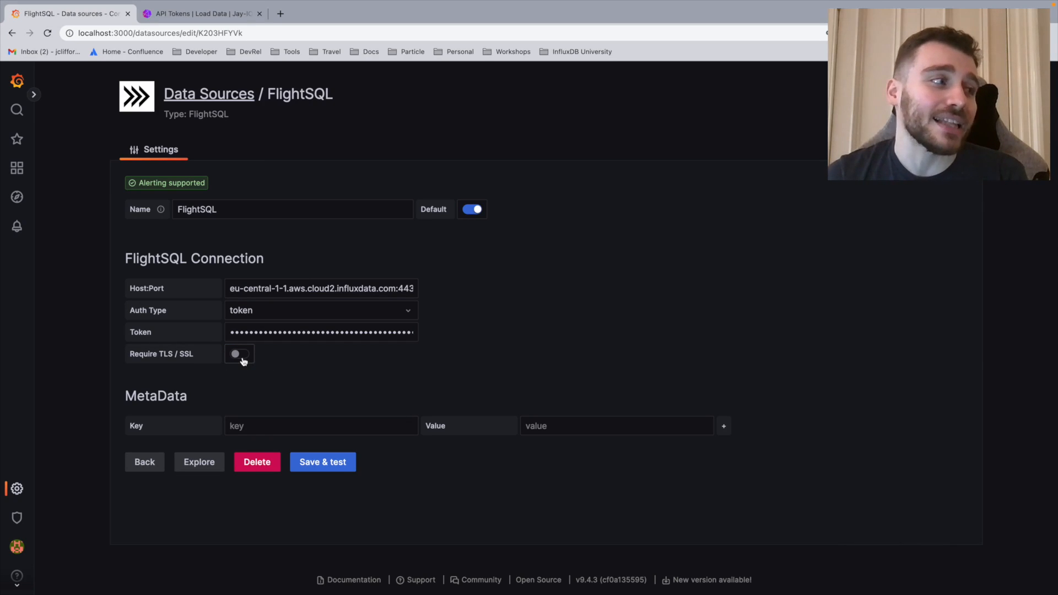
{"action": "left_click", "coordinate": [238, 354]}
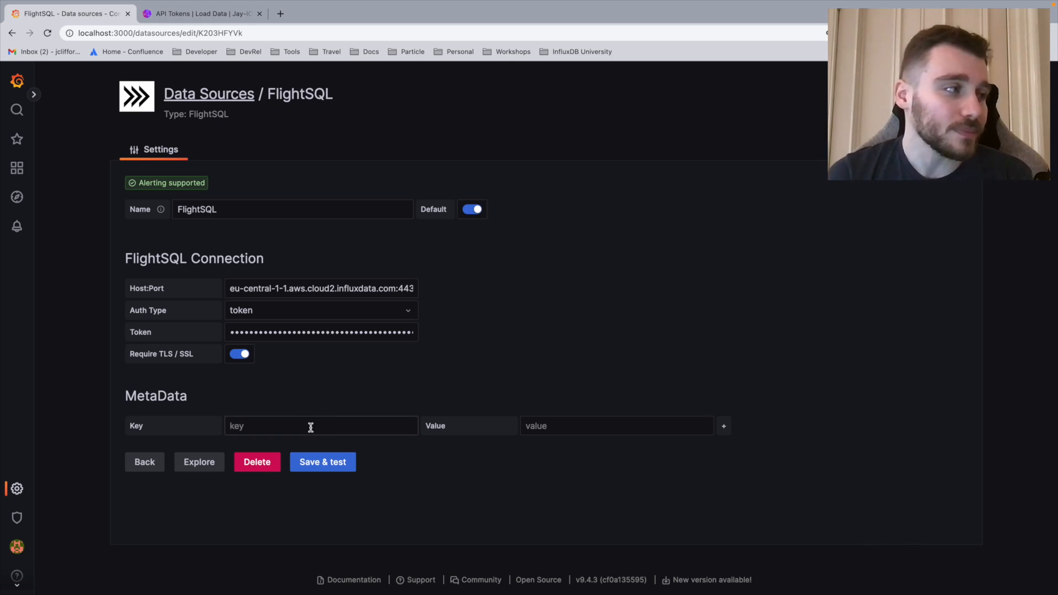
{"action": "type", "text": "bucket-name"}
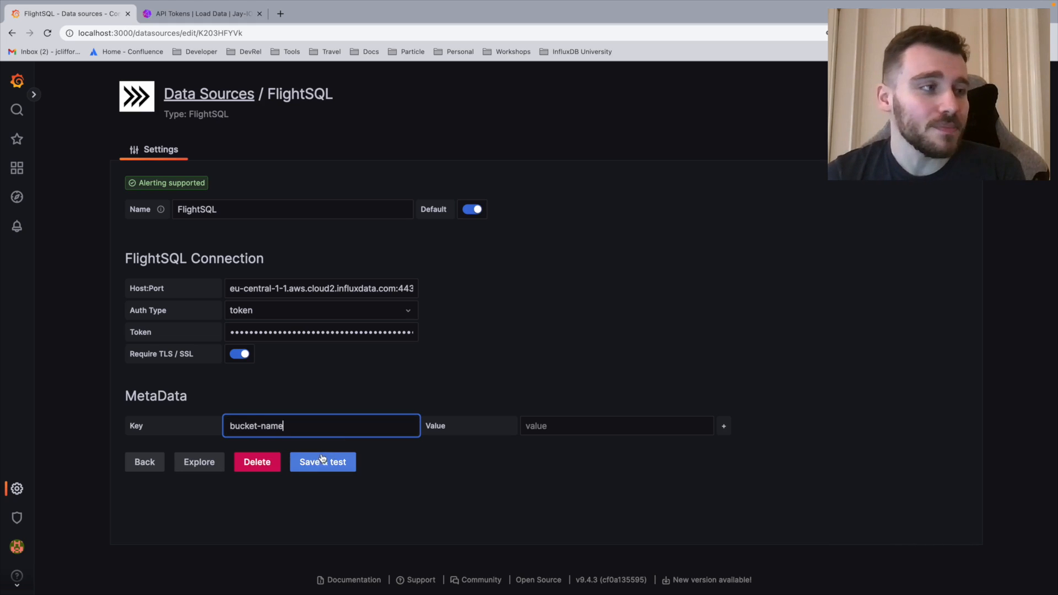
{"action": "mouse_move", "coordinate": [490, 483]}
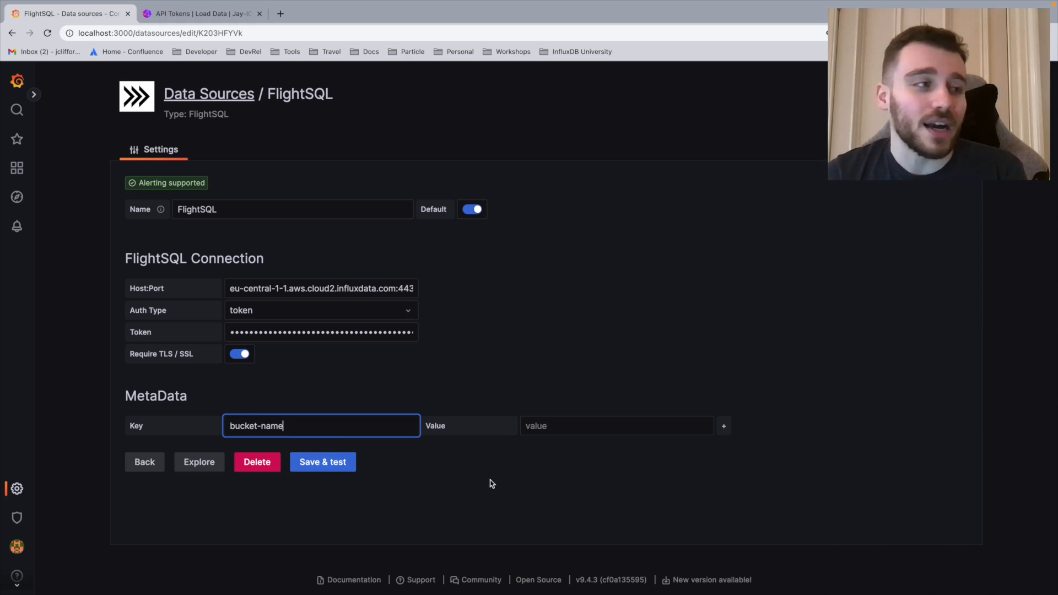
{"action": "mouse_move", "coordinate": [235, 375]}
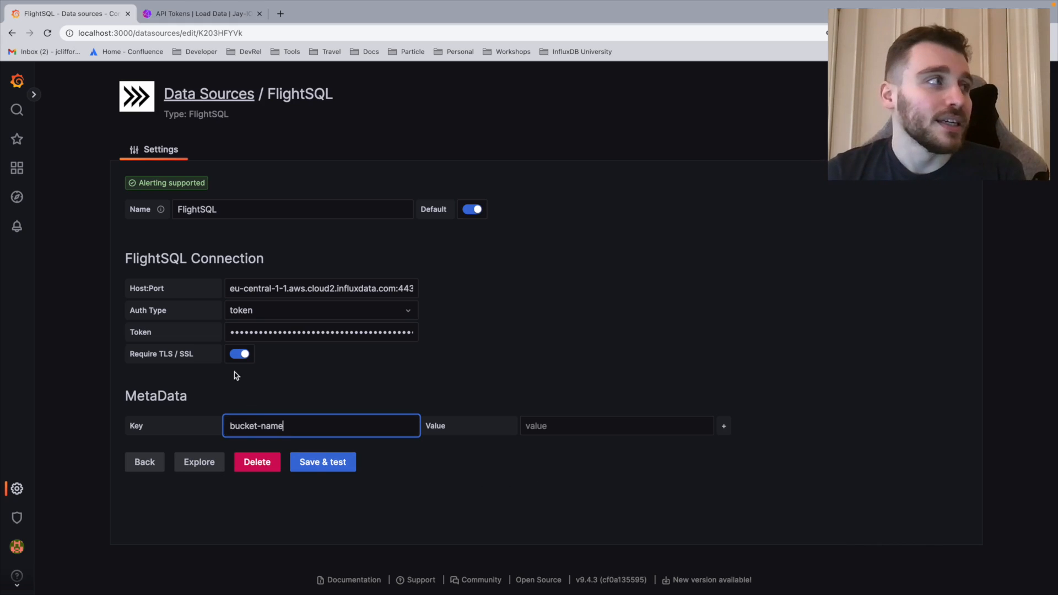
{"action": "left_click", "coordinate": [202, 14]}
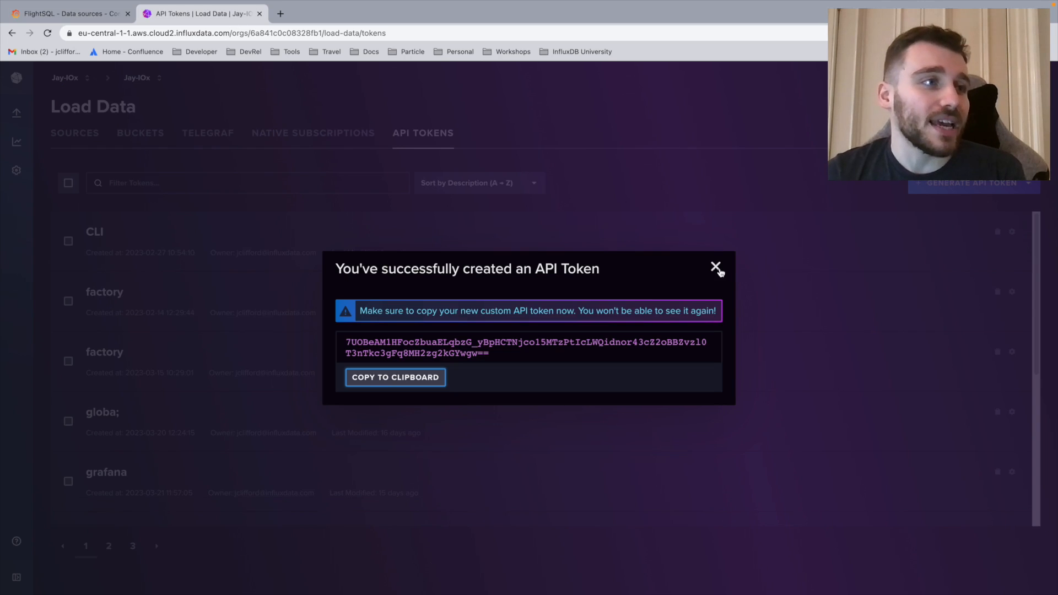
- Close the API token notice and open the Load Data > Buckets list
{"action": "left_click", "coordinate": [715, 268]}
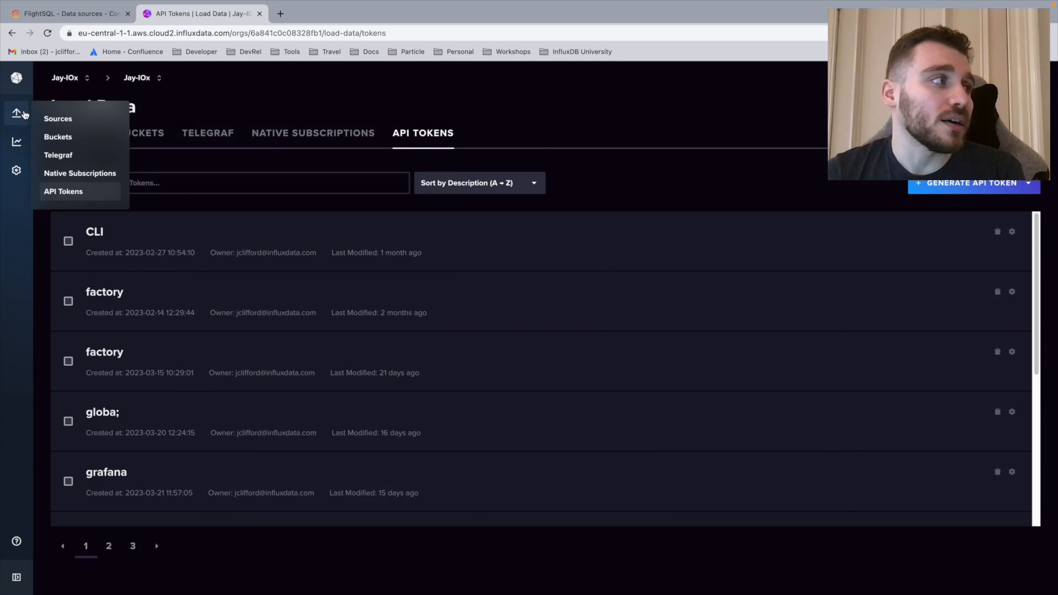
{"action": "mouse_move", "coordinate": [58, 137]}
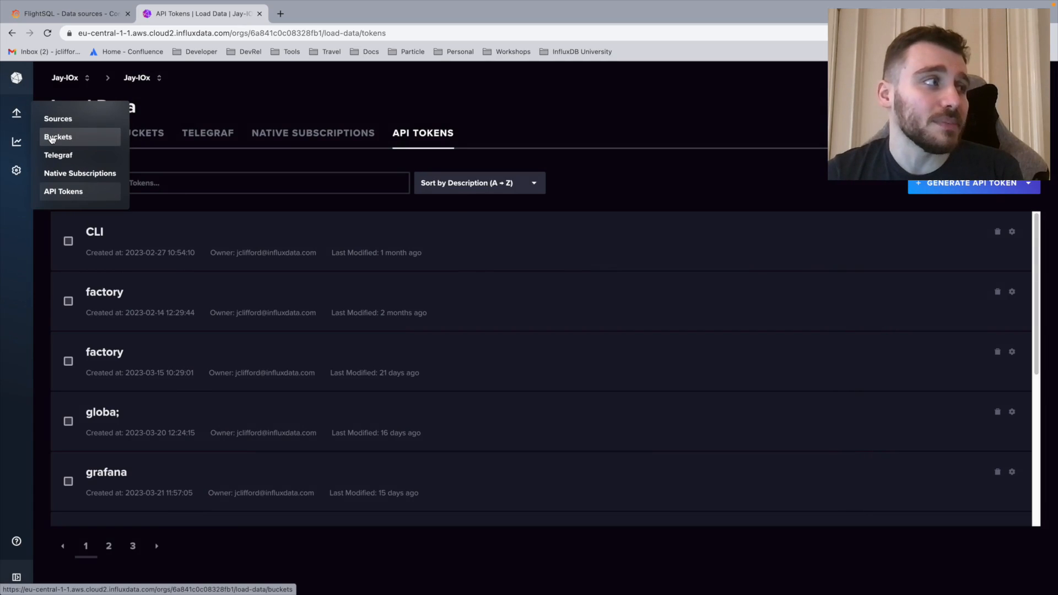
{"action": "left_click", "coordinate": [57, 137]}
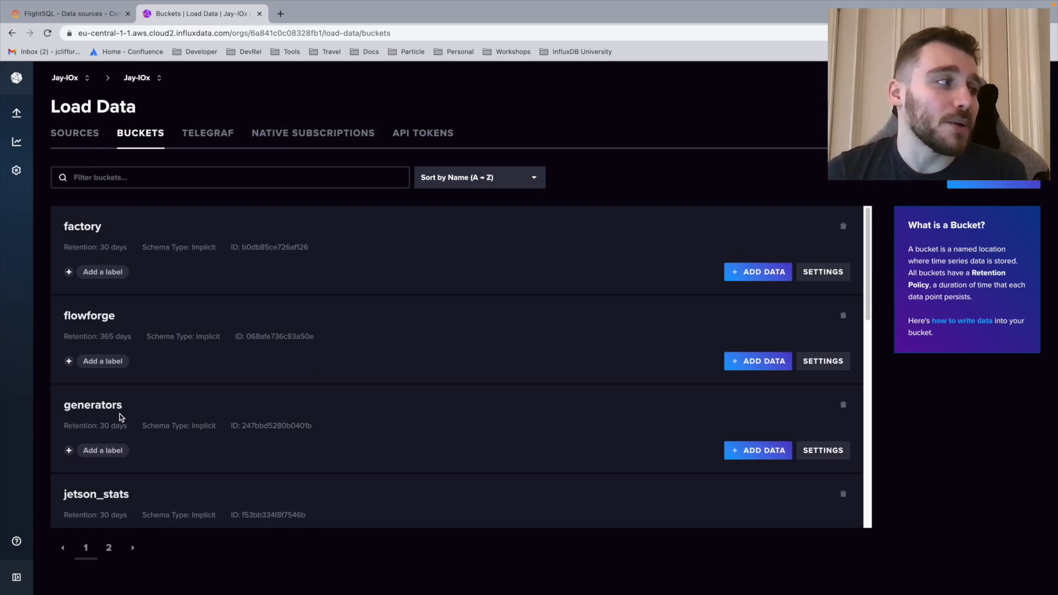
{"action": "mouse_move", "coordinate": [260, 448]}
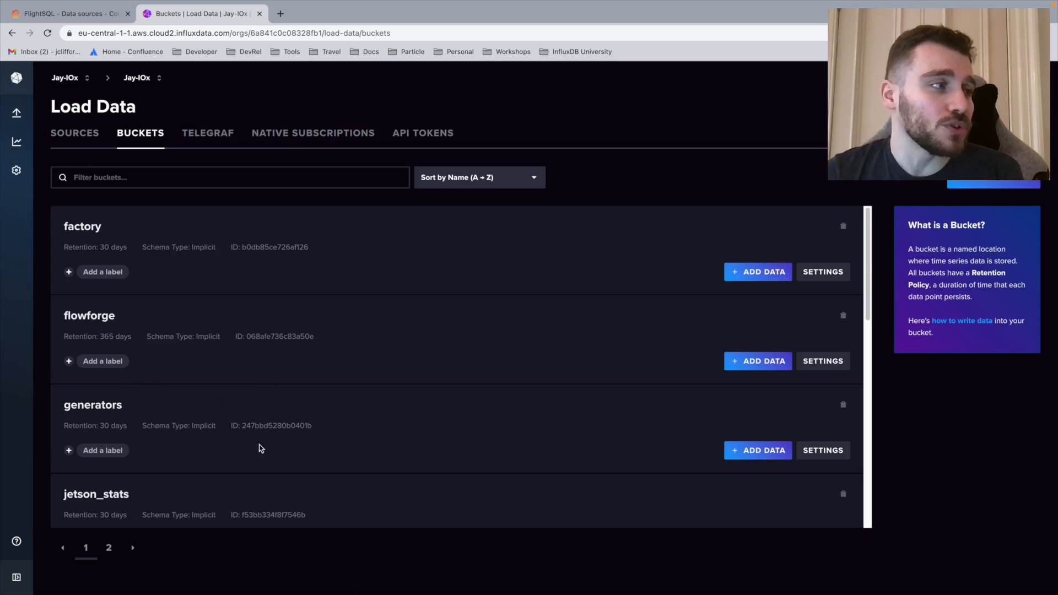
{"action": "mouse_move", "coordinate": [111, 339]}
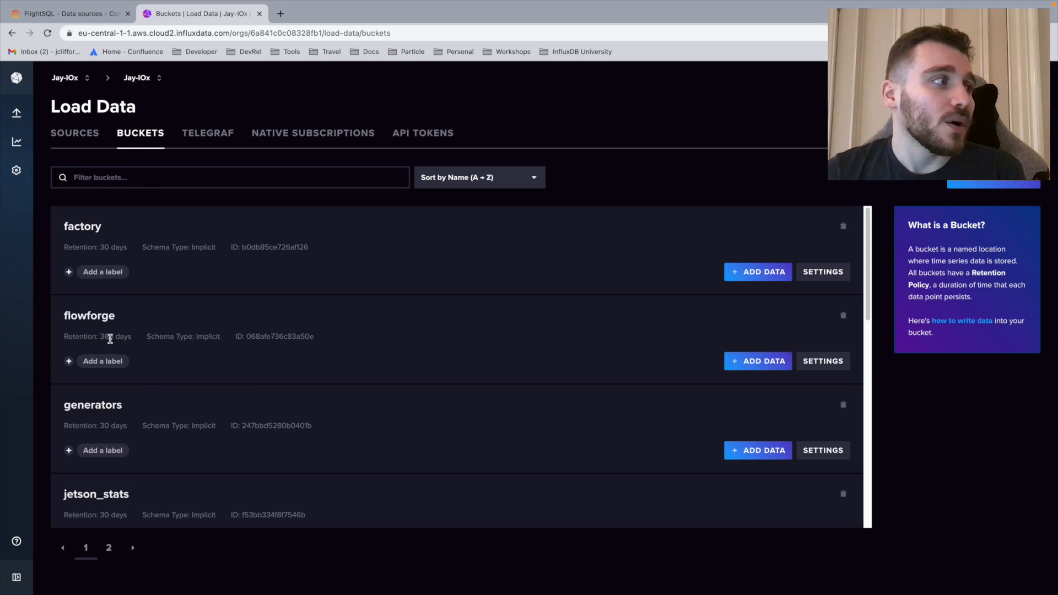
- Set the bucket-name value to 'generators' and Save & test the FlightSQL data source
{"action": "left_click", "coordinate": [67, 12]}
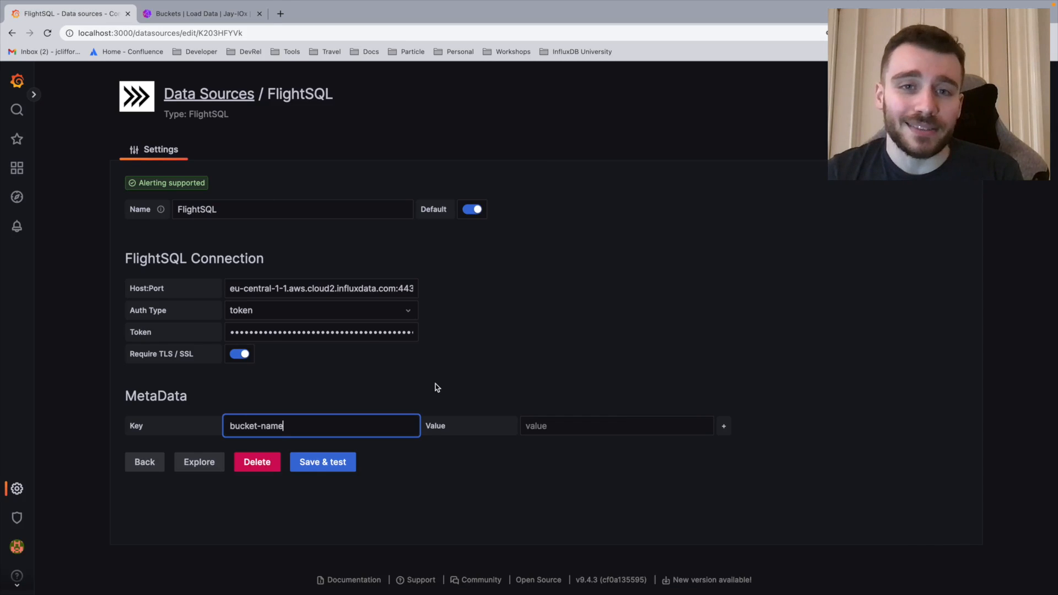
{"action": "mouse_move", "coordinate": [729, 474]}
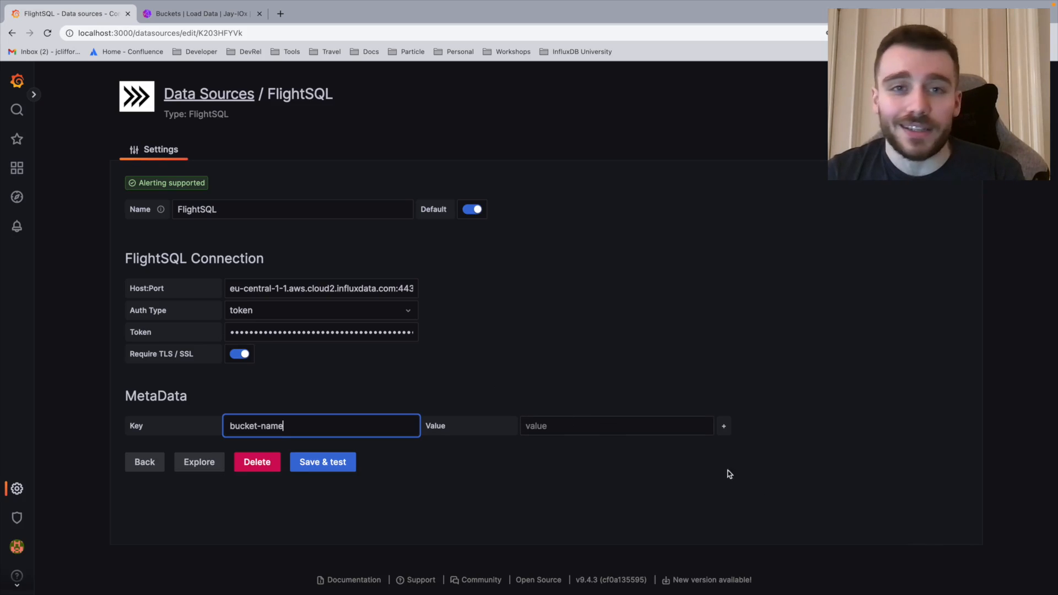
{"action": "left_click", "coordinate": [616, 426]}
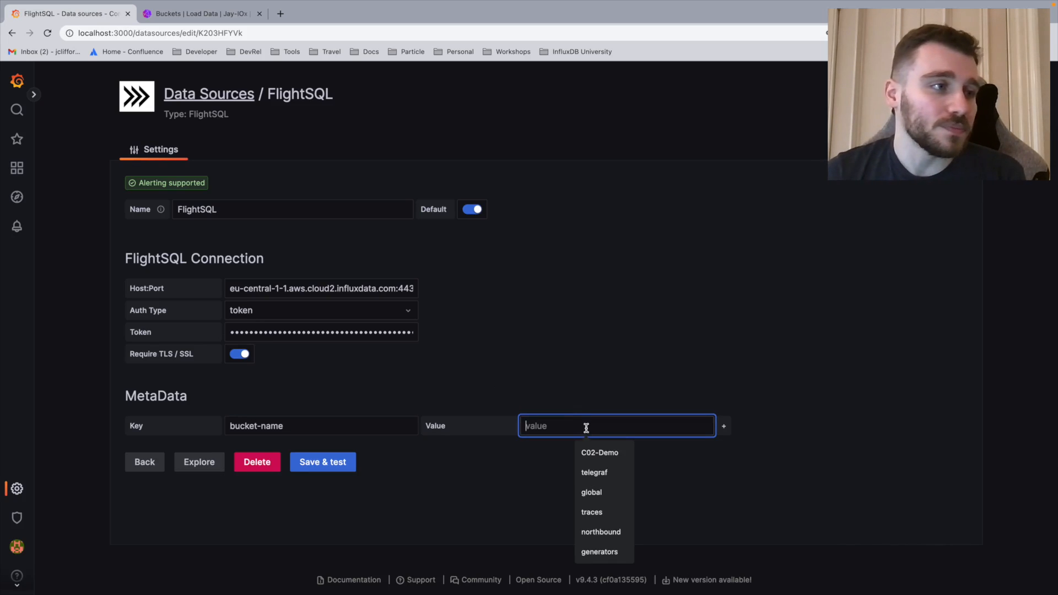
{"action": "left_click", "coordinate": [599, 551]}
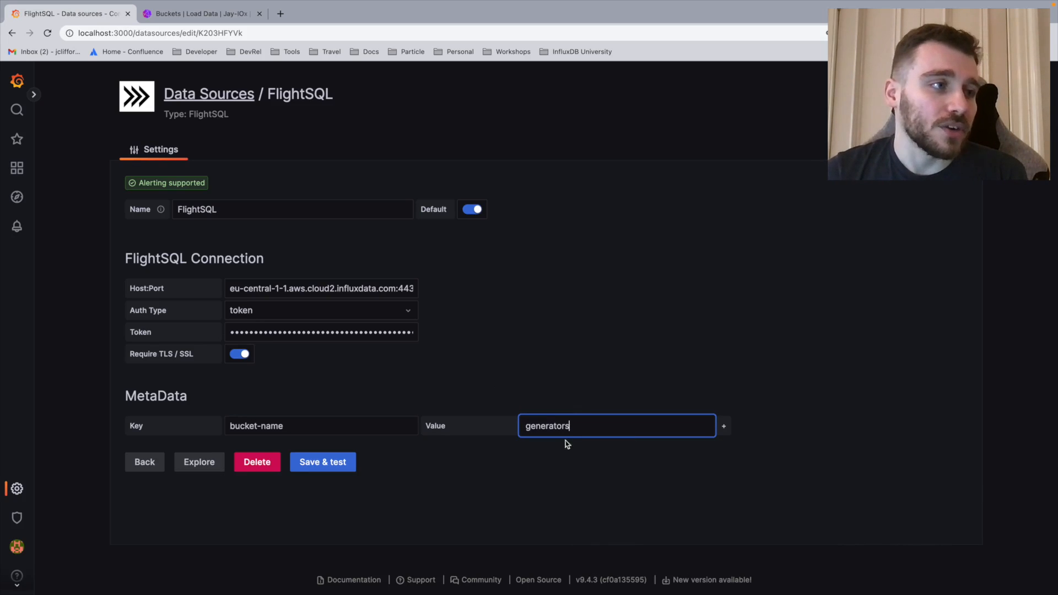
{"action": "mouse_move", "coordinate": [394, 501]}
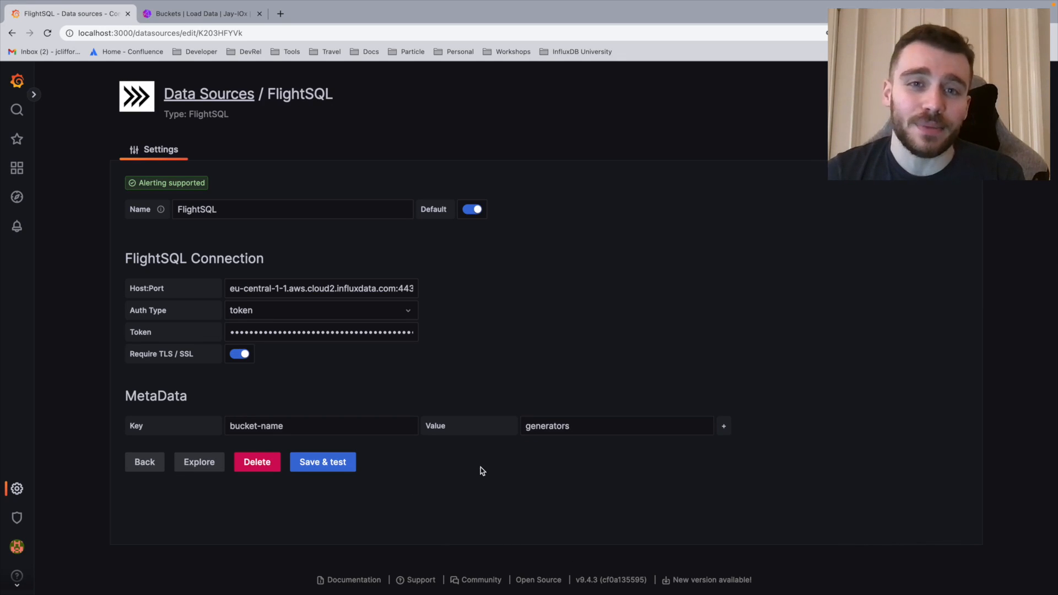
{"action": "left_click", "coordinate": [322, 462]}
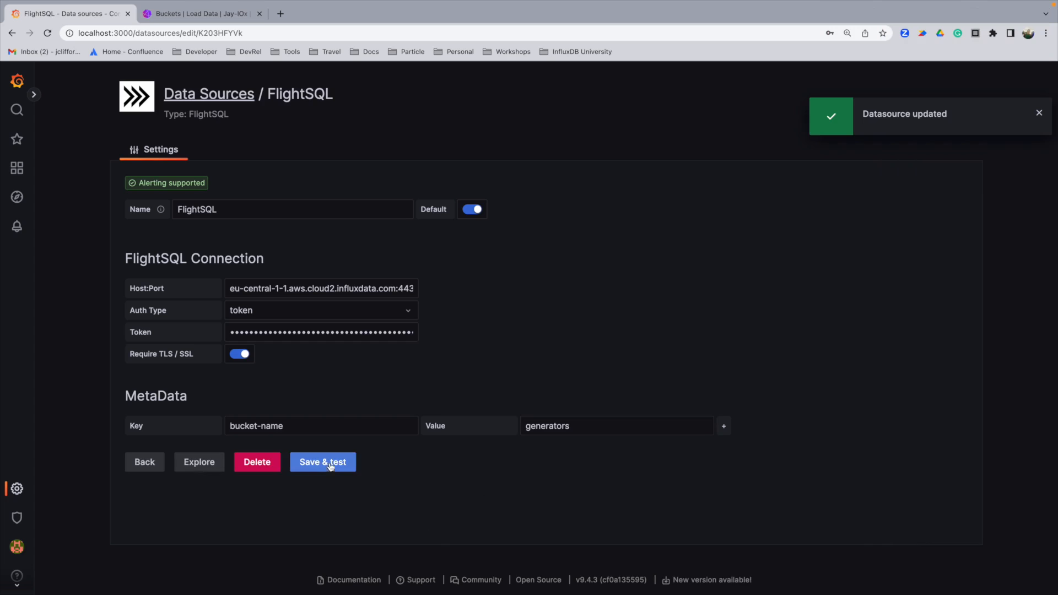
{"action": "left_click", "coordinate": [322, 461]}
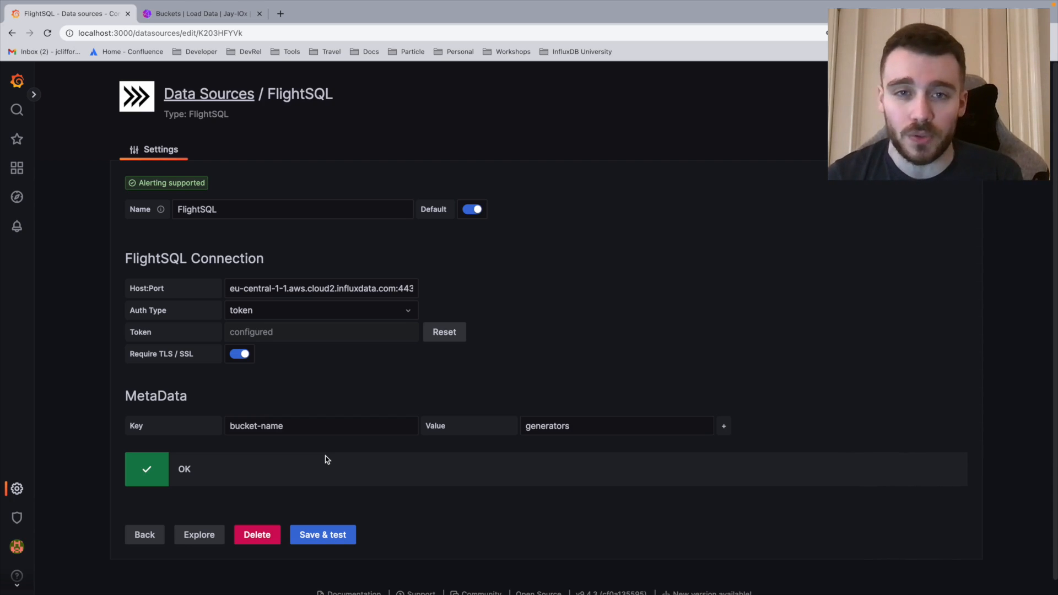
{"action": "mouse_move", "coordinate": [250, 276]}
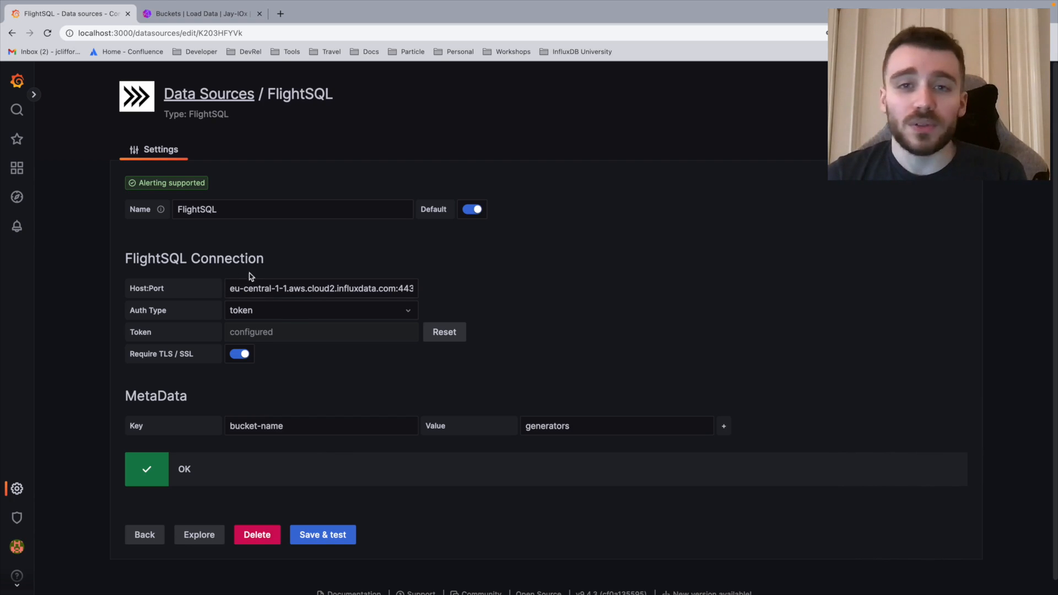
{"action": "mouse_move", "coordinate": [439, 433]}
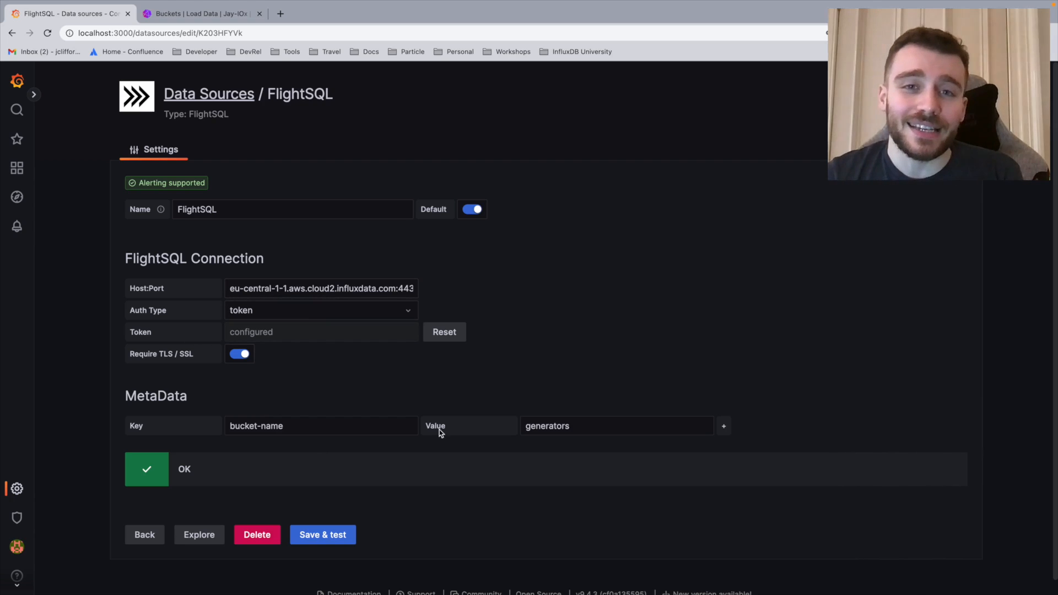
{"action": "mouse_move", "coordinate": [34, 247]}
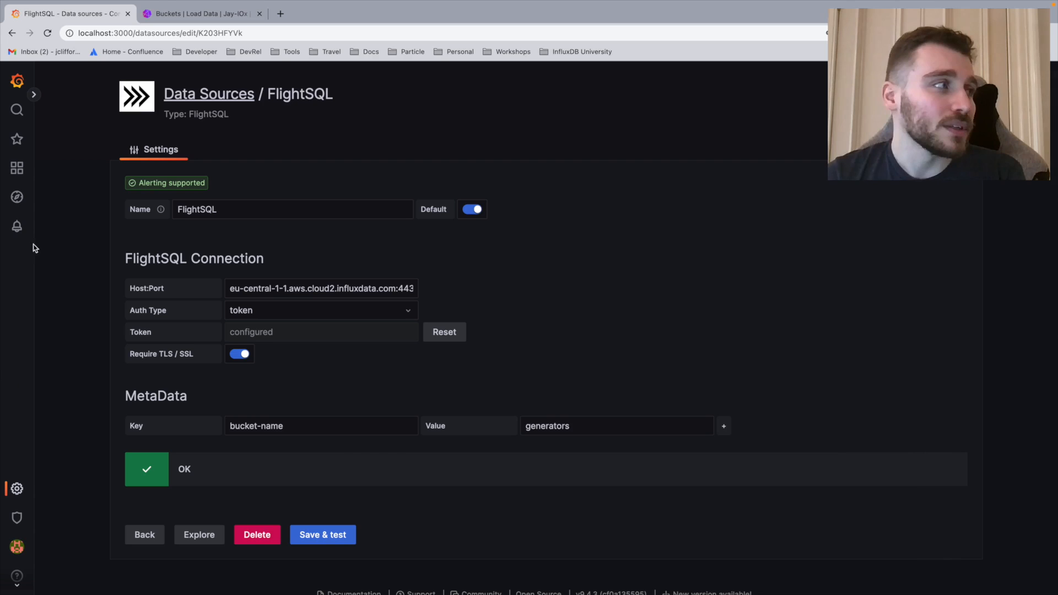
{"action": "left_click", "coordinate": [18, 168]}
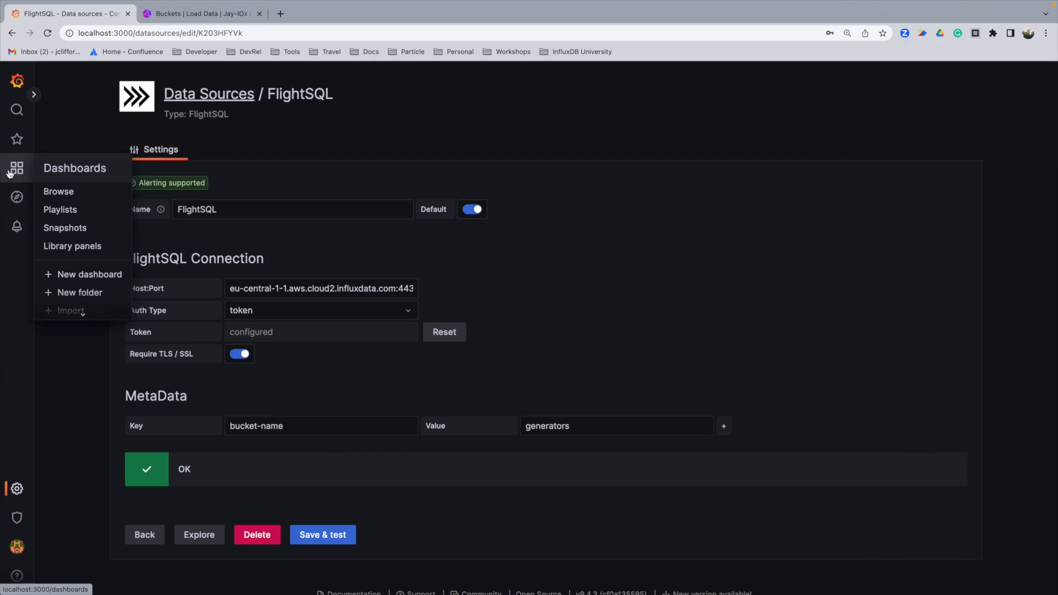
- Create a new dashboard, add a panel, and switch its FlightSQL query to raw SQL
{"action": "left_click", "coordinate": [59, 191]}
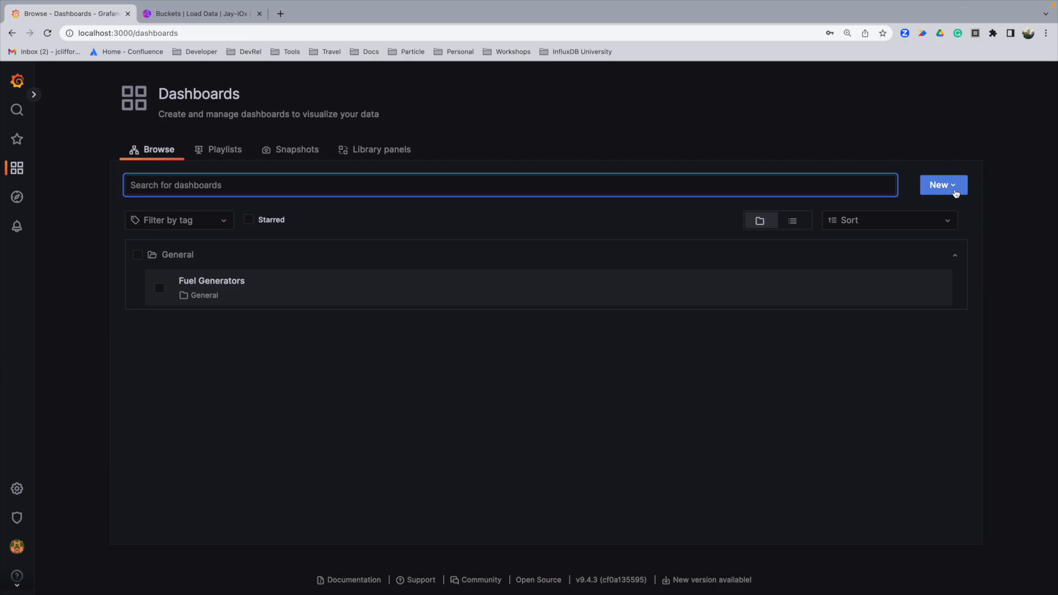
{"action": "left_click", "coordinate": [942, 184]}
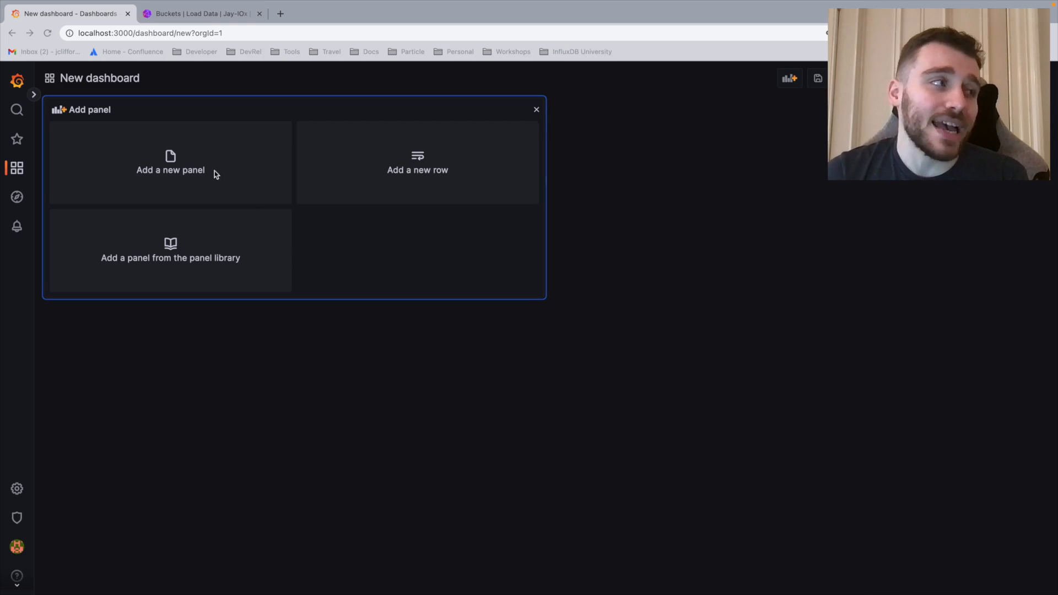
{"action": "left_click", "coordinate": [170, 162]}
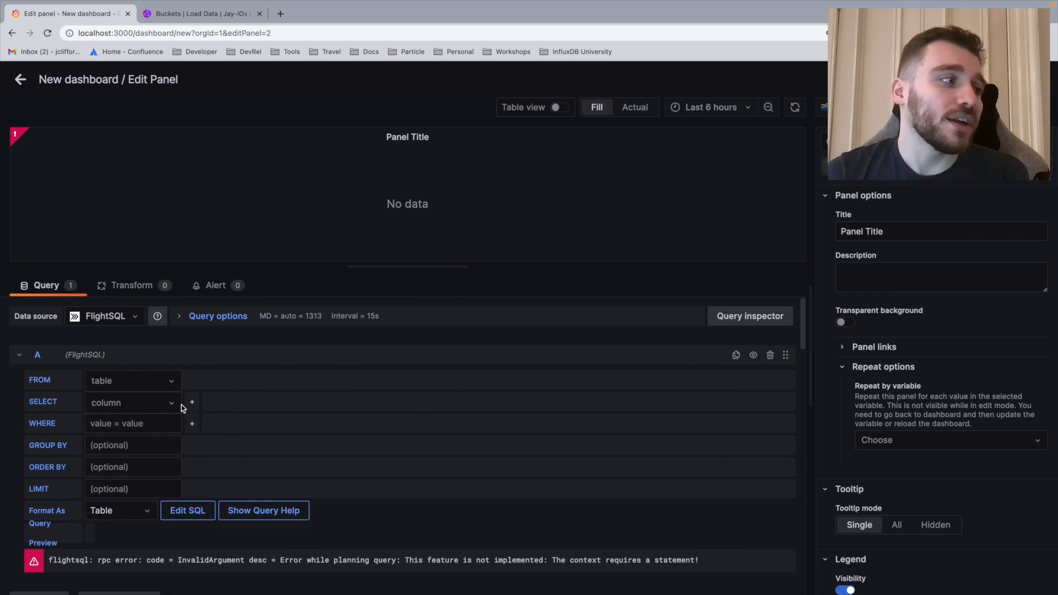
{"action": "mouse_move", "coordinate": [133, 381]}
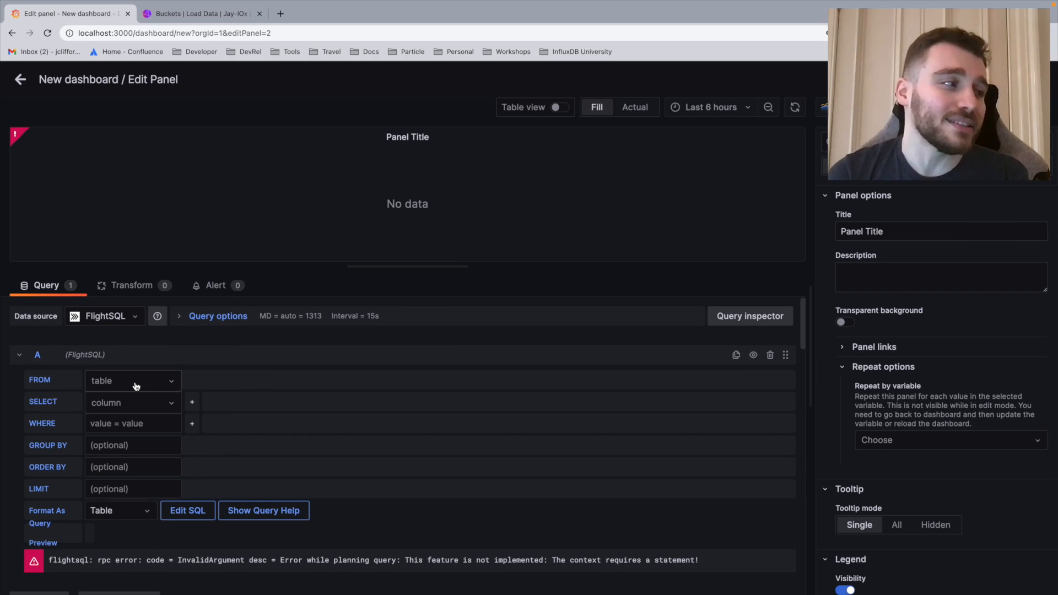
{"action": "mouse_move", "coordinate": [86, 478]}
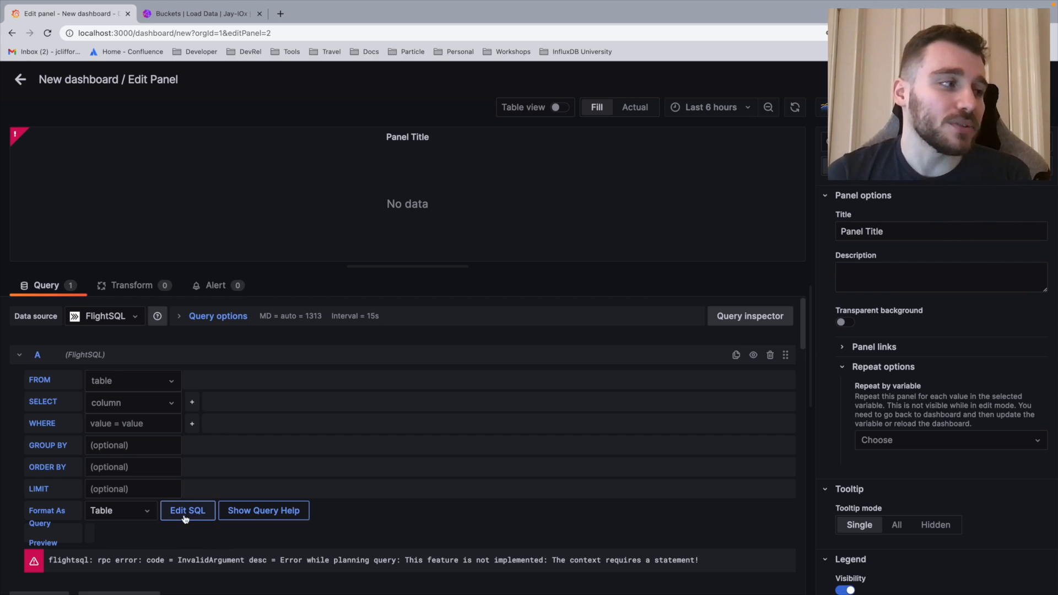
{"action": "left_click", "coordinate": [187, 510]}
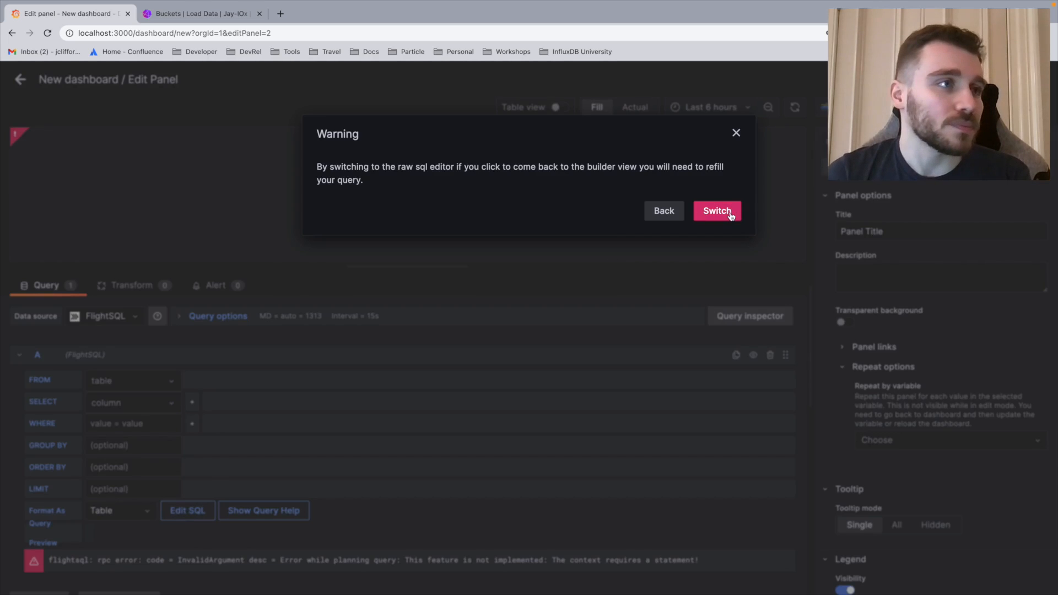
{"action": "left_click", "coordinate": [716, 211]}
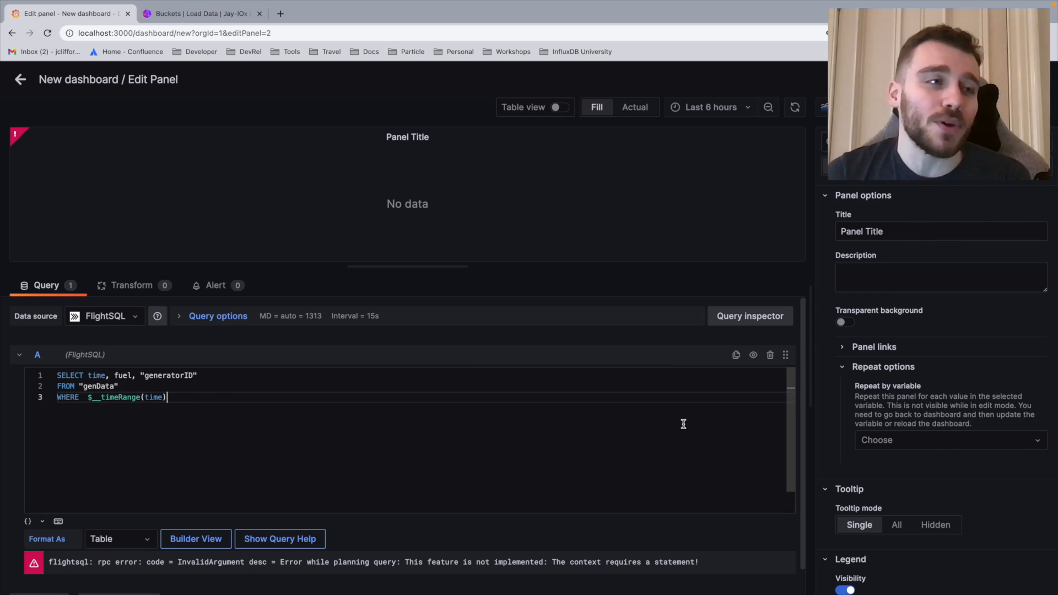
{"action": "mouse_move", "coordinate": [380, 459]}
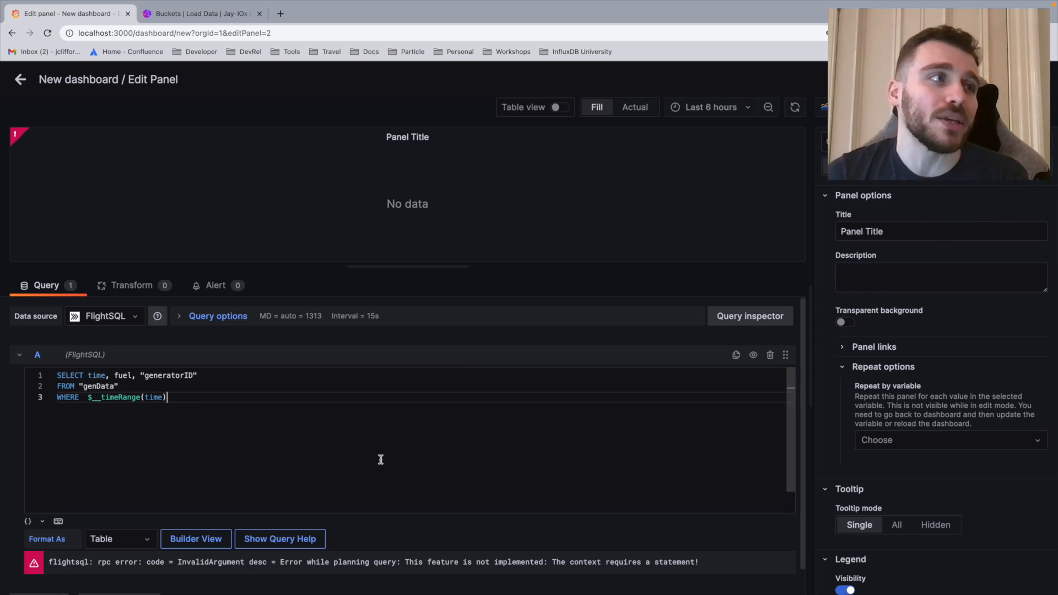
{"action": "mouse_move", "coordinate": [160, 386]}
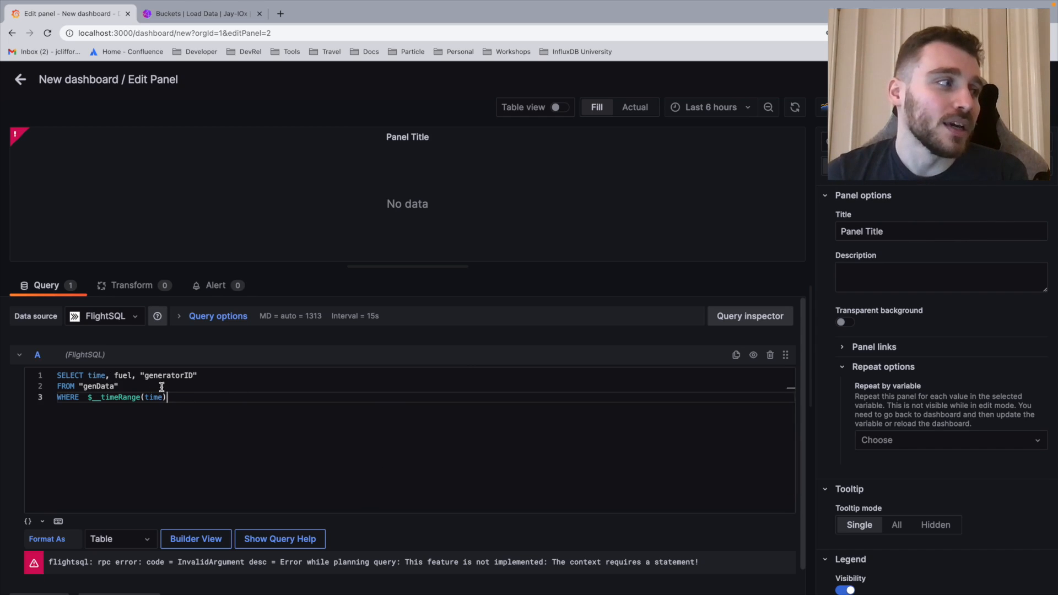
{"action": "mouse_move", "coordinate": [708, 108]}
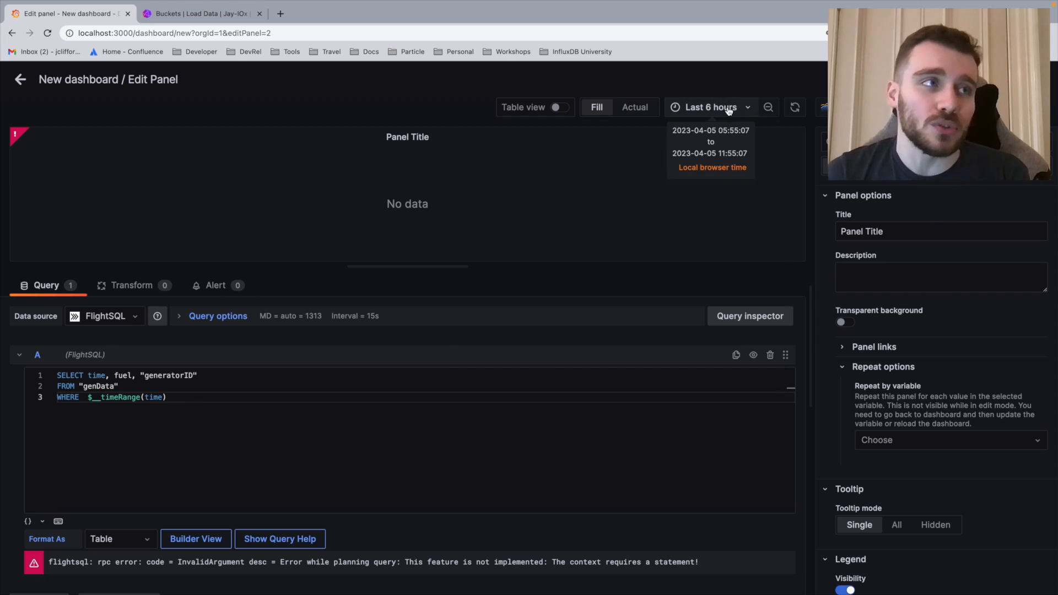
- Check the 'Last 6 hours' time range, then begin typing the panel title with 'F'
{"action": "left_click", "coordinate": [708, 108]}
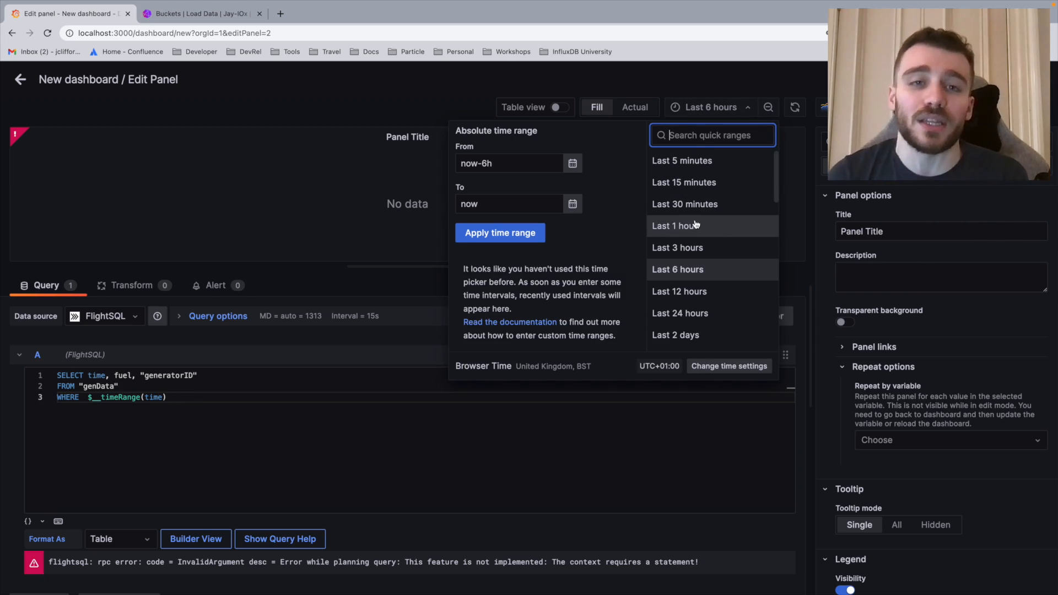
{"action": "mouse_move", "coordinate": [379, 441]}
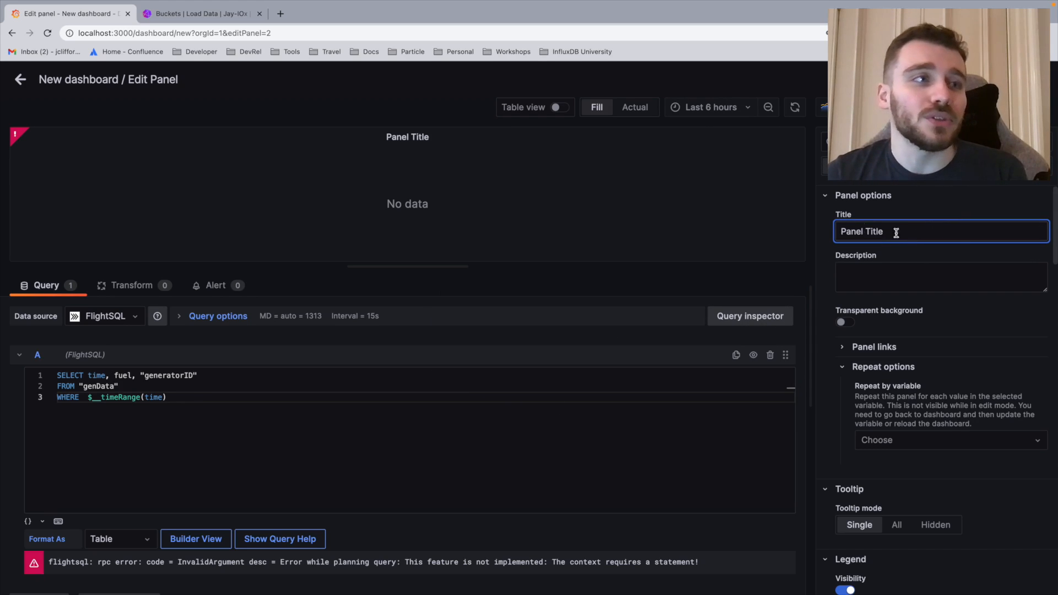
{"action": "type", "text": "F"}
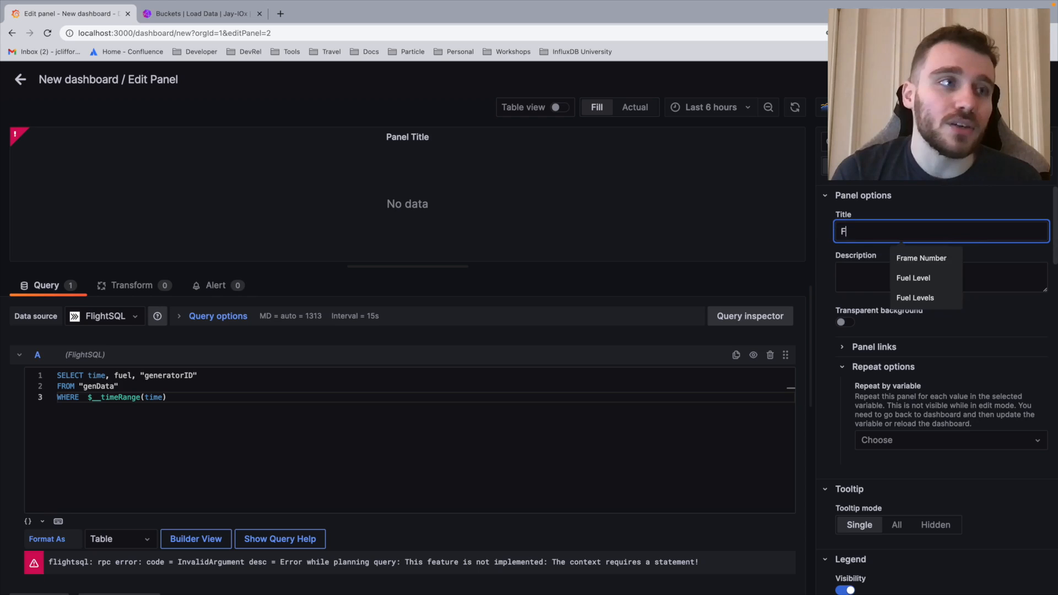
- Complete the 'Fuel Levels' title and refresh so genData fuel values chart
{"action": "type", "text": "uel Levels"}
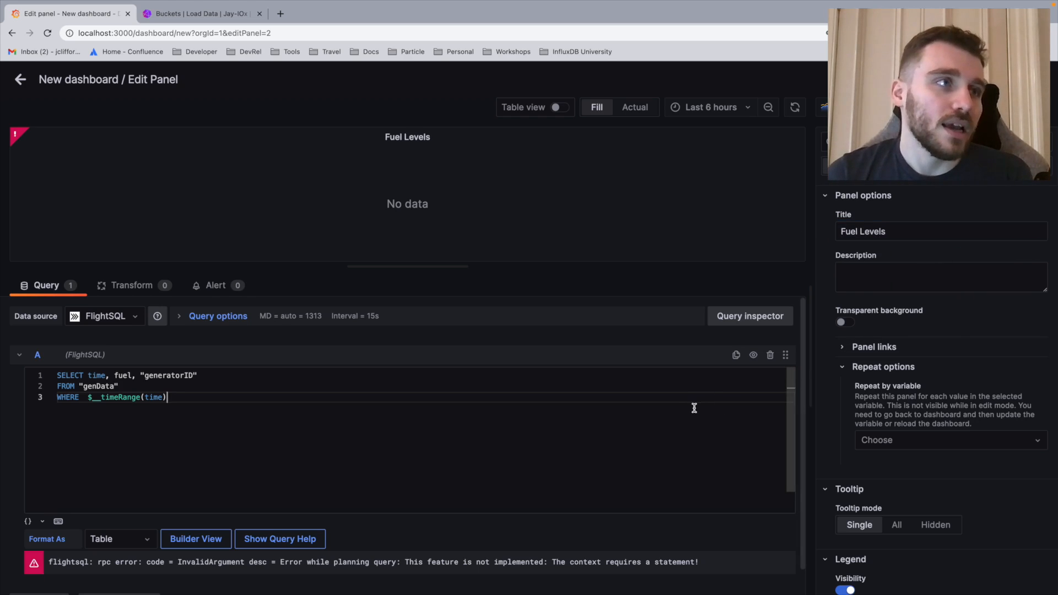
{"action": "mouse_move", "coordinate": [795, 108]}
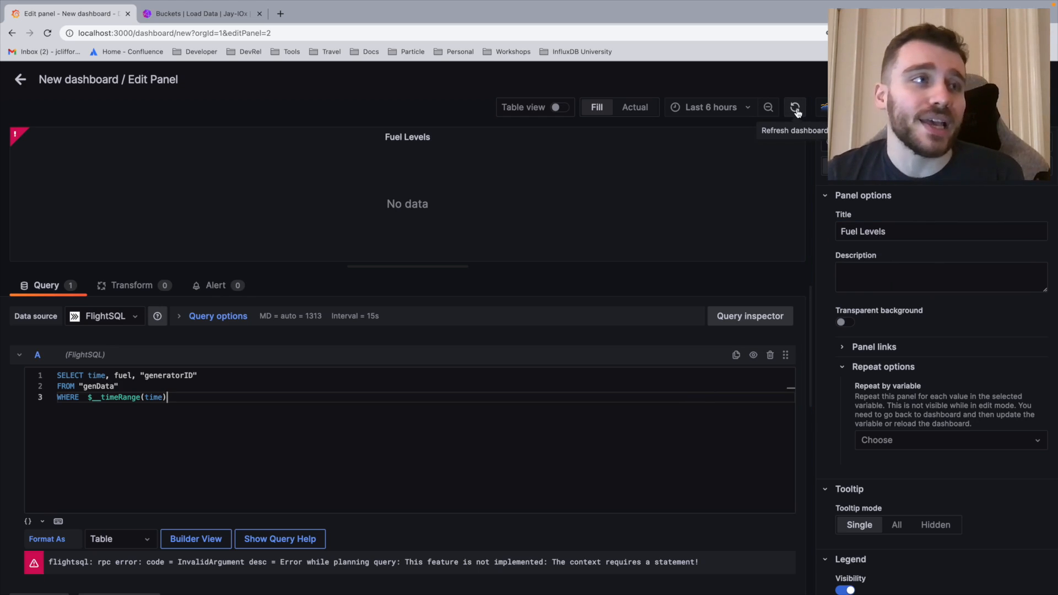
{"action": "left_click", "coordinate": [795, 106]}
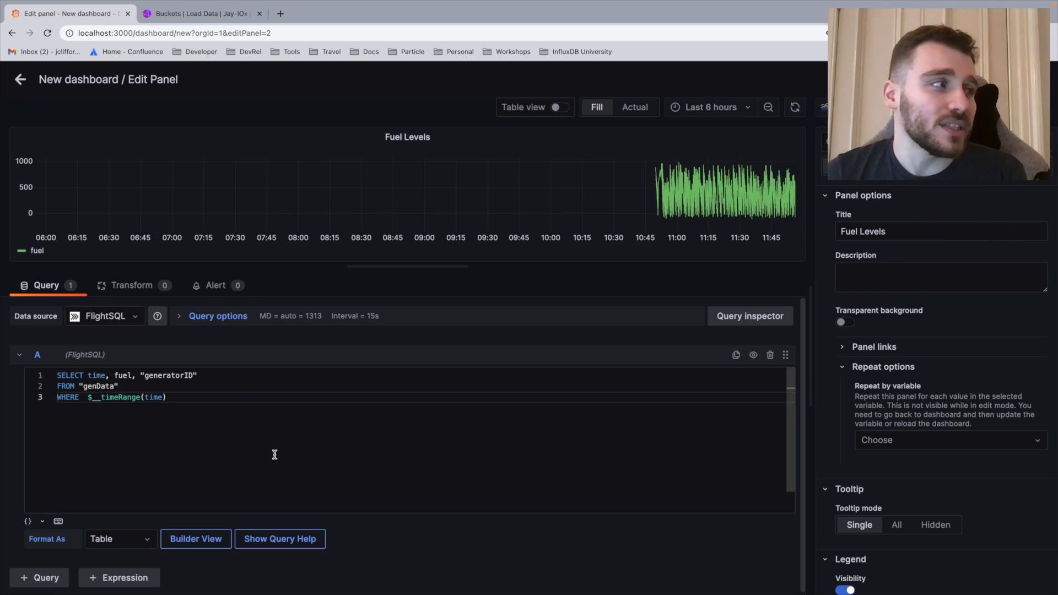
{"action": "mouse_move", "coordinate": [193, 350]}
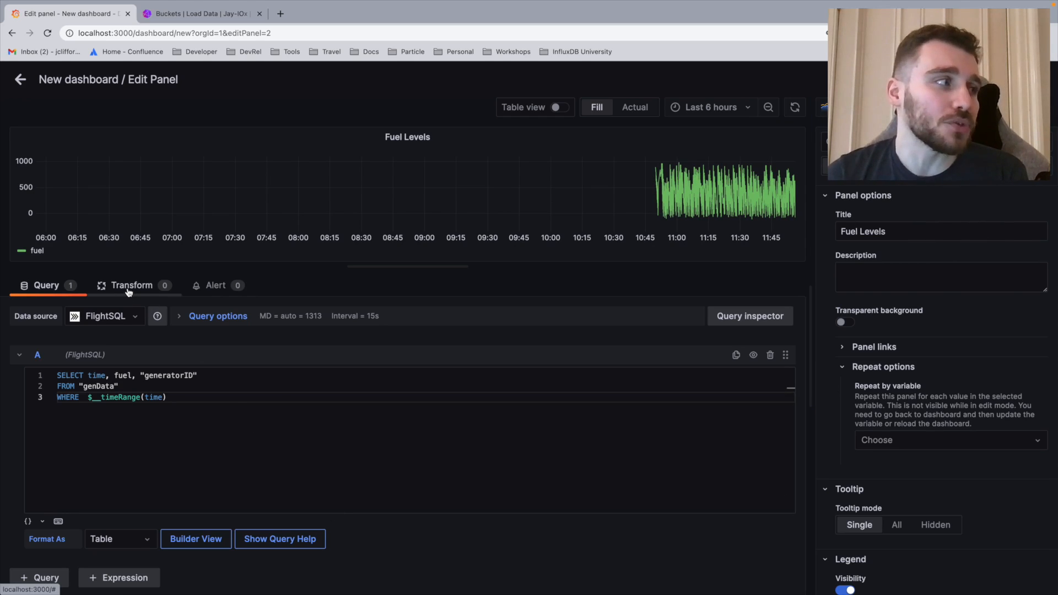
- Add a Partition by values transformation on generatorID and set the range to Last 30 minutes
{"action": "left_click", "coordinate": [132, 285]}
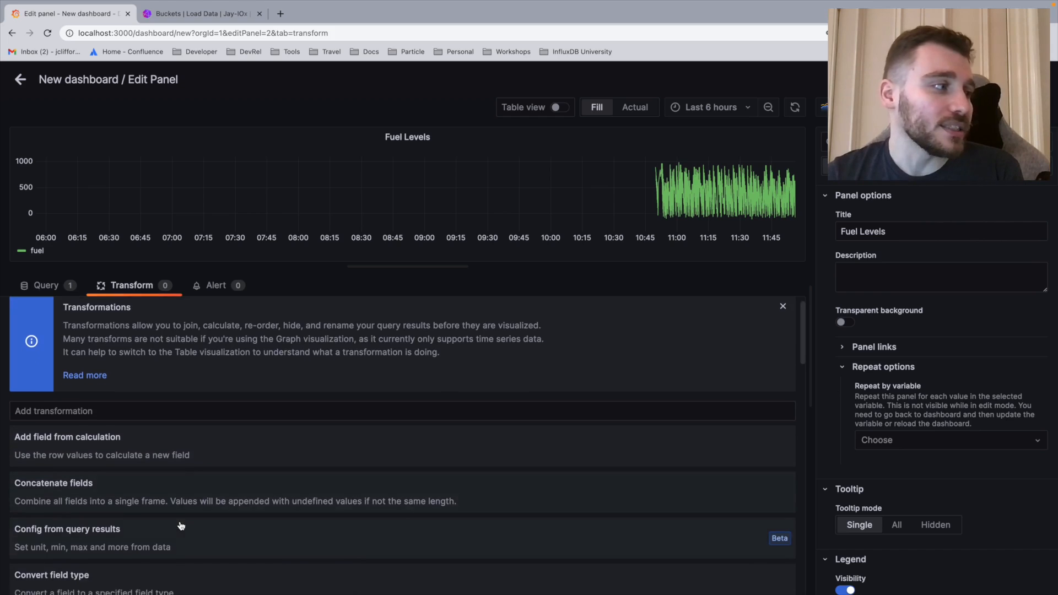
{"action": "scroll", "scroll_direction": "down", "scroll_amount": 3}
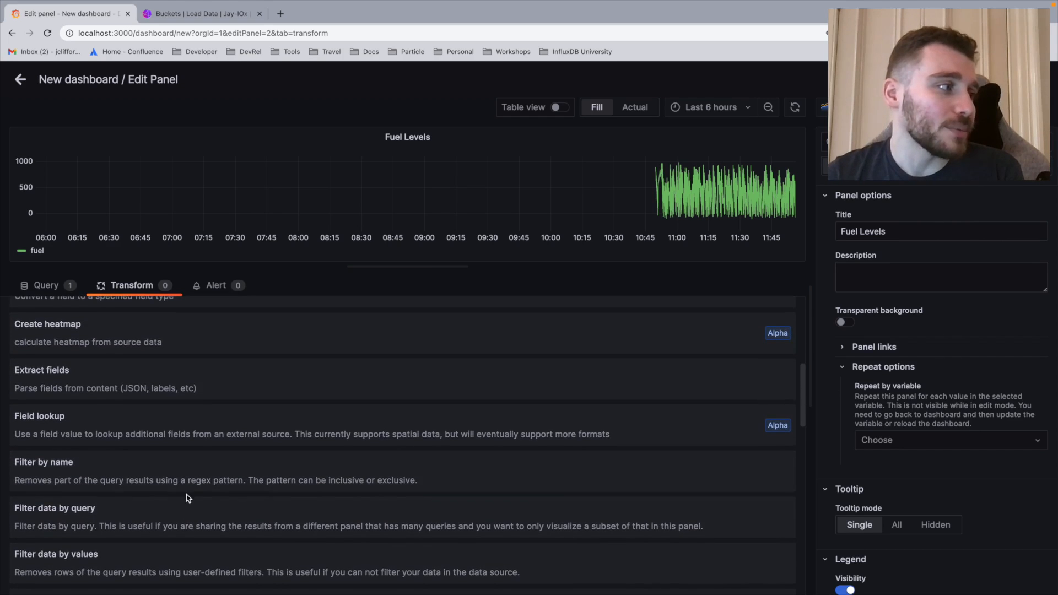
{"action": "scroll", "scroll_direction": "down", "scroll_amount": 3}
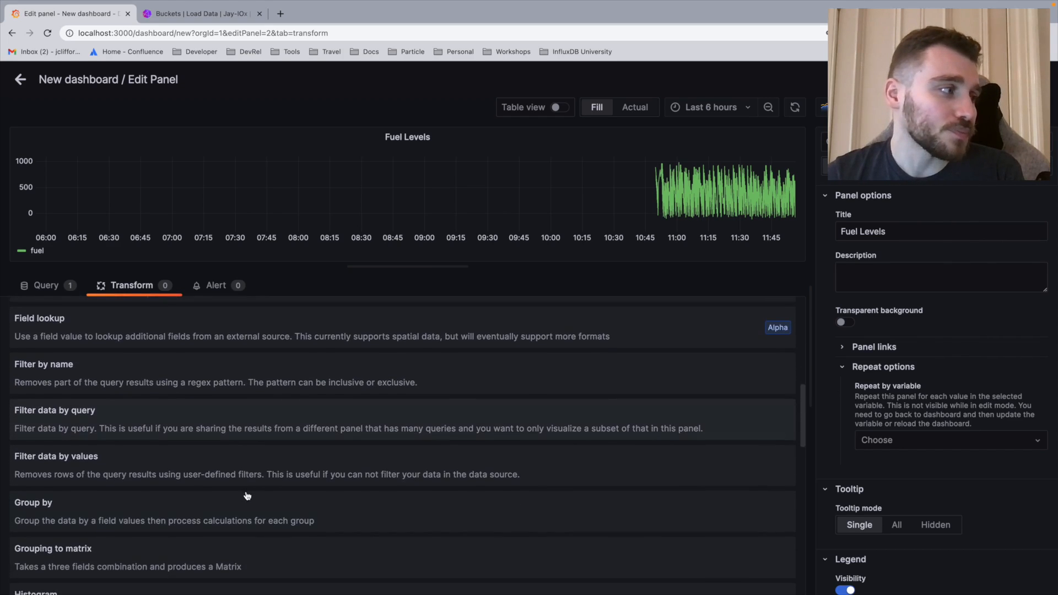
{"action": "scroll", "scroll_direction": "down", "scroll_amount": 3}
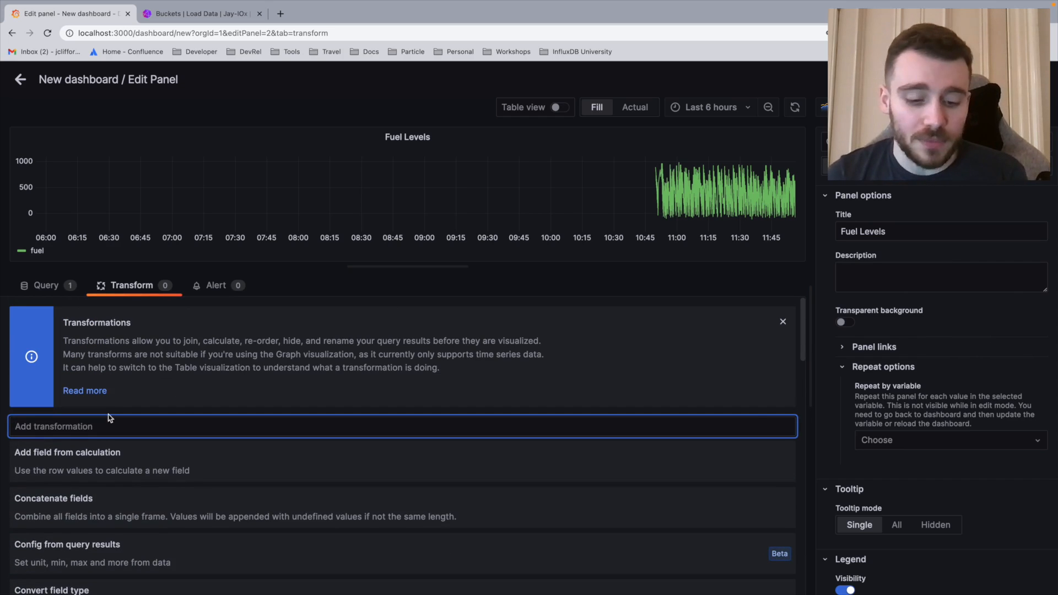
{"action": "type", "text": "part"}
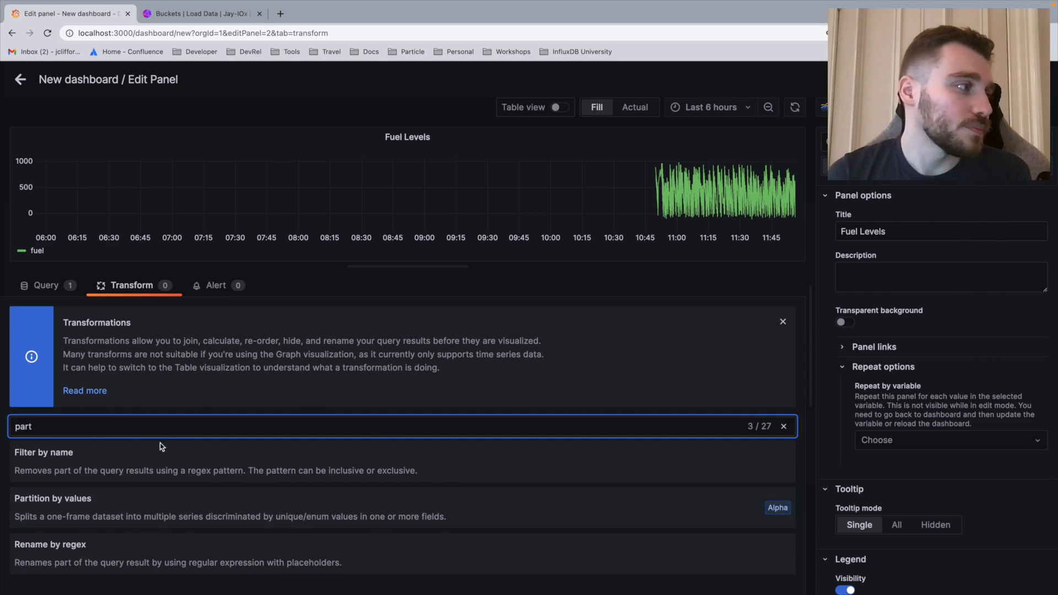
{"action": "mouse_move", "coordinate": [135, 503]}
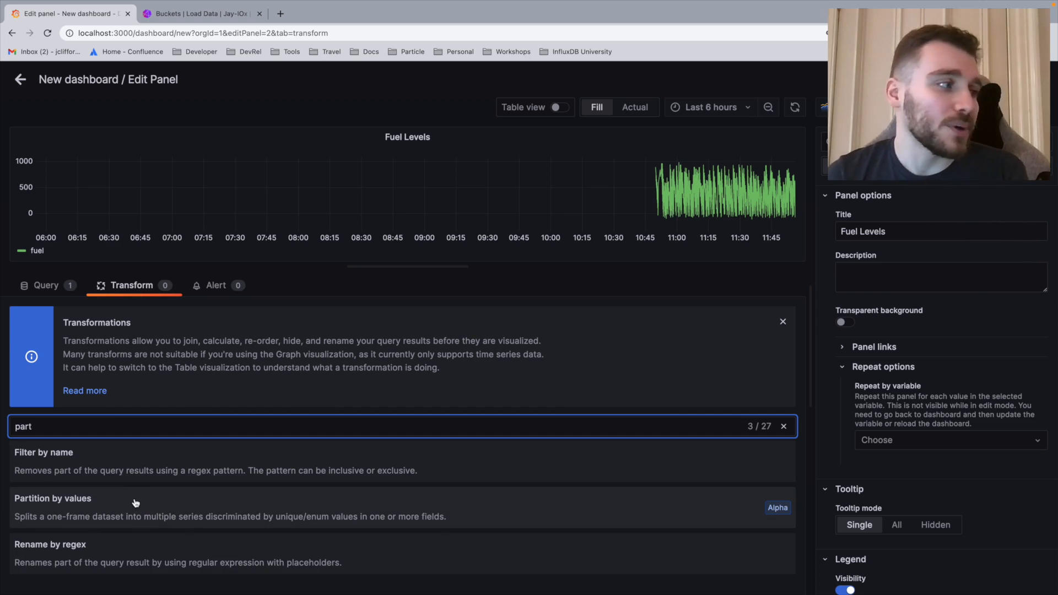
{"action": "left_click", "coordinate": [53, 498]}
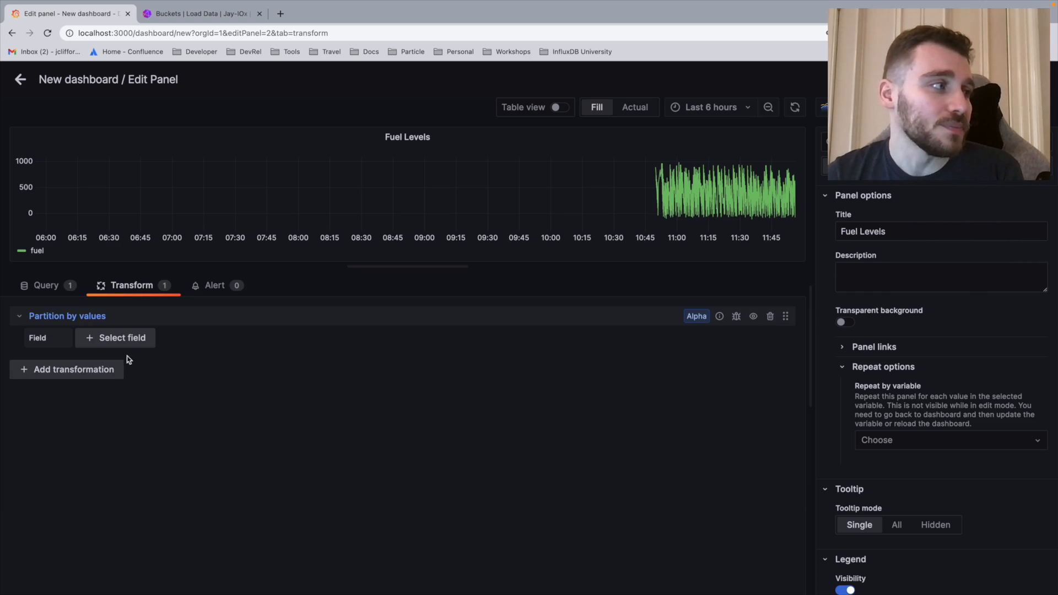
{"action": "left_click", "coordinate": [114, 337]}
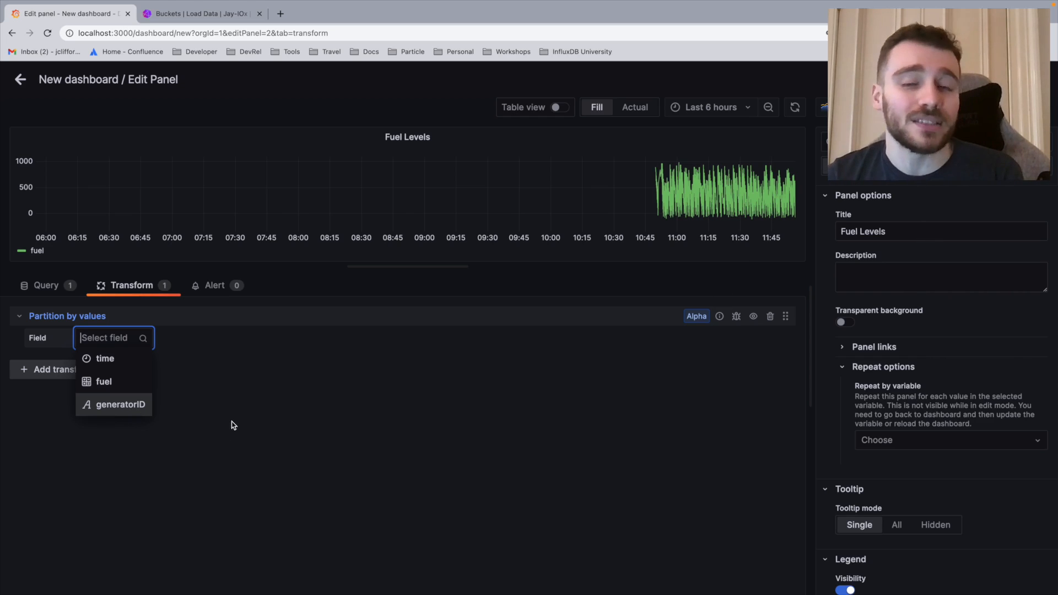
{"action": "left_click", "coordinate": [120, 403]}
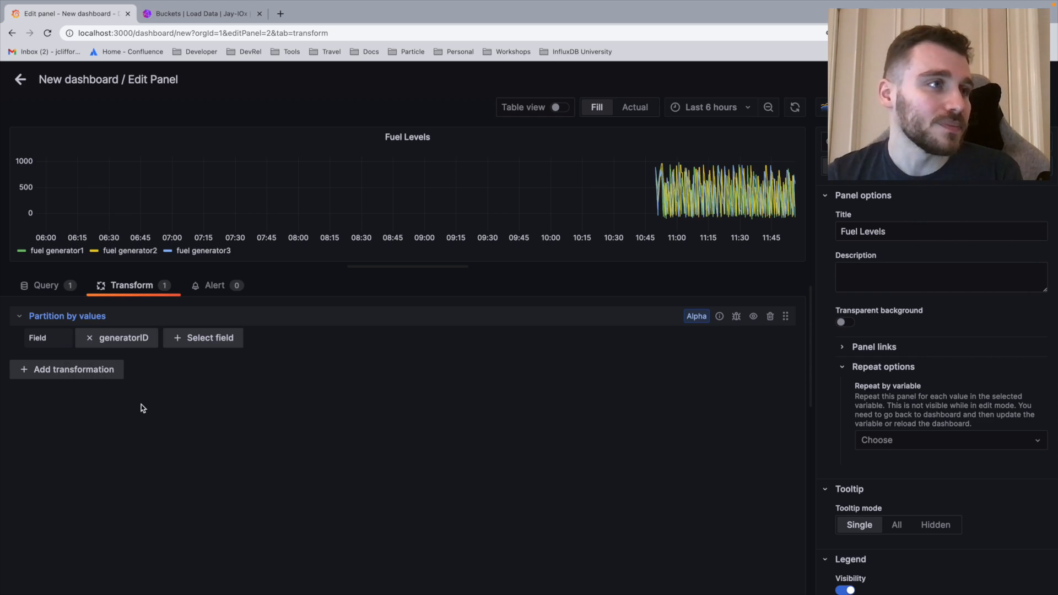
{"action": "mouse_move", "coordinate": [774, 195]}
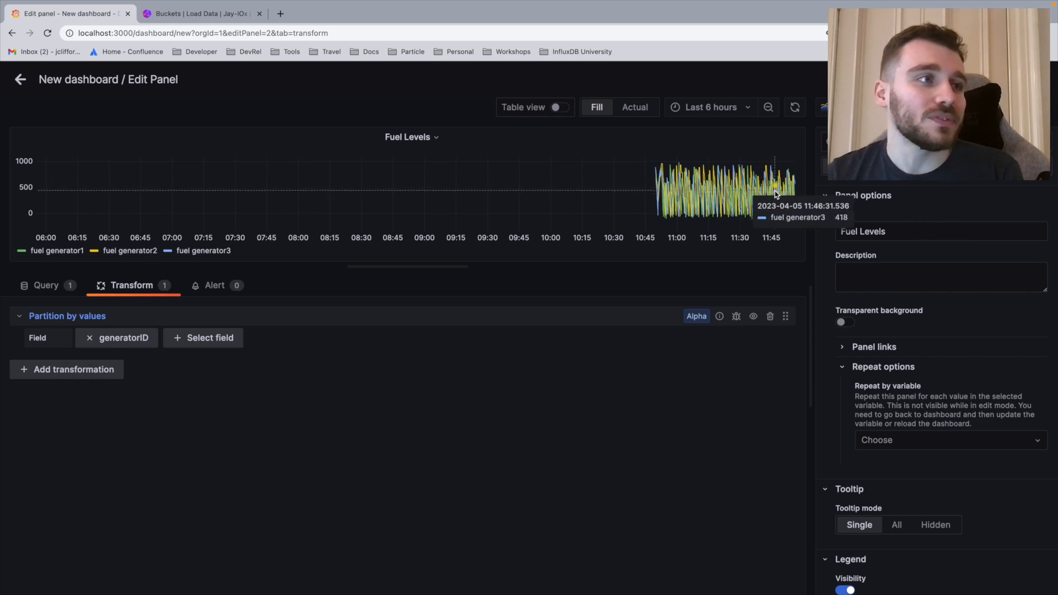
{"action": "left_click", "coordinate": [708, 107]}
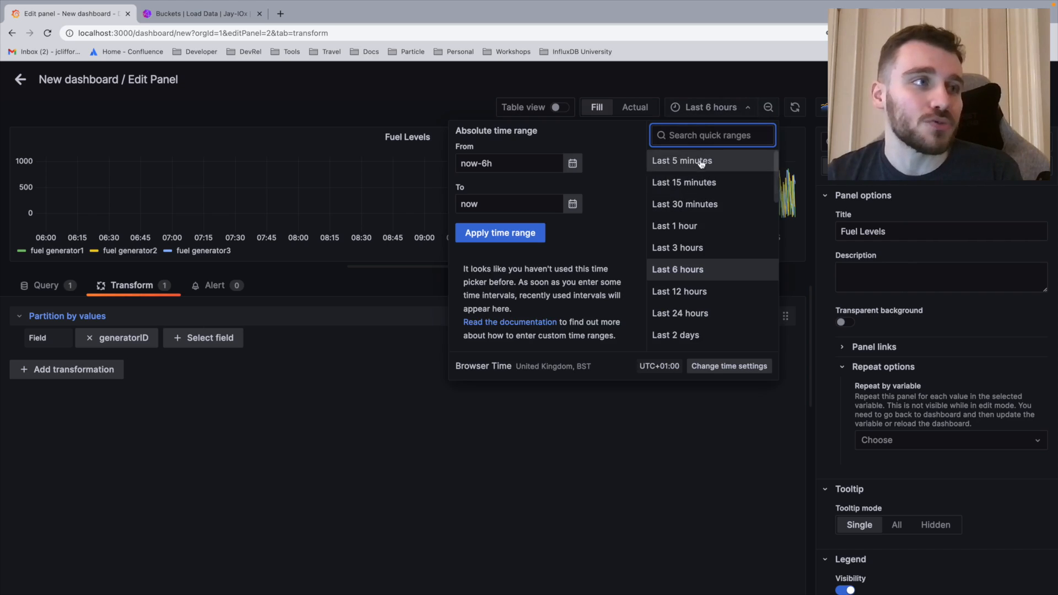
{"action": "left_click", "coordinate": [684, 203]}
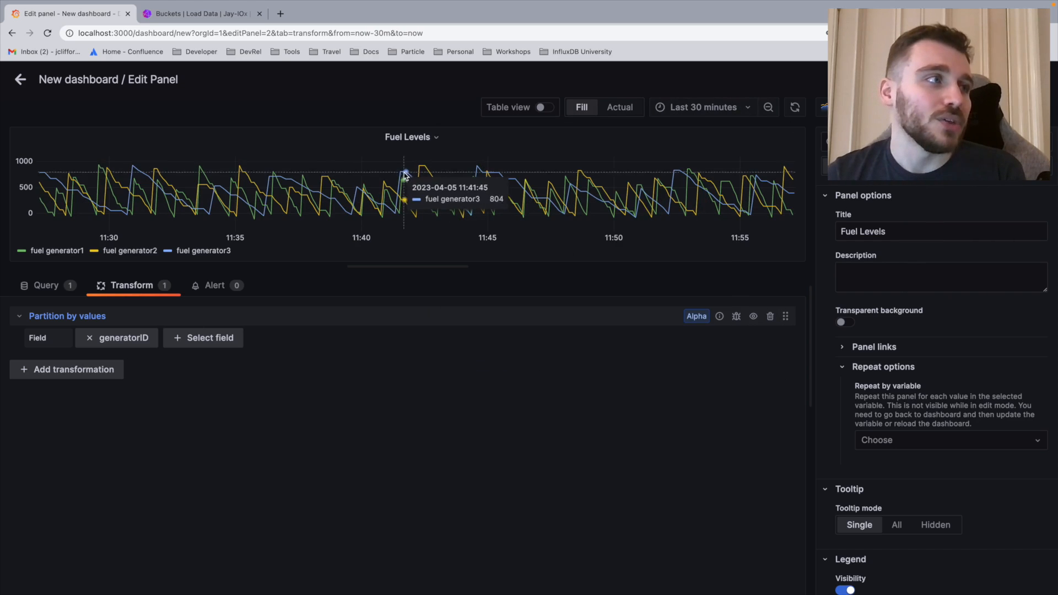
{"action": "mouse_move", "coordinate": [429, 182]}
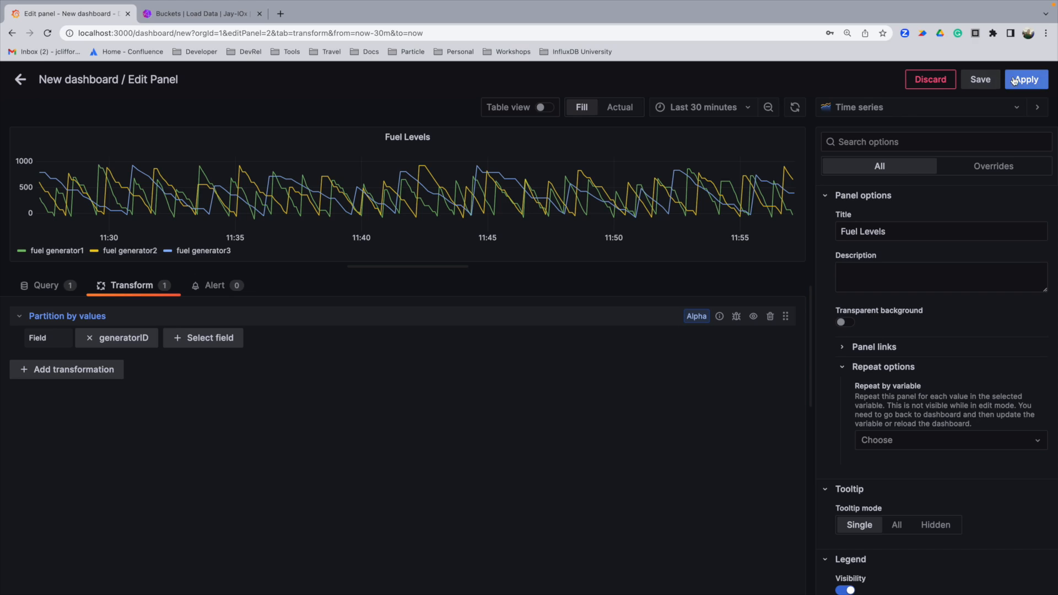
- Apply the Fuel Levels panel edits and go back to the dashboard
{"action": "left_click", "coordinate": [1023, 79]}
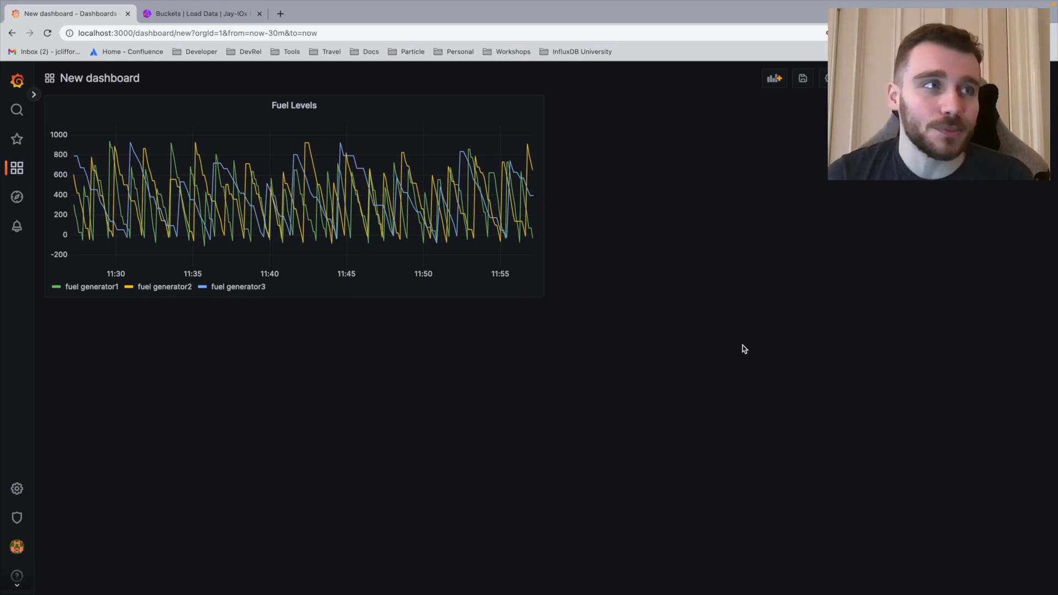
{"action": "mouse_move", "coordinate": [739, 342]}
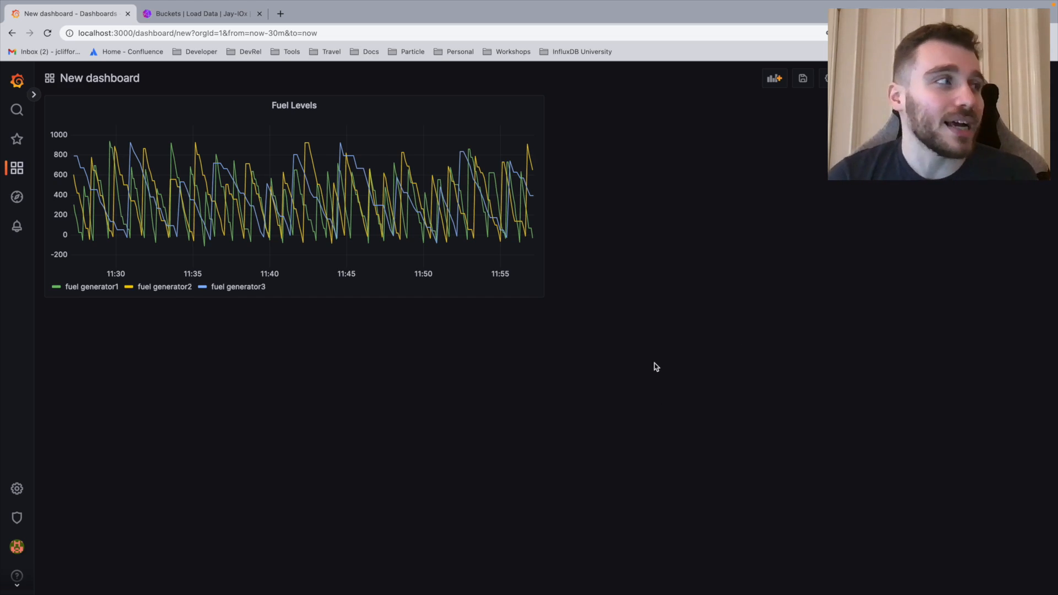
{"action": "mouse_move", "coordinate": [773, 79]}
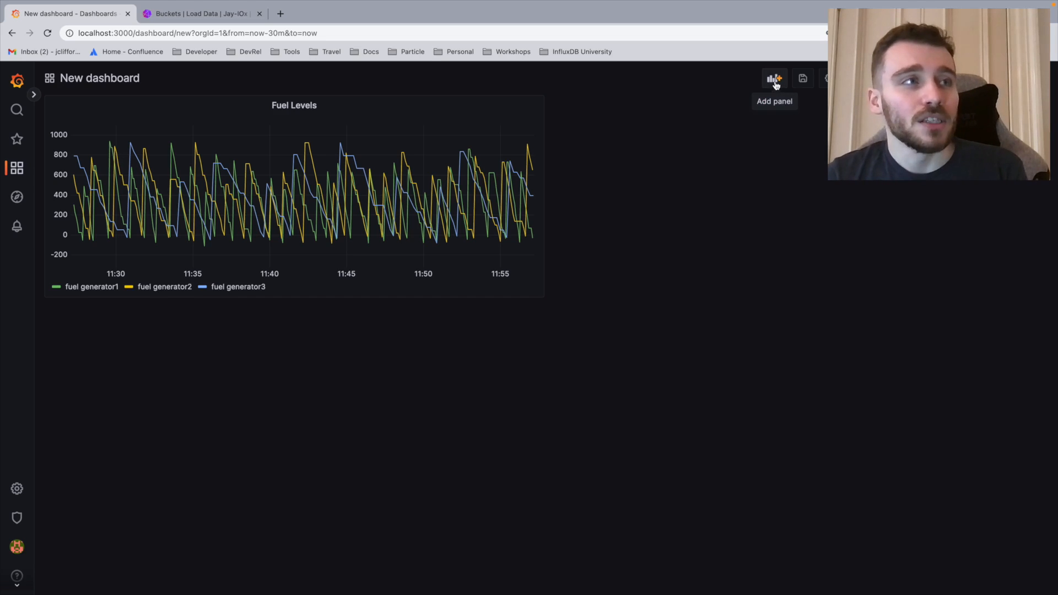
- Add a new empty panel and switch its query editor to raw SQL
{"action": "left_click", "coordinate": [773, 78]}
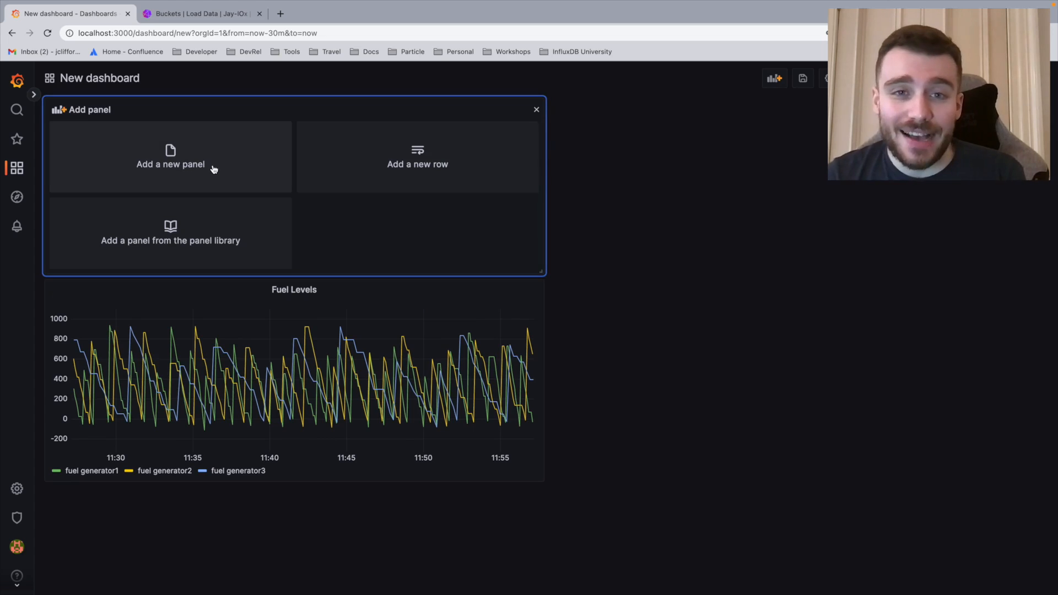
{"action": "left_click", "coordinate": [170, 163]}
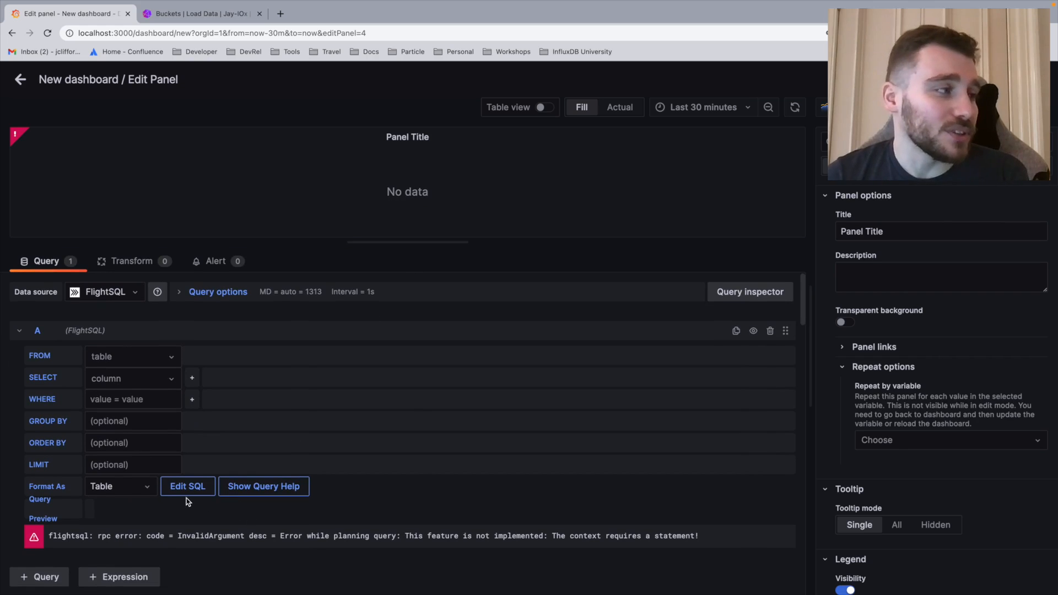
{"action": "left_click", "coordinate": [188, 486]}
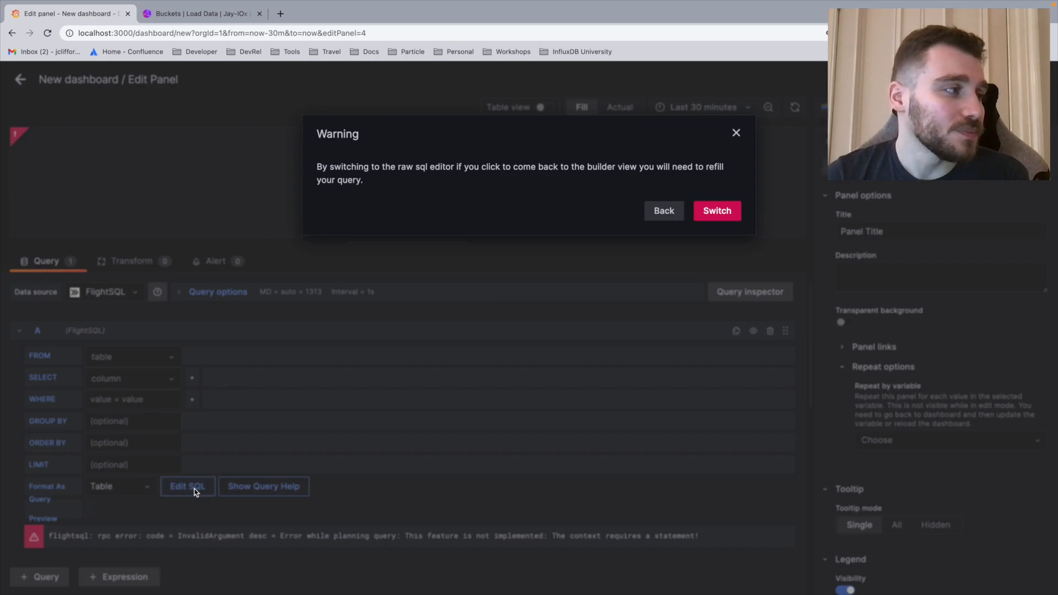
{"action": "left_click", "coordinate": [715, 210]}
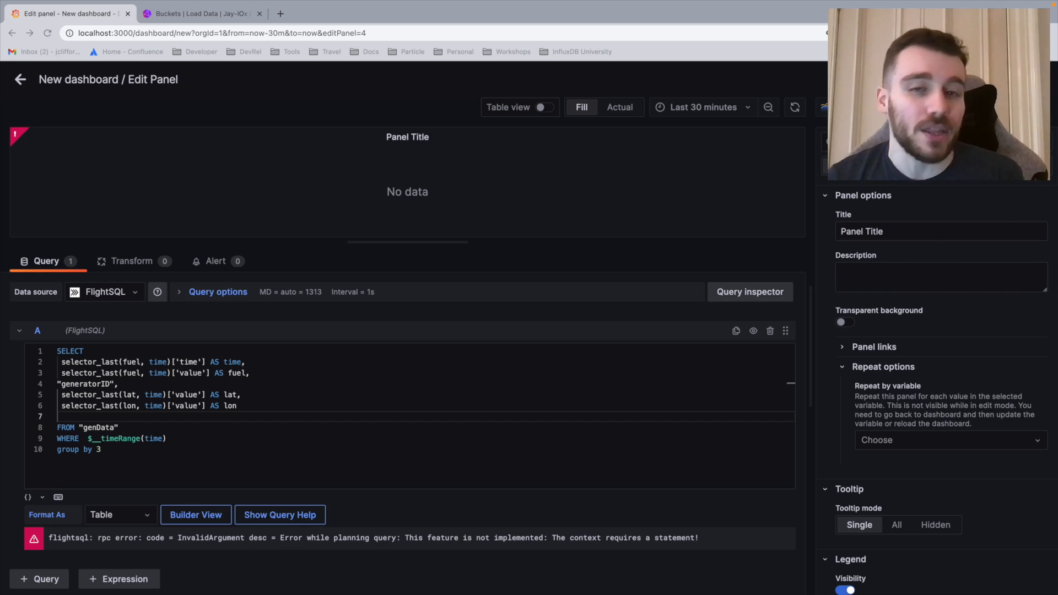
{"action": "mouse_move", "coordinate": [528, 318]}
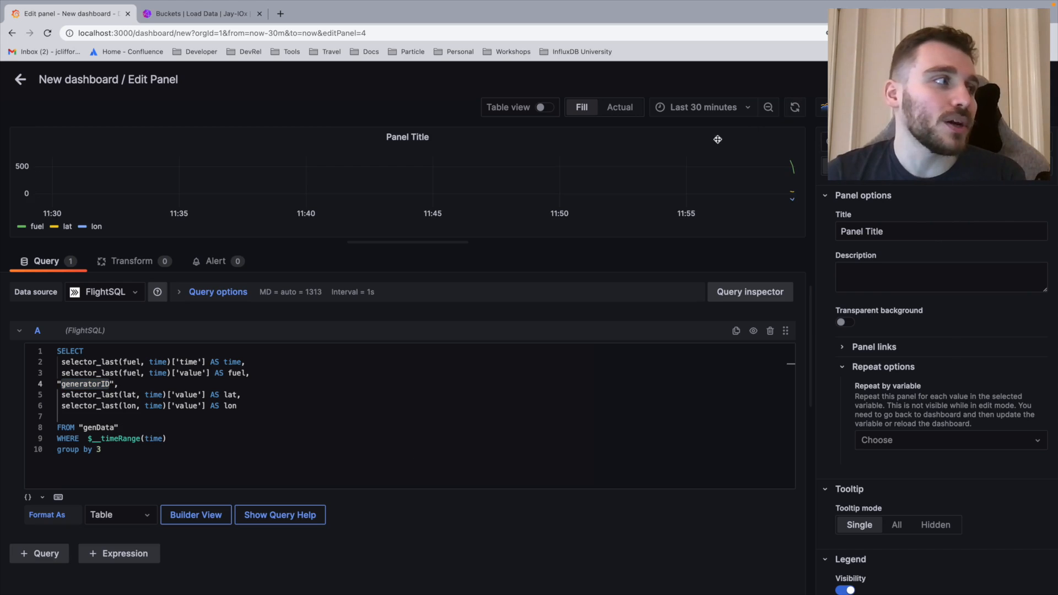
- Change the panel visualization to Geomap, turn off Table view, and enlarge the map preview
{"action": "left_click", "coordinate": [545, 106]}
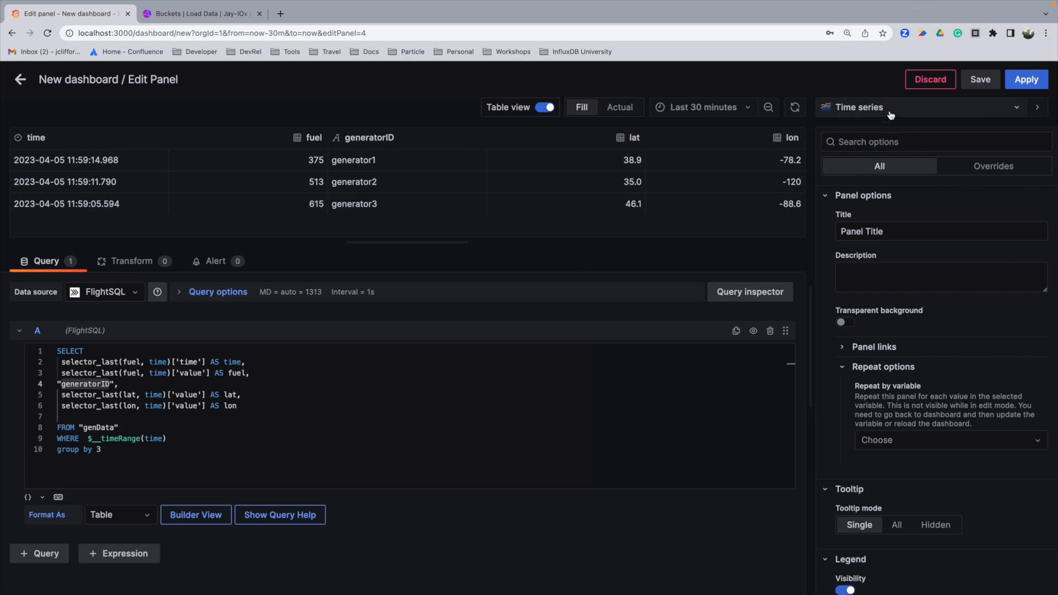
{"action": "left_click", "coordinate": [917, 106]}
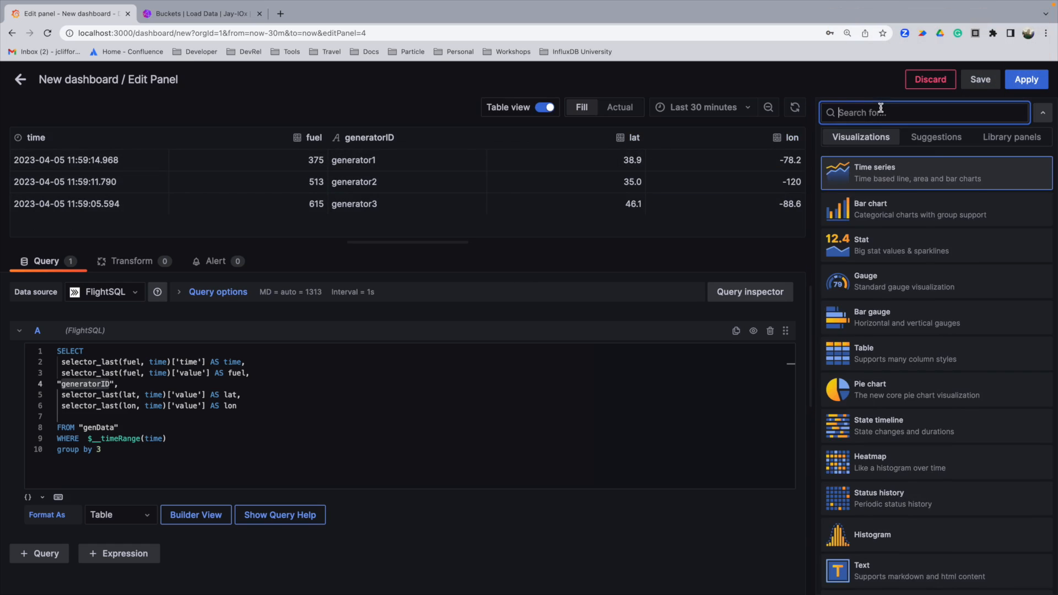
{"action": "mouse_move", "coordinate": [884, 446]}
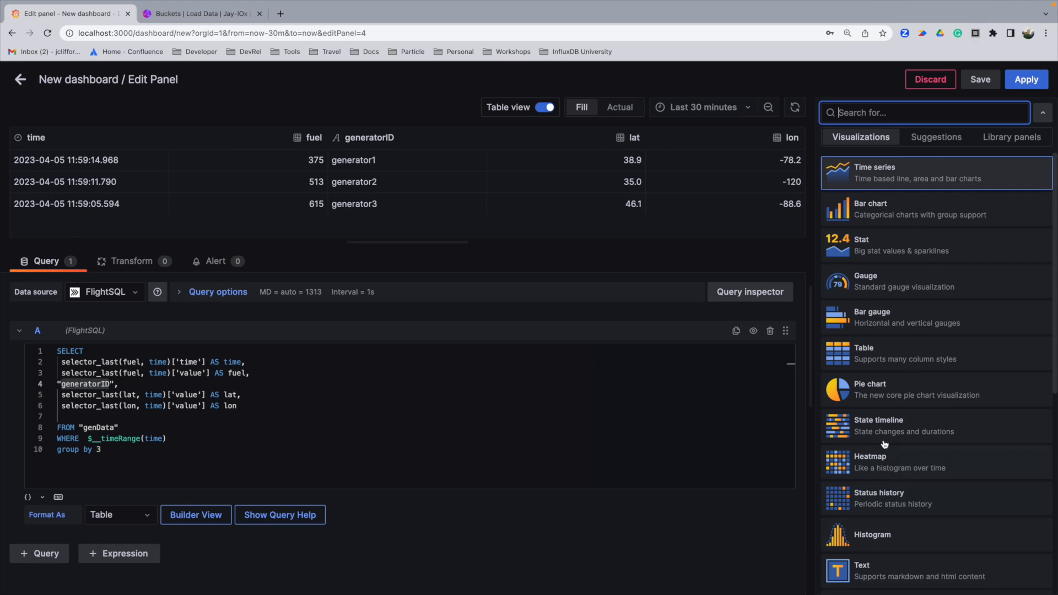
{"action": "scroll", "scroll_direction": "down", "scroll_amount": 3}
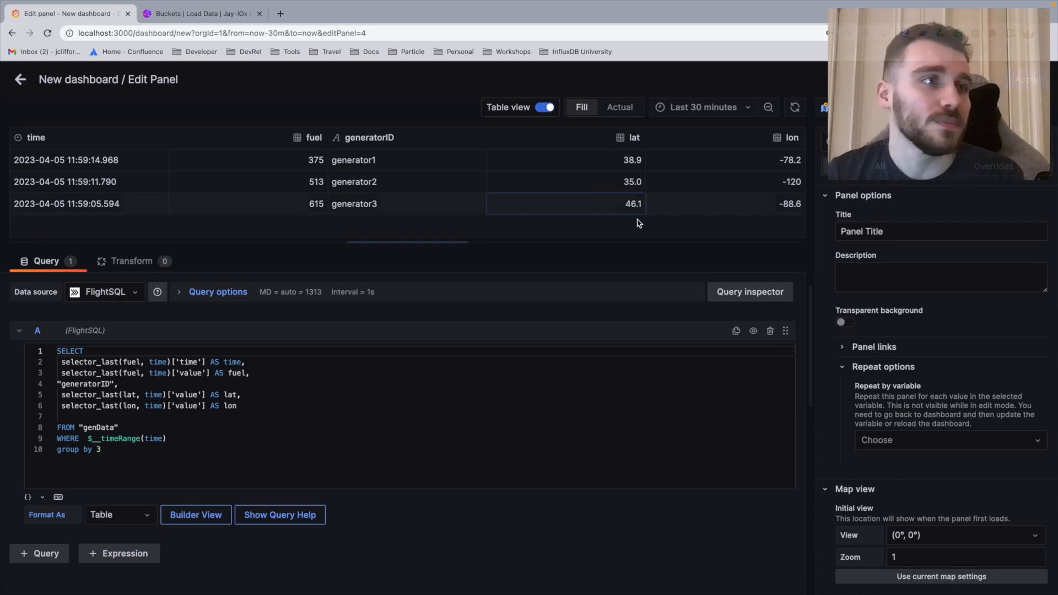
{"action": "left_click", "coordinate": [544, 106]}
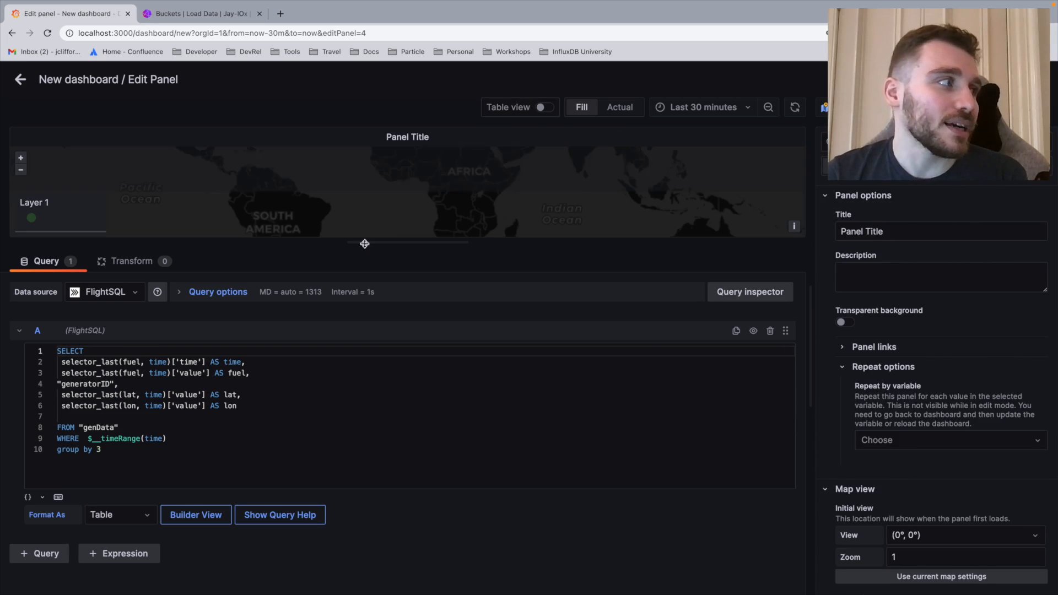
{"action": "left_click_drag", "start_coordinate": [364, 243], "coordinate": [432, 241]}
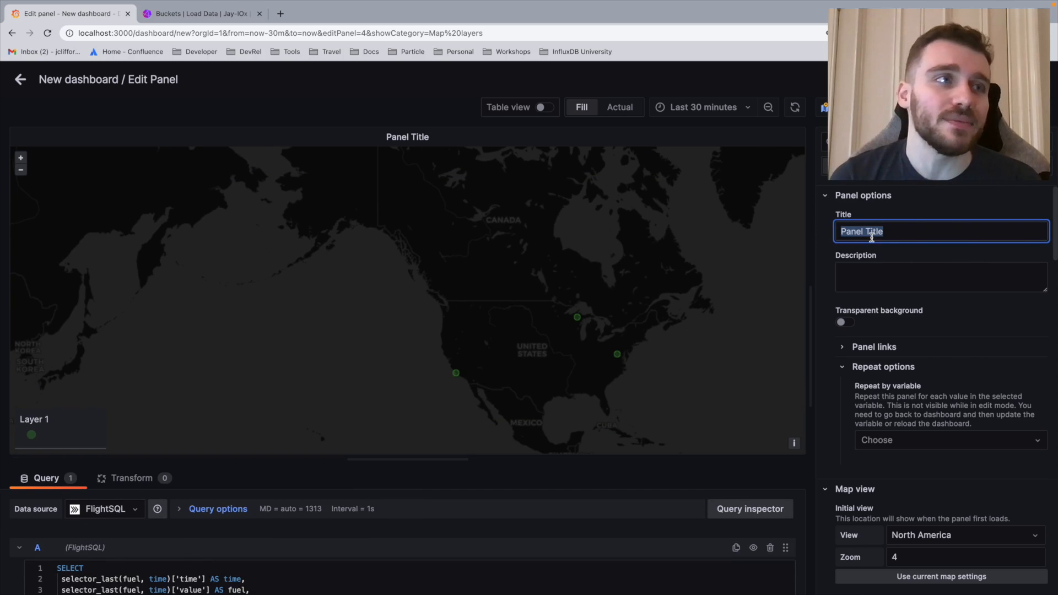
- Title the map panel 'Fuel Levels (Map)'
{"action": "type", "text": "F"}
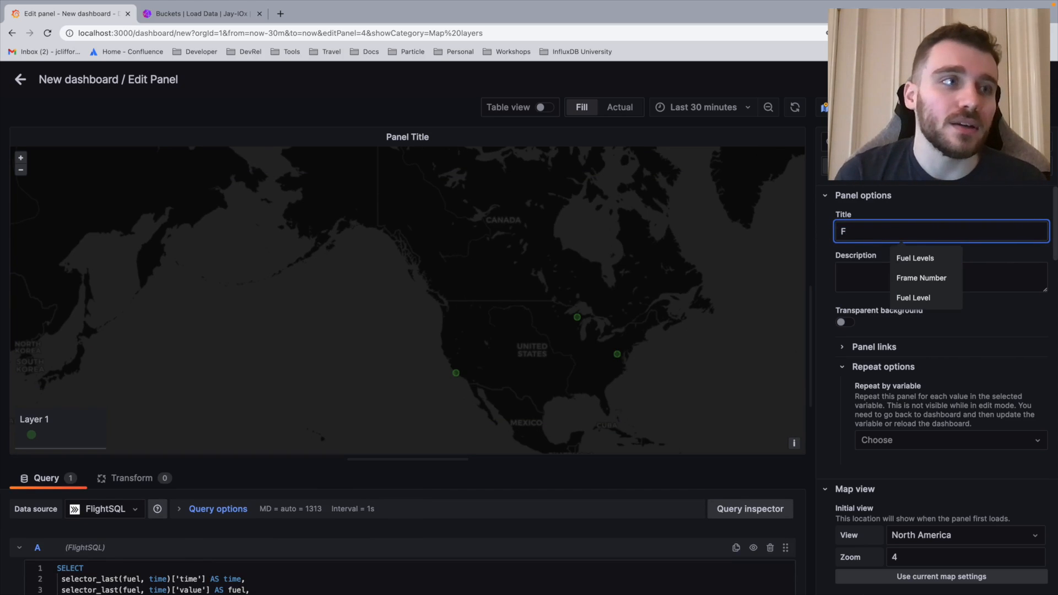
{"action": "left_click", "coordinate": [915, 258]}
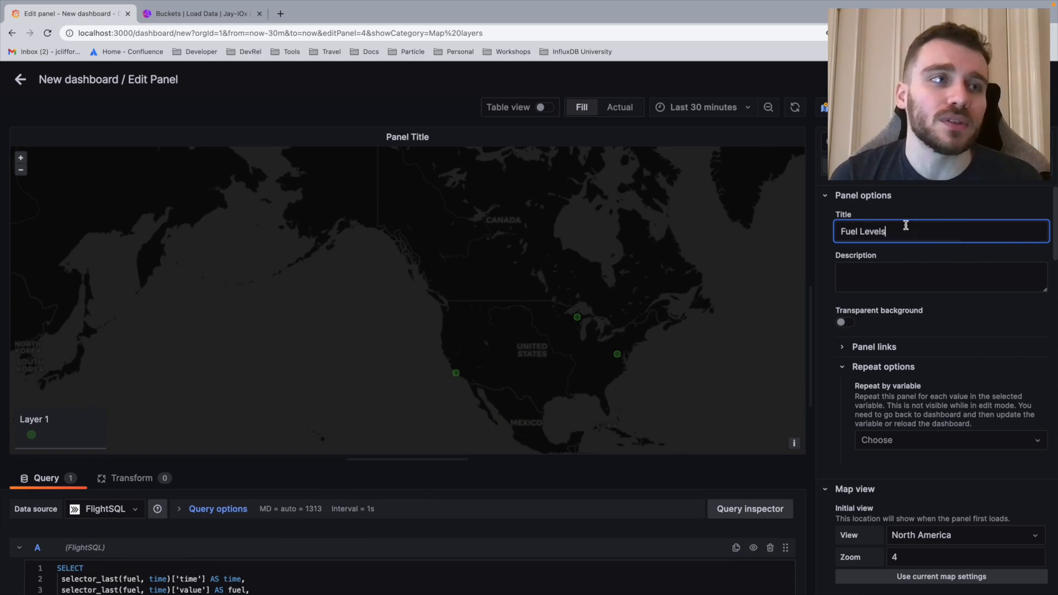
{"action": "type", "text": "(Maps"}
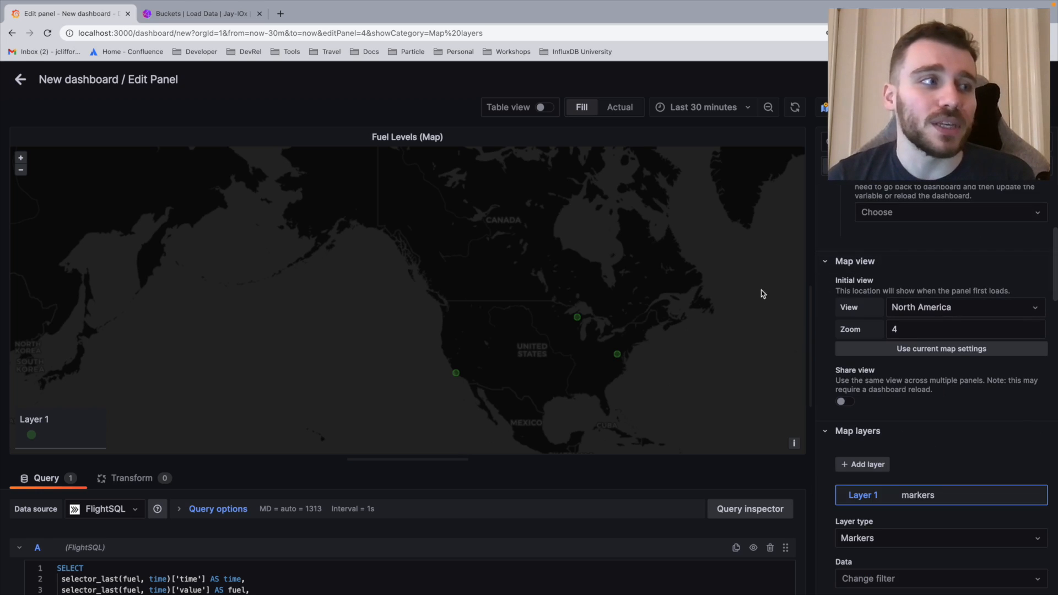
- Set the map's initial view to North America
{"action": "left_click", "coordinate": [964, 306]}
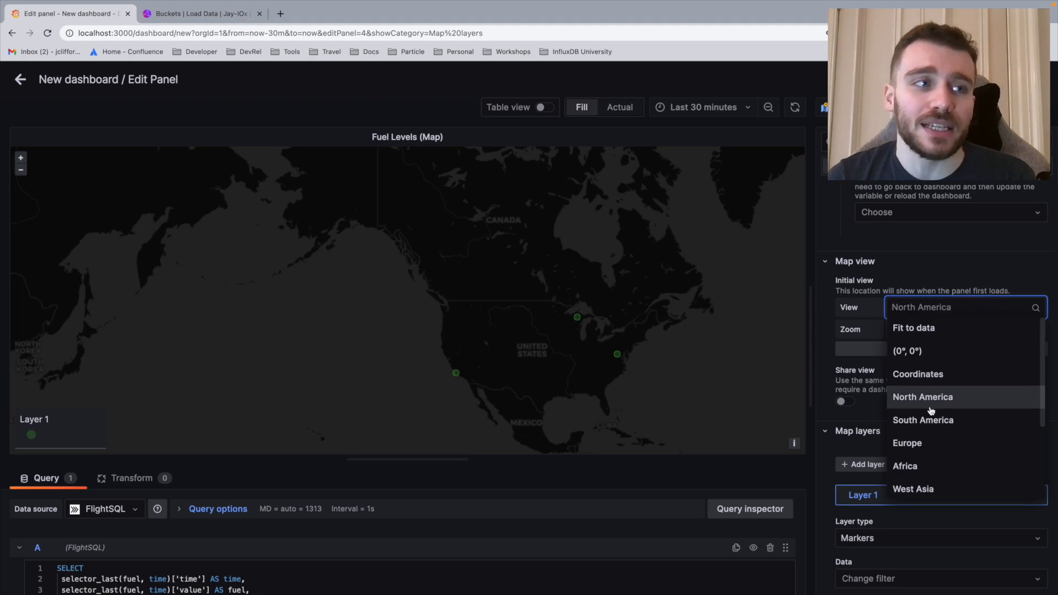
{"action": "left_click", "coordinate": [922, 397]}
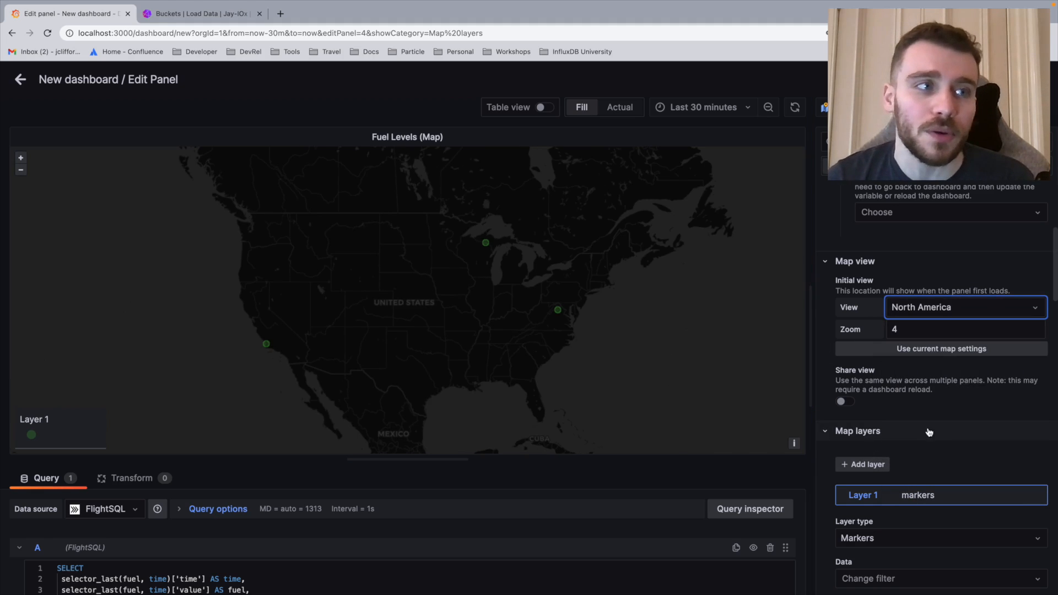
{"action": "scroll", "scroll_direction": "down", "scroll_amount": 3}
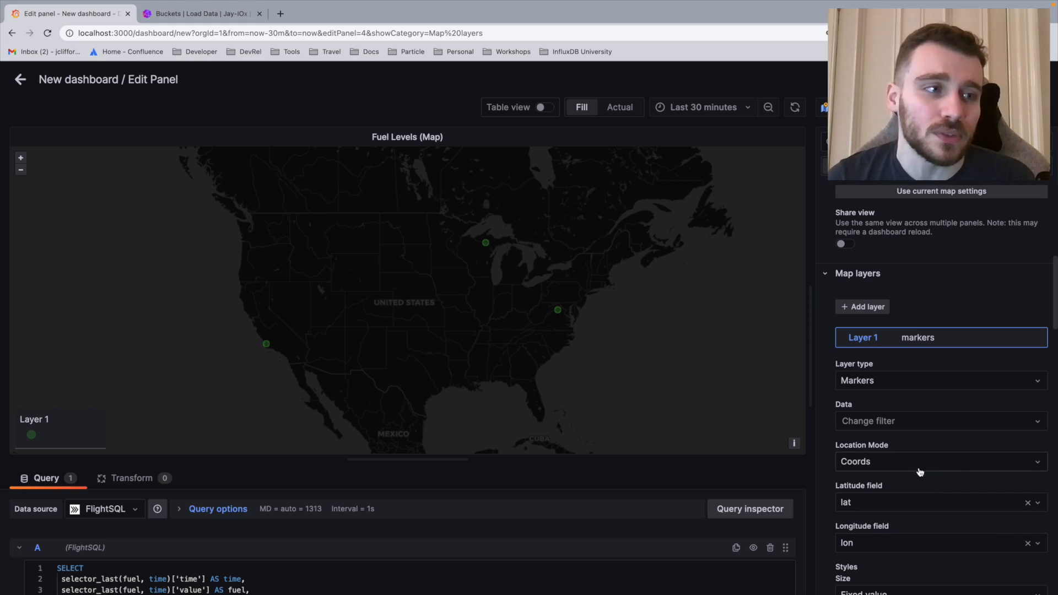
- Set marker Location Mode to Coords and color markers by the fuel field
{"action": "left_click", "coordinate": [937, 460]}
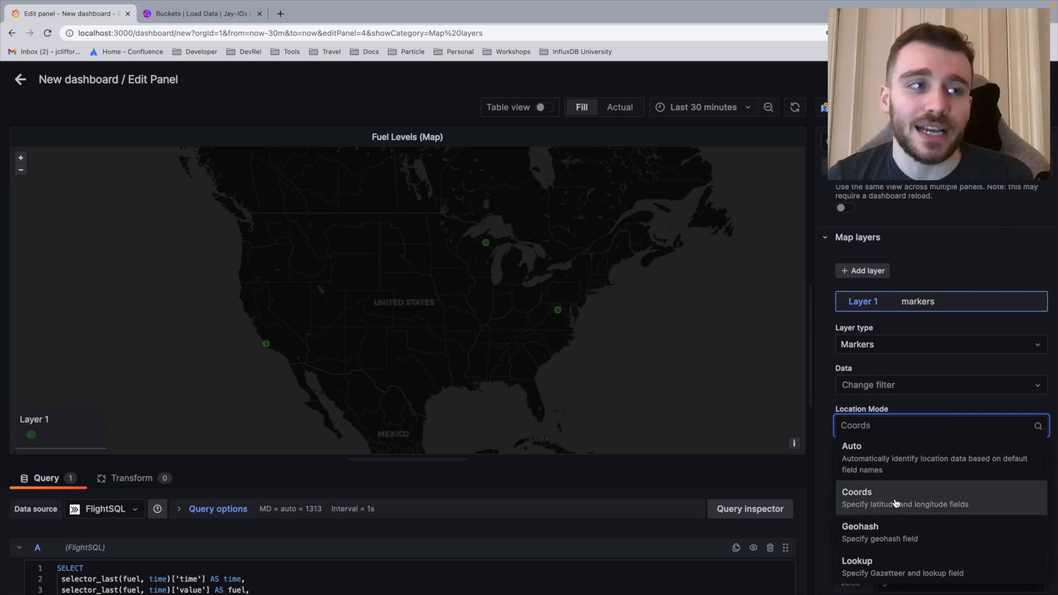
{"action": "left_click", "coordinate": [856, 492]}
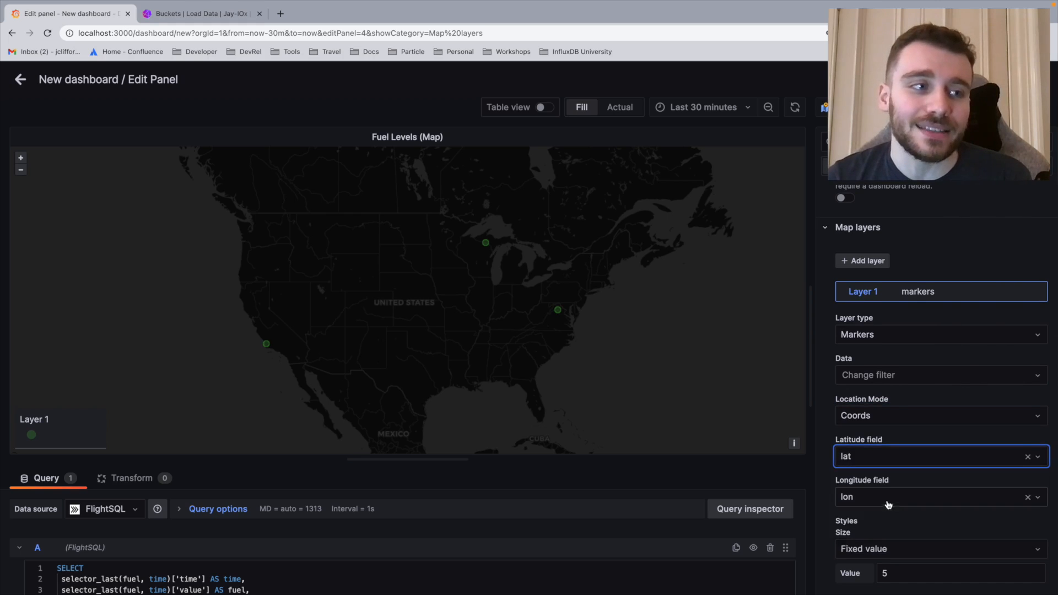
{"action": "scroll", "scroll_direction": "down", "scroll_amount": 3}
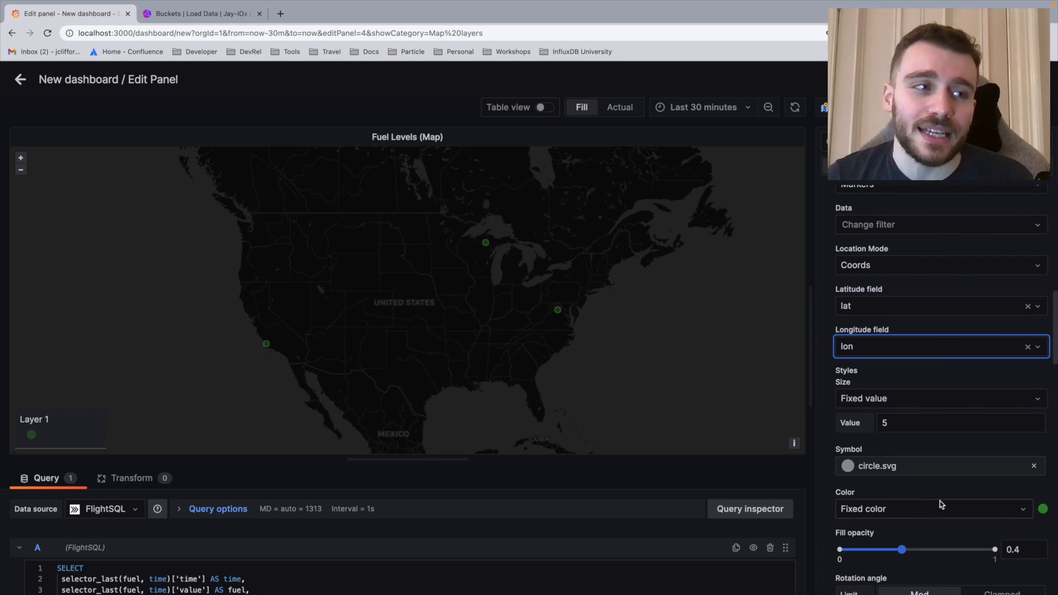
{"action": "left_click", "coordinate": [930, 509]}
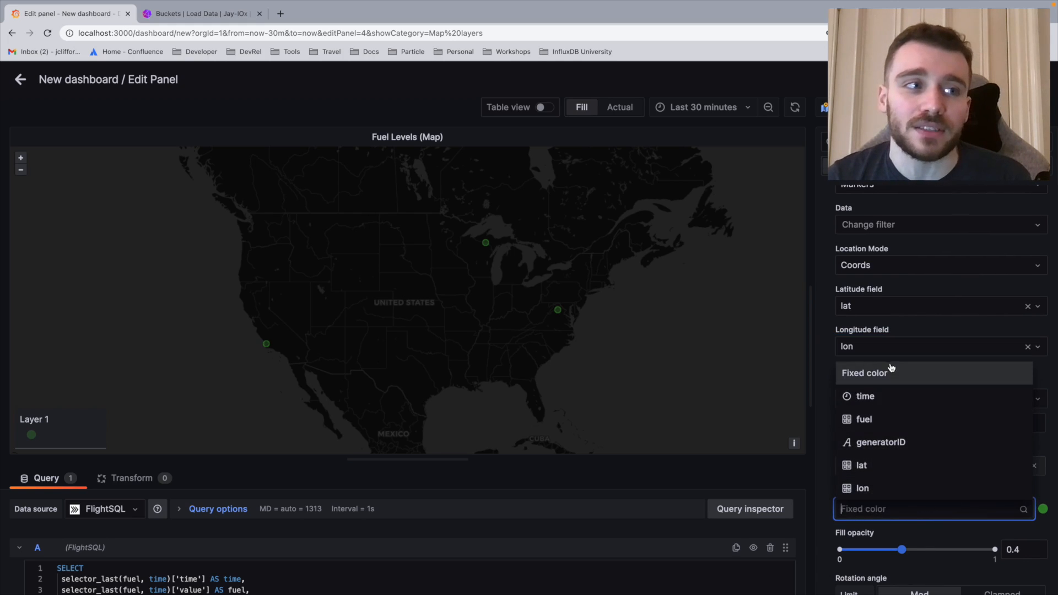
{"action": "mouse_move", "coordinate": [889, 454]}
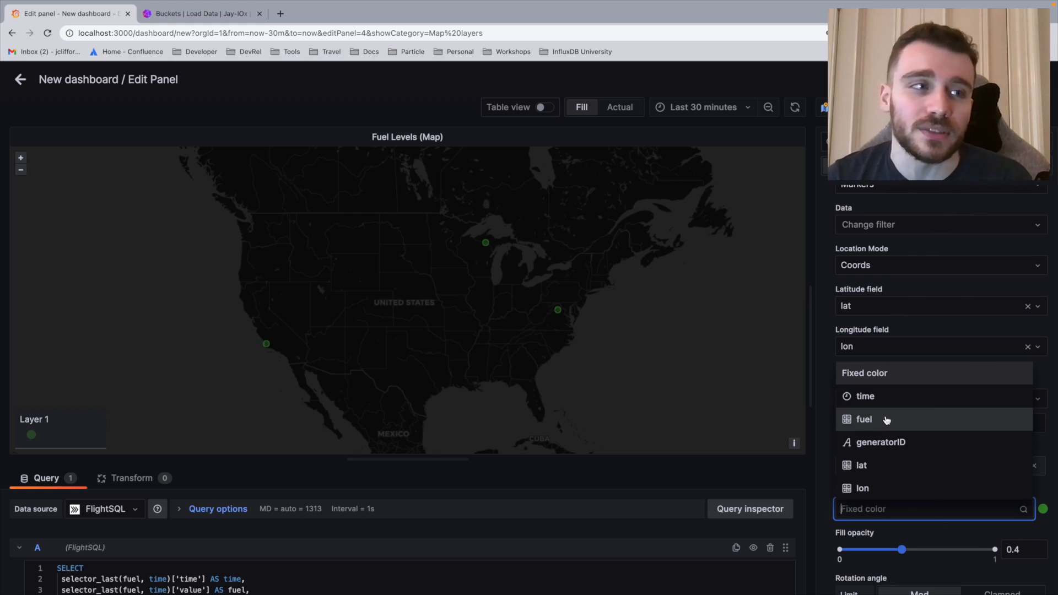
{"action": "left_click", "coordinate": [865, 418]}
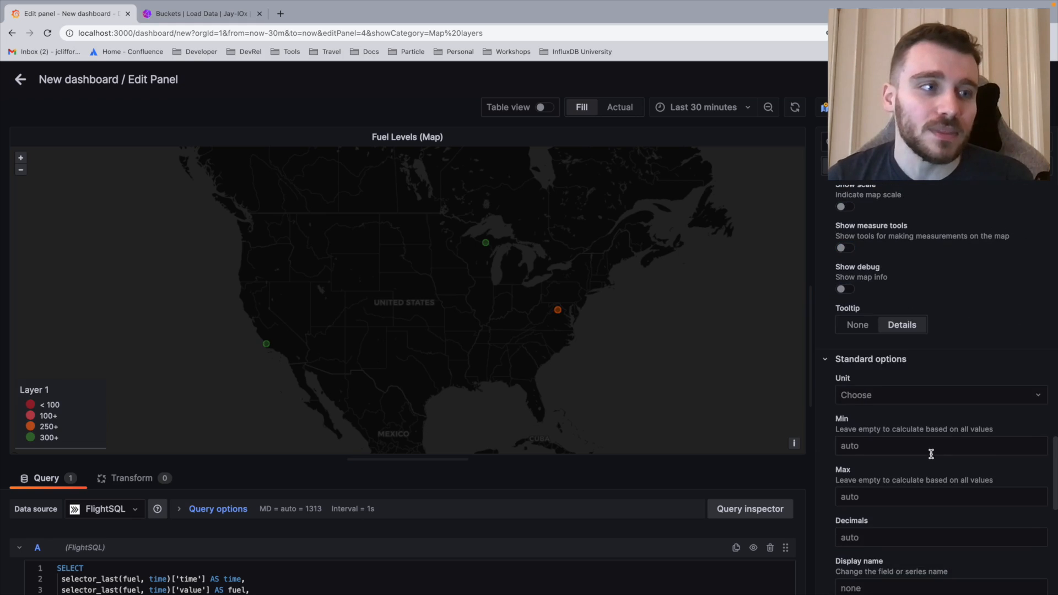
{"action": "scroll", "scroll_direction": "down", "scroll_amount": 3}
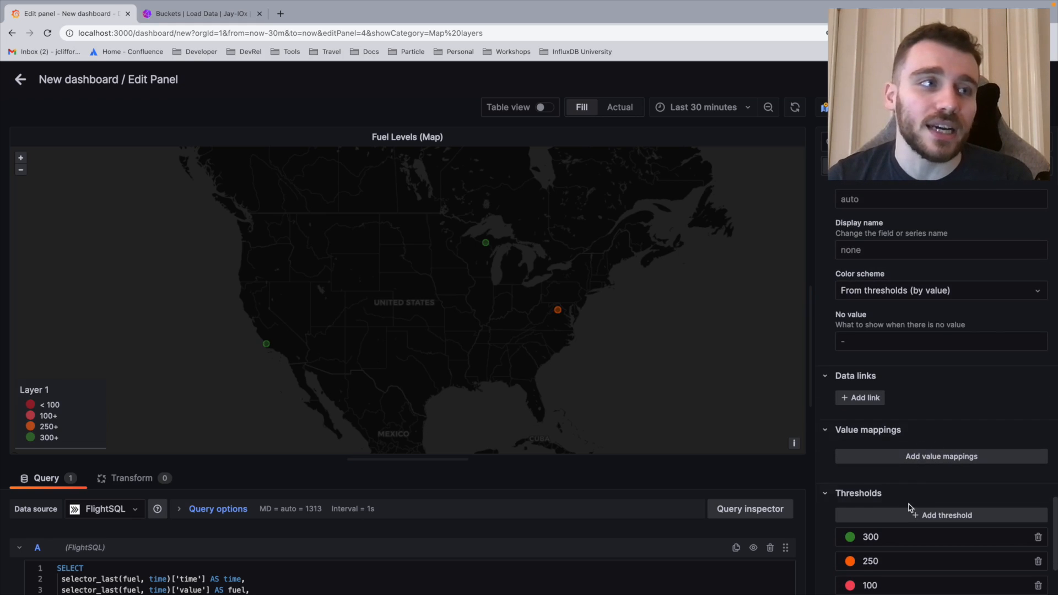
{"action": "scroll", "scroll_direction": "down", "scroll_amount": 3}
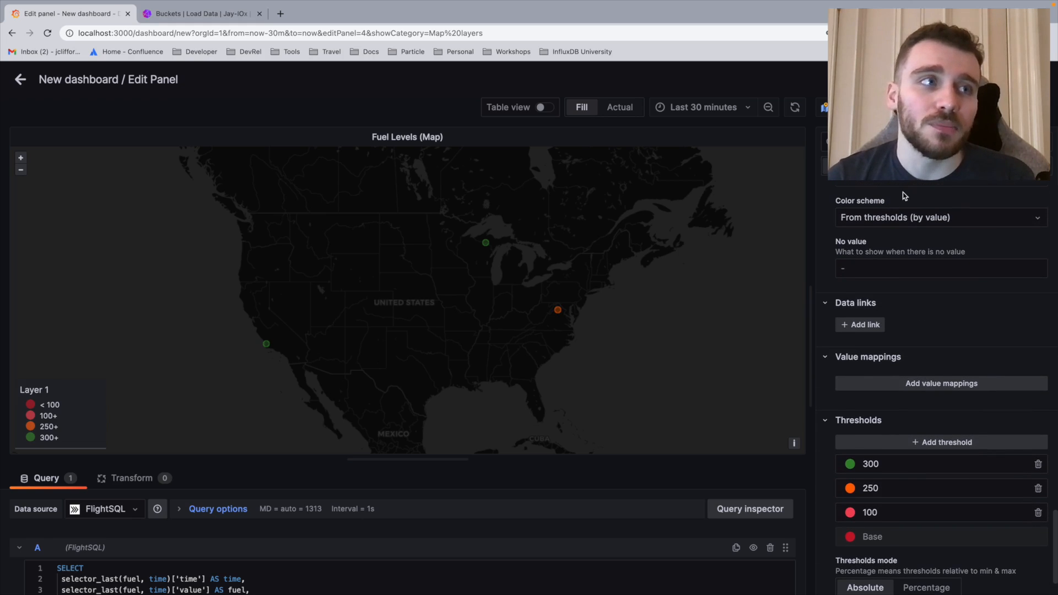
{"action": "left_click", "coordinate": [938, 217]}
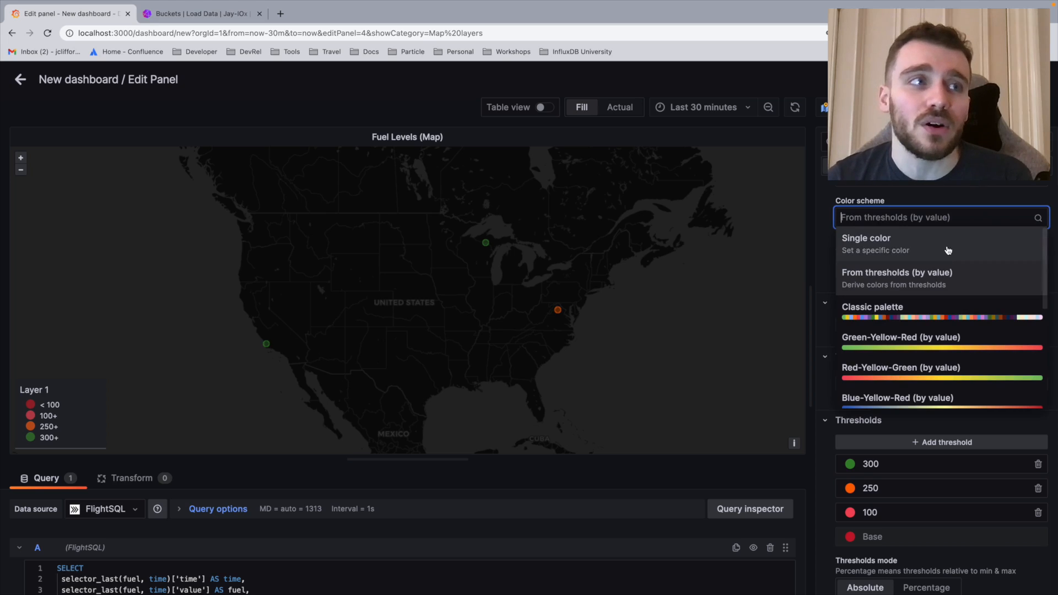
{"action": "left_click", "coordinate": [896, 271]}
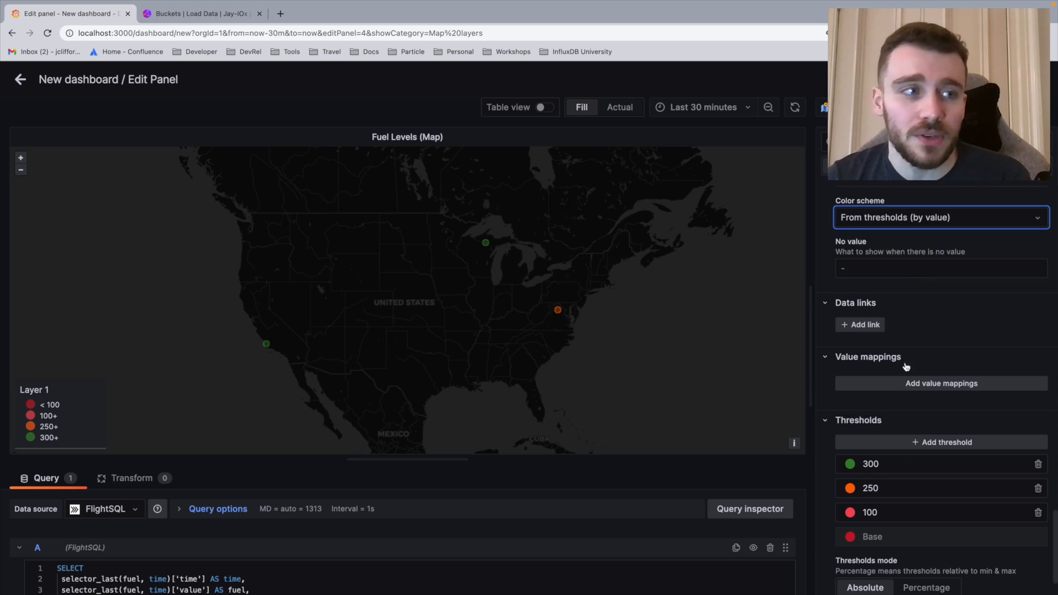
{"action": "scroll", "scroll_direction": "down", "scroll_amount": 3}
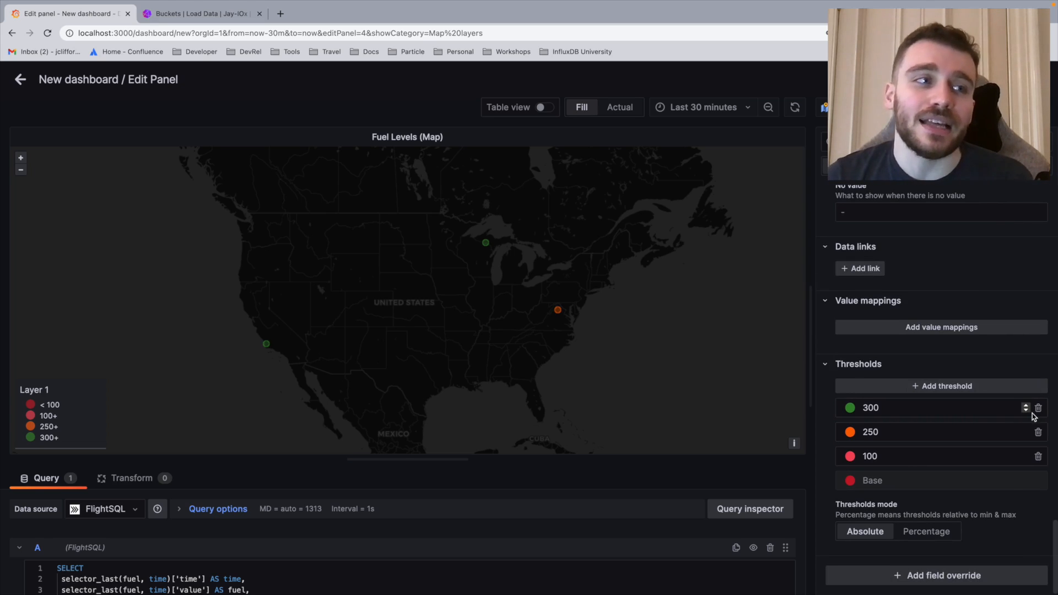
{"action": "left_click", "coordinate": [931, 432]}
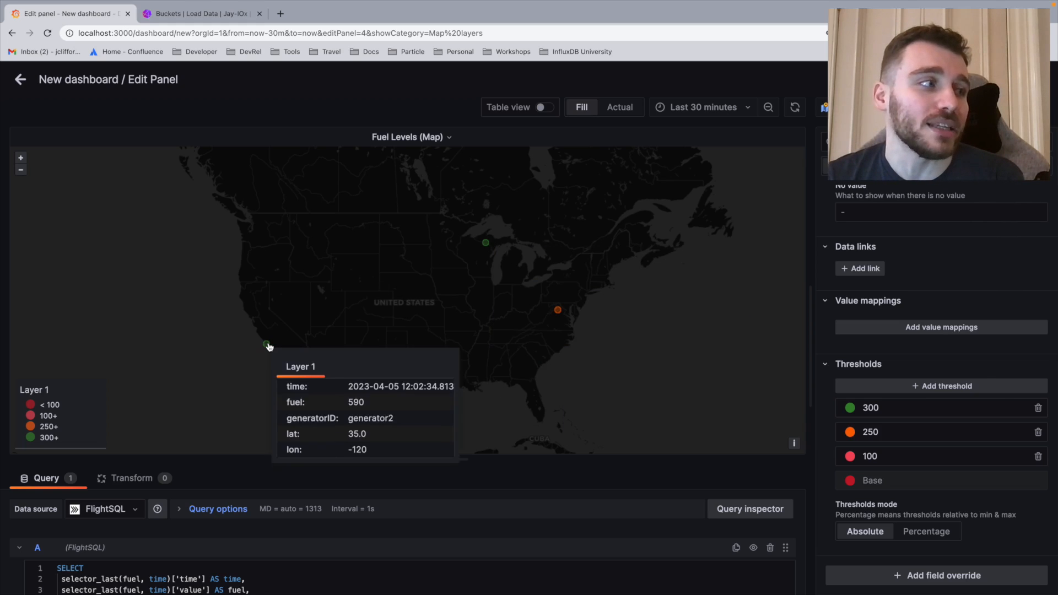
{"action": "mouse_move", "coordinate": [309, 330]}
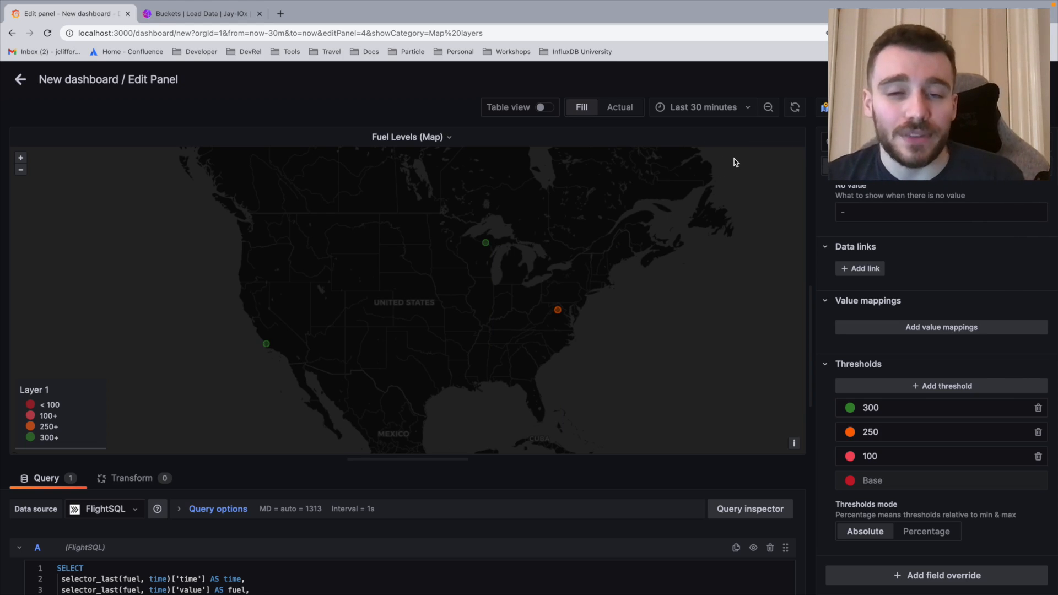
{"action": "mouse_move", "coordinate": [664, 267]}
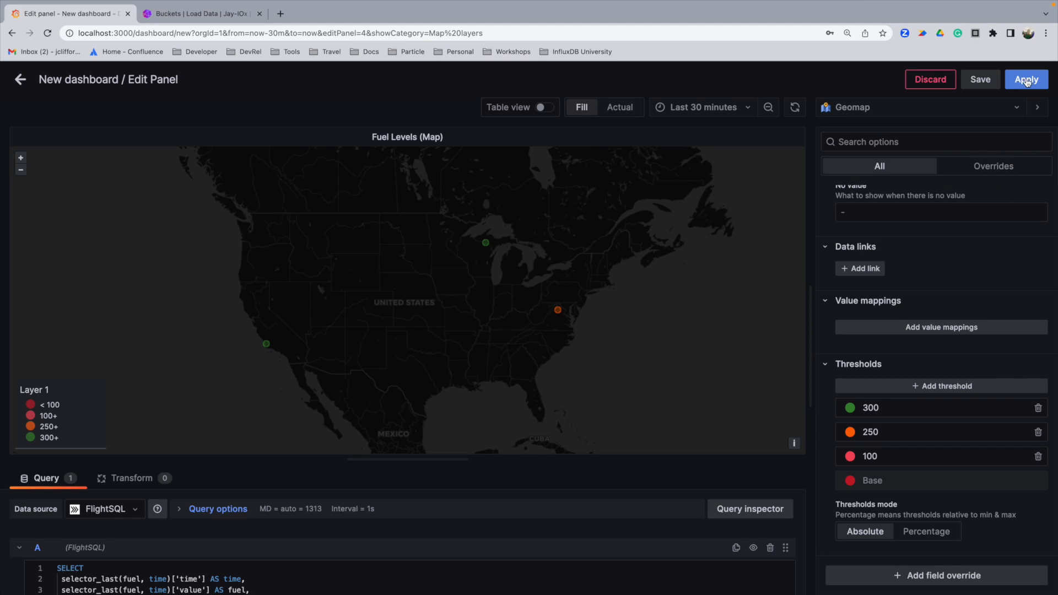
- Apply the Fuel Levels (Map) panel and go back to the dashboard
{"action": "left_click", "coordinate": [1025, 78]}
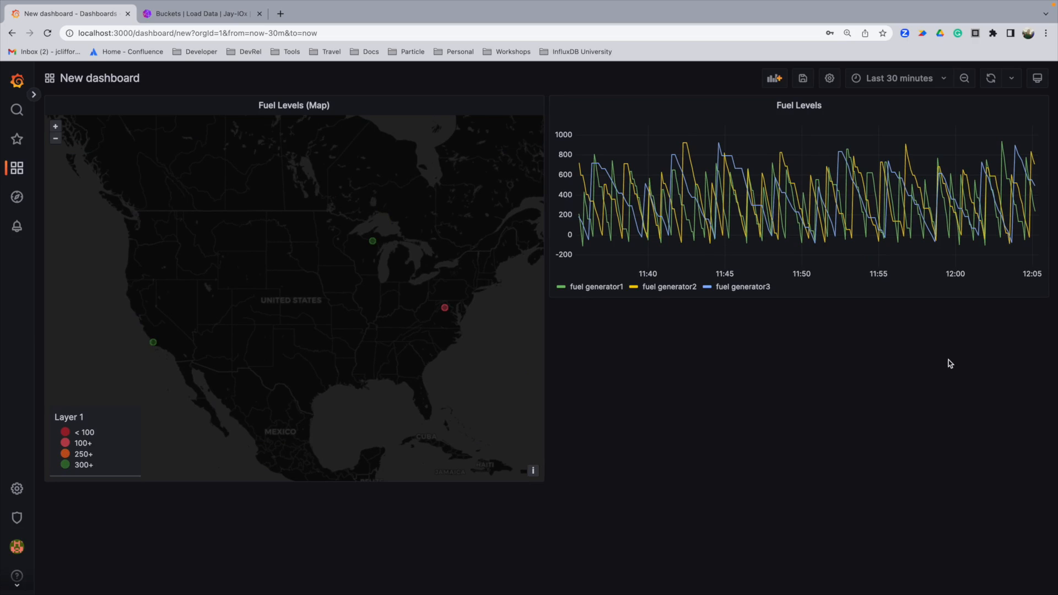
{"action": "mouse_move", "coordinate": [966, 375]}
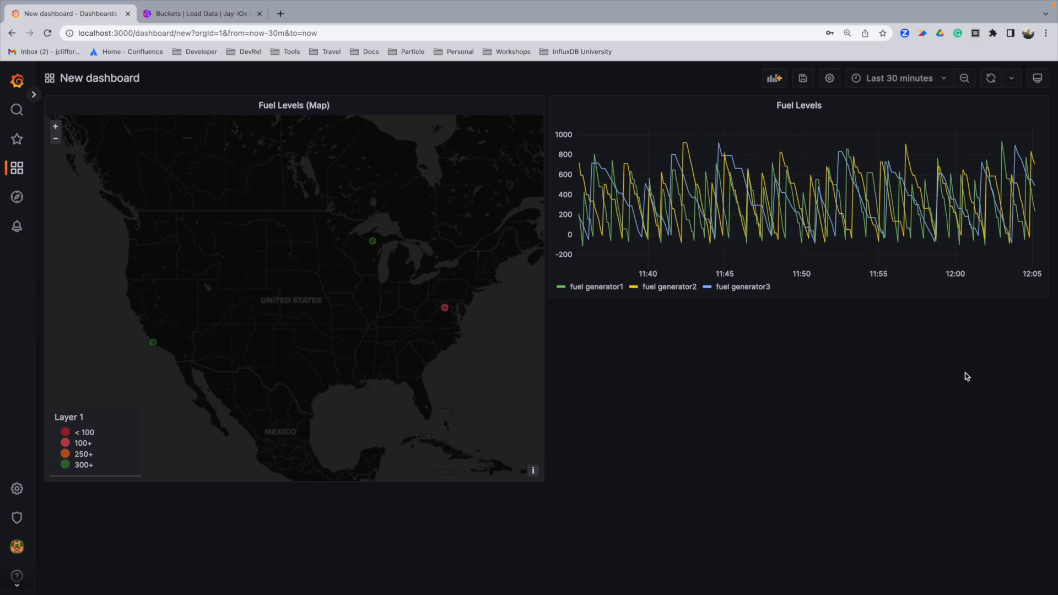